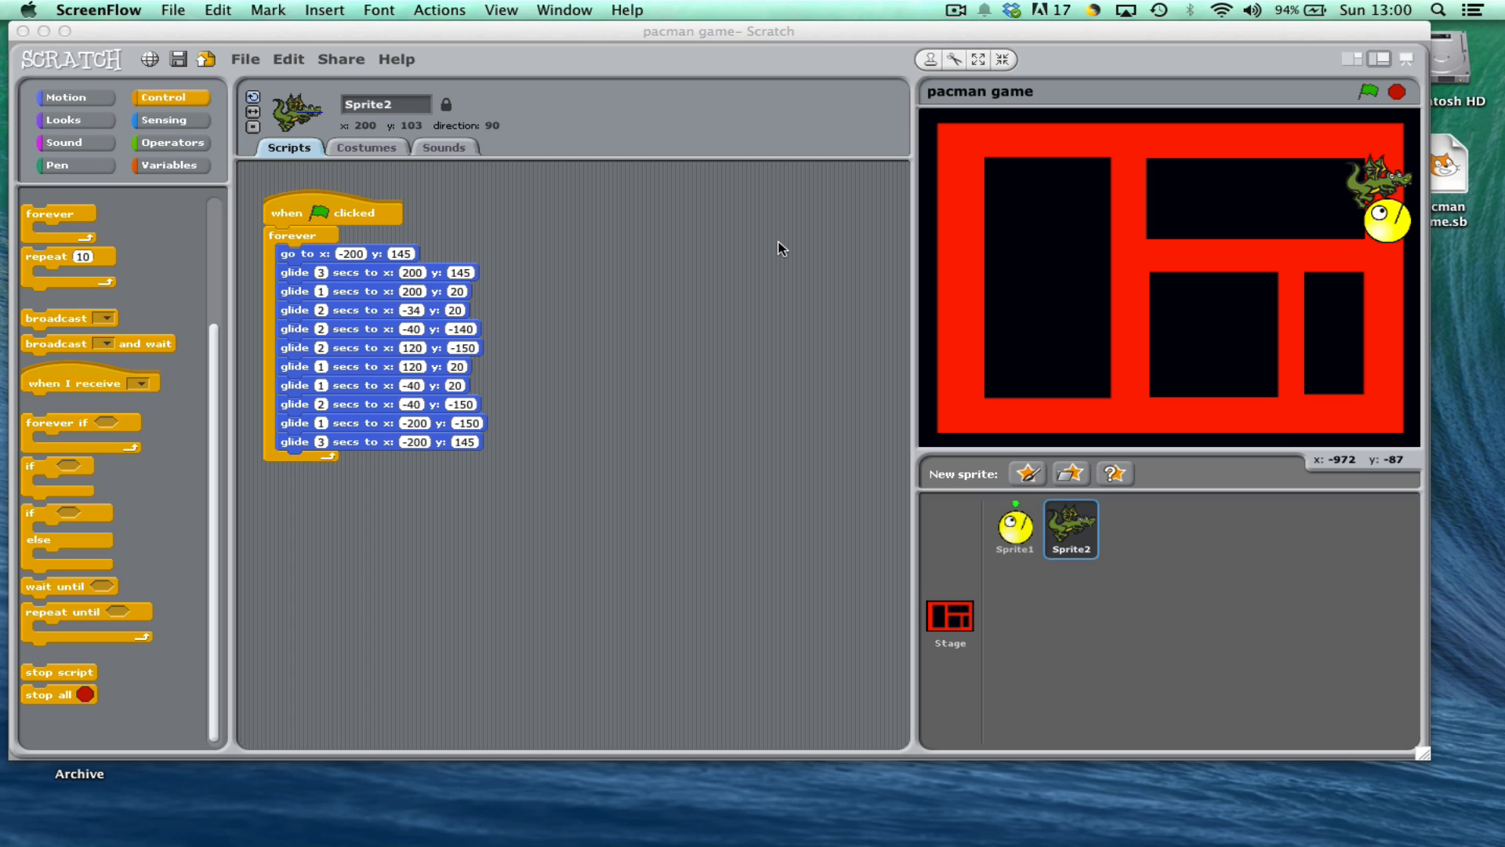
mouse_move(919, 202)
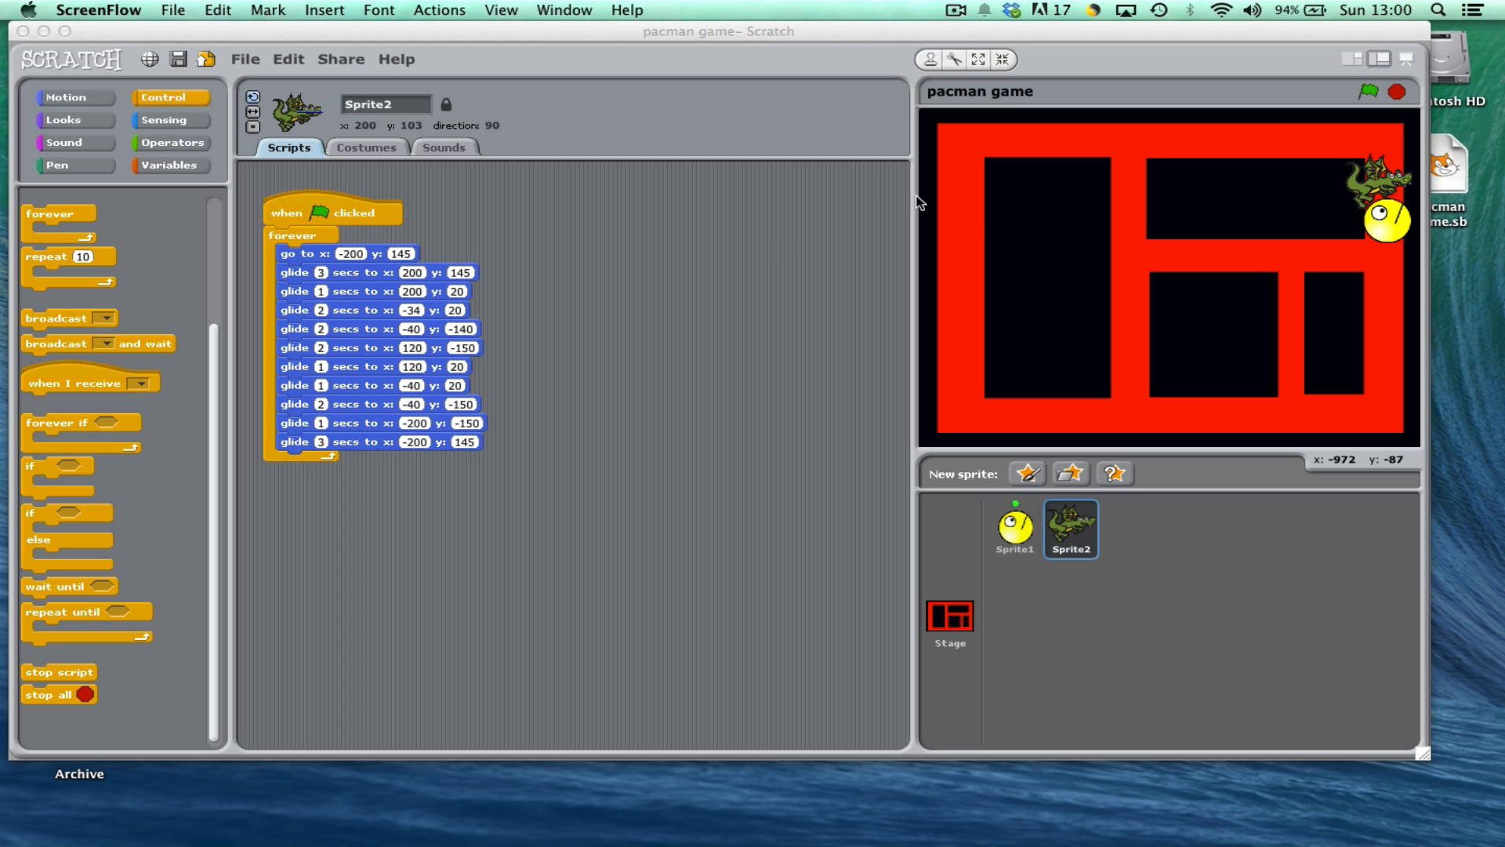
mouse_move(1007, 228)
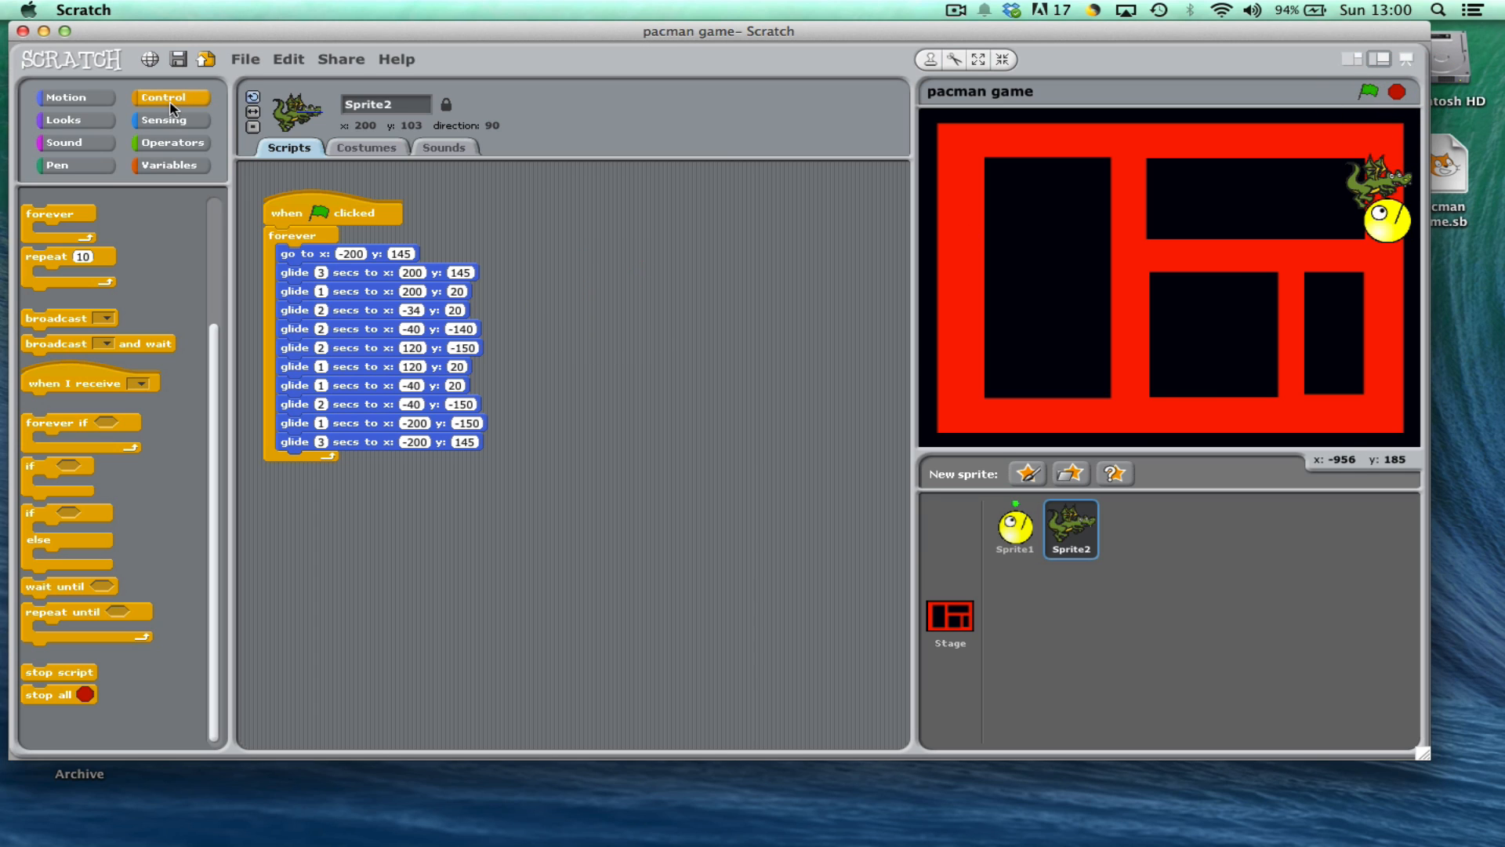
Add a second 'when green flag clicked' hat to the dragon's scripts
left_click(1011, 528)
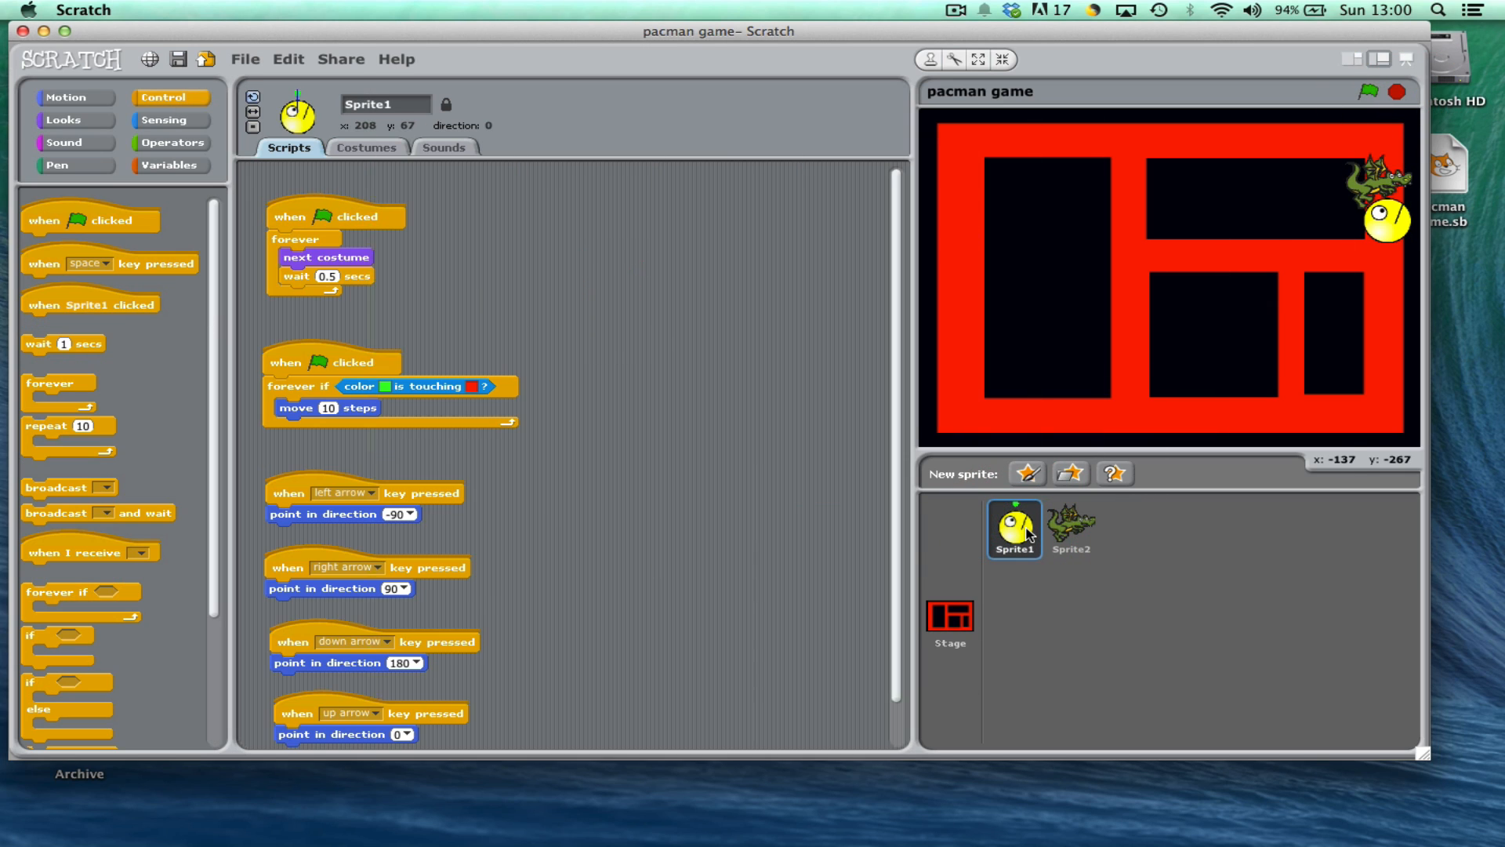
left_click(1067, 529)
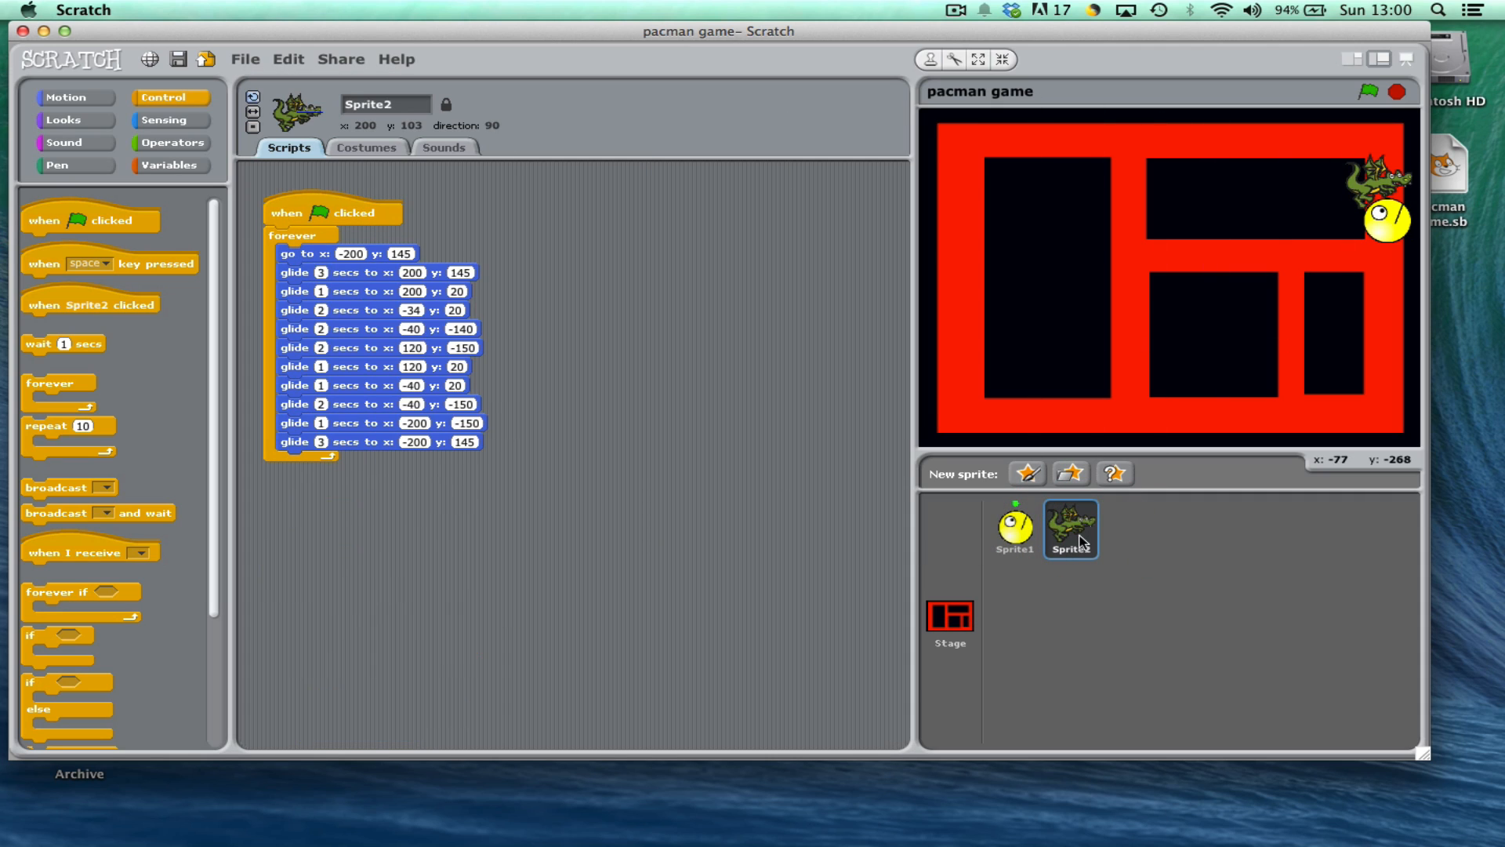
mouse_move(1080, 531)
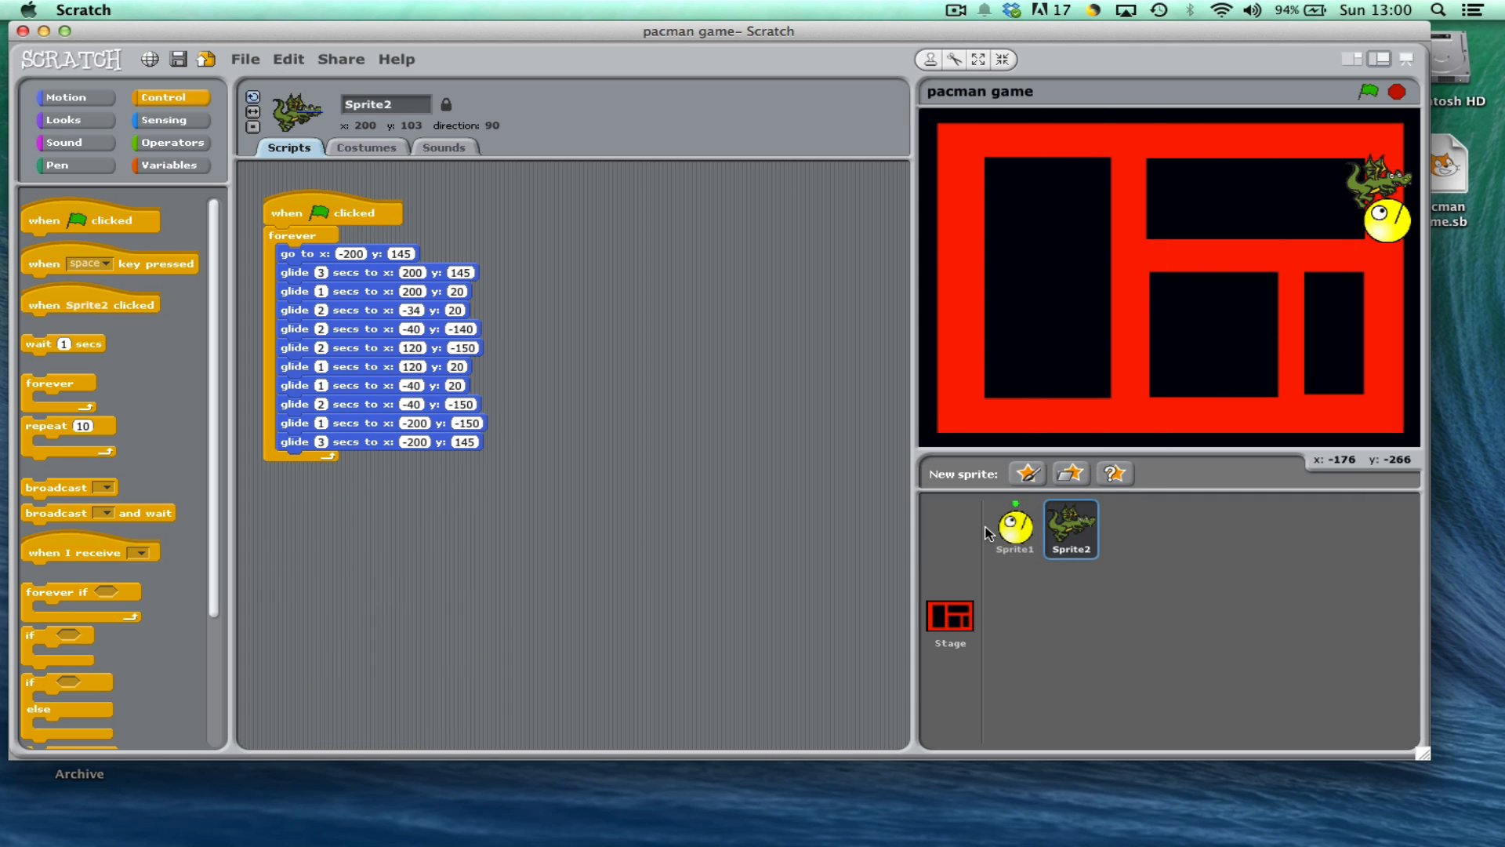
mouse_move(197, 113)
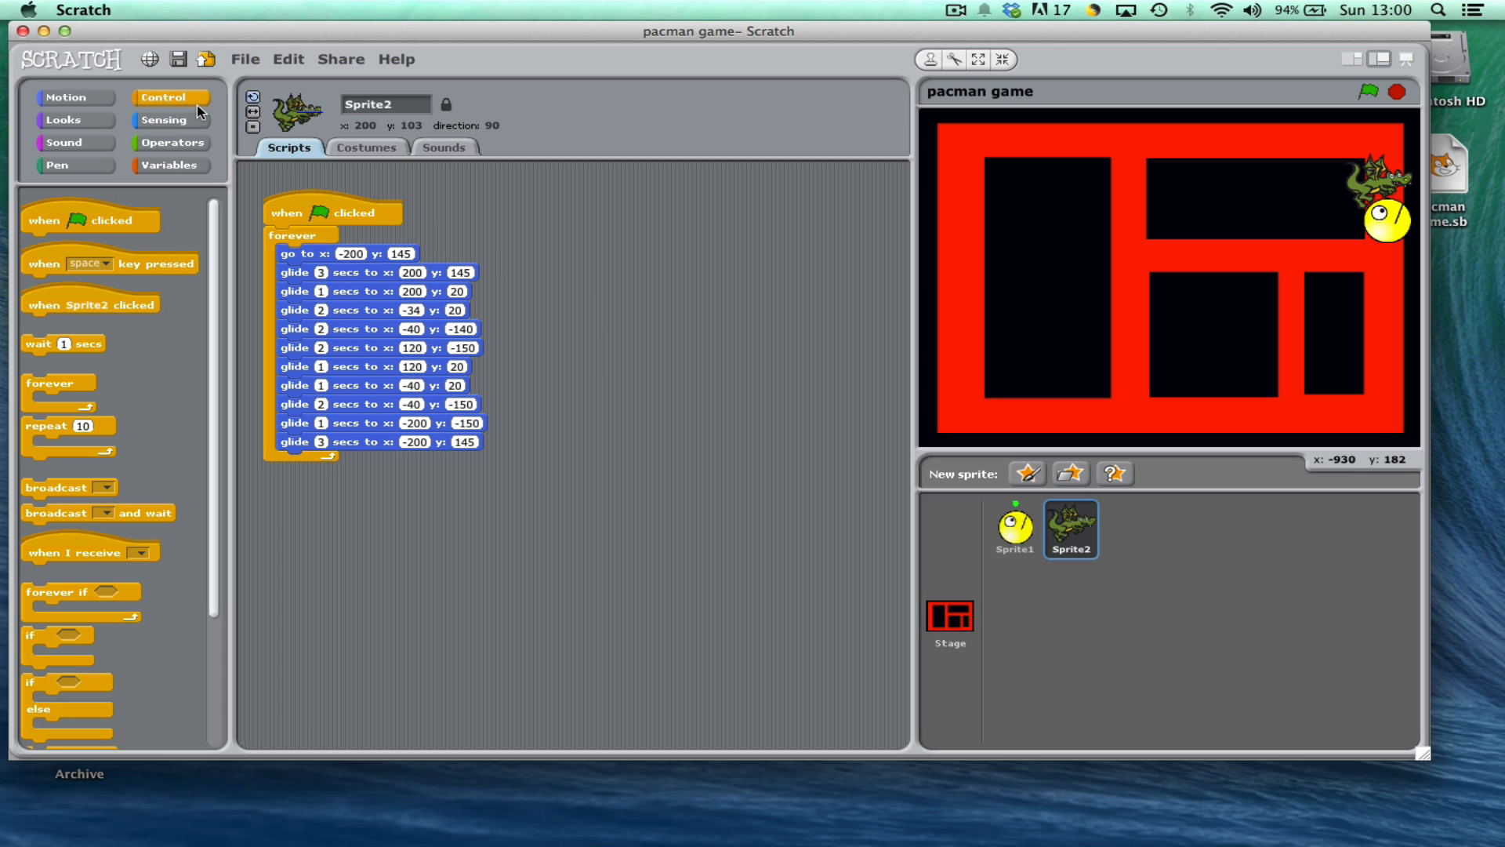
left_click_drag(88, 220, 743, 221)
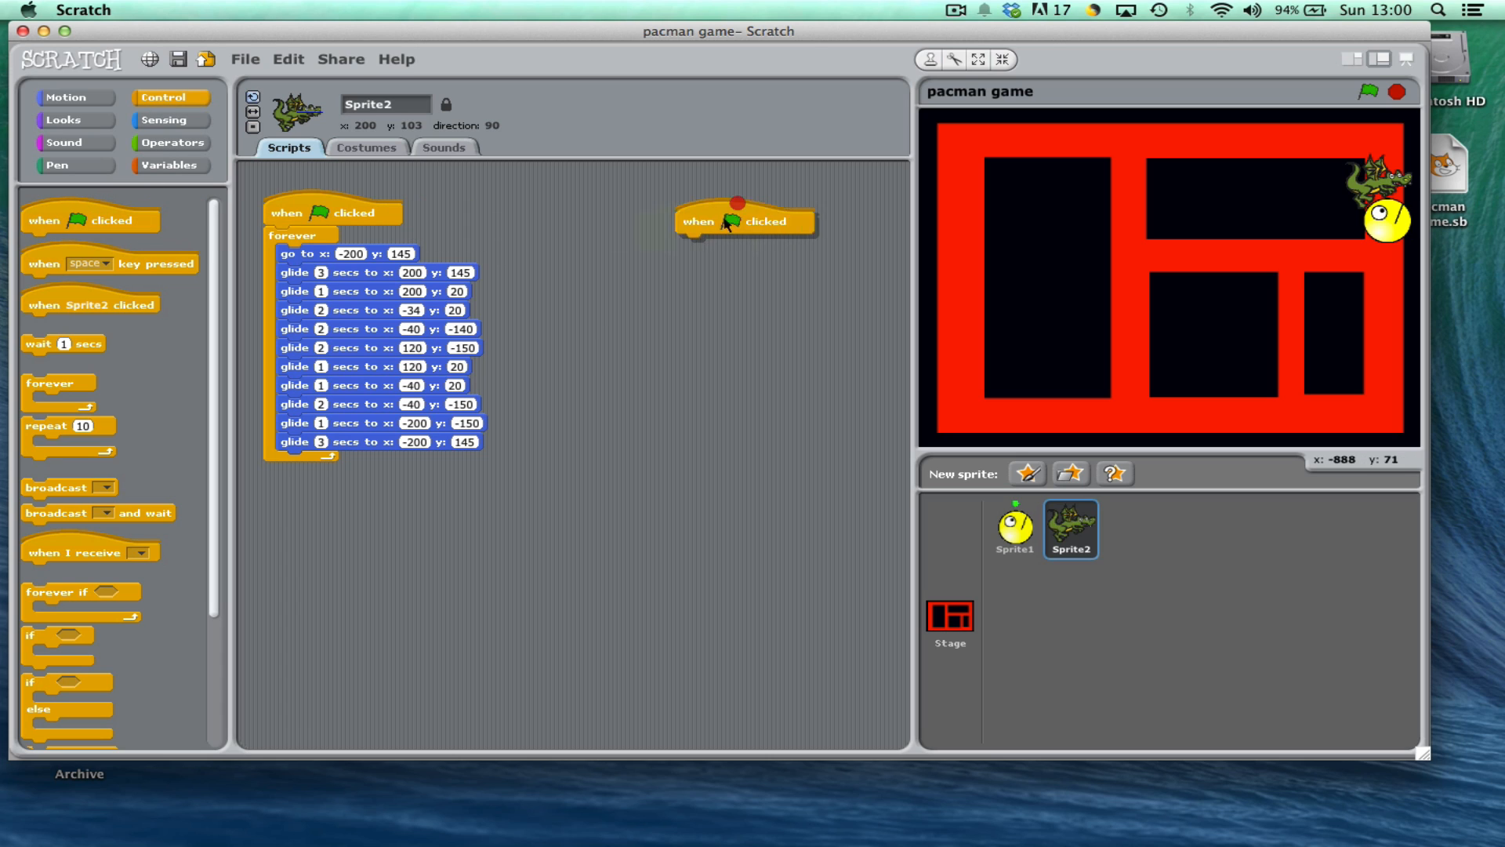
left_click_drag(743, 222, 677, 207)
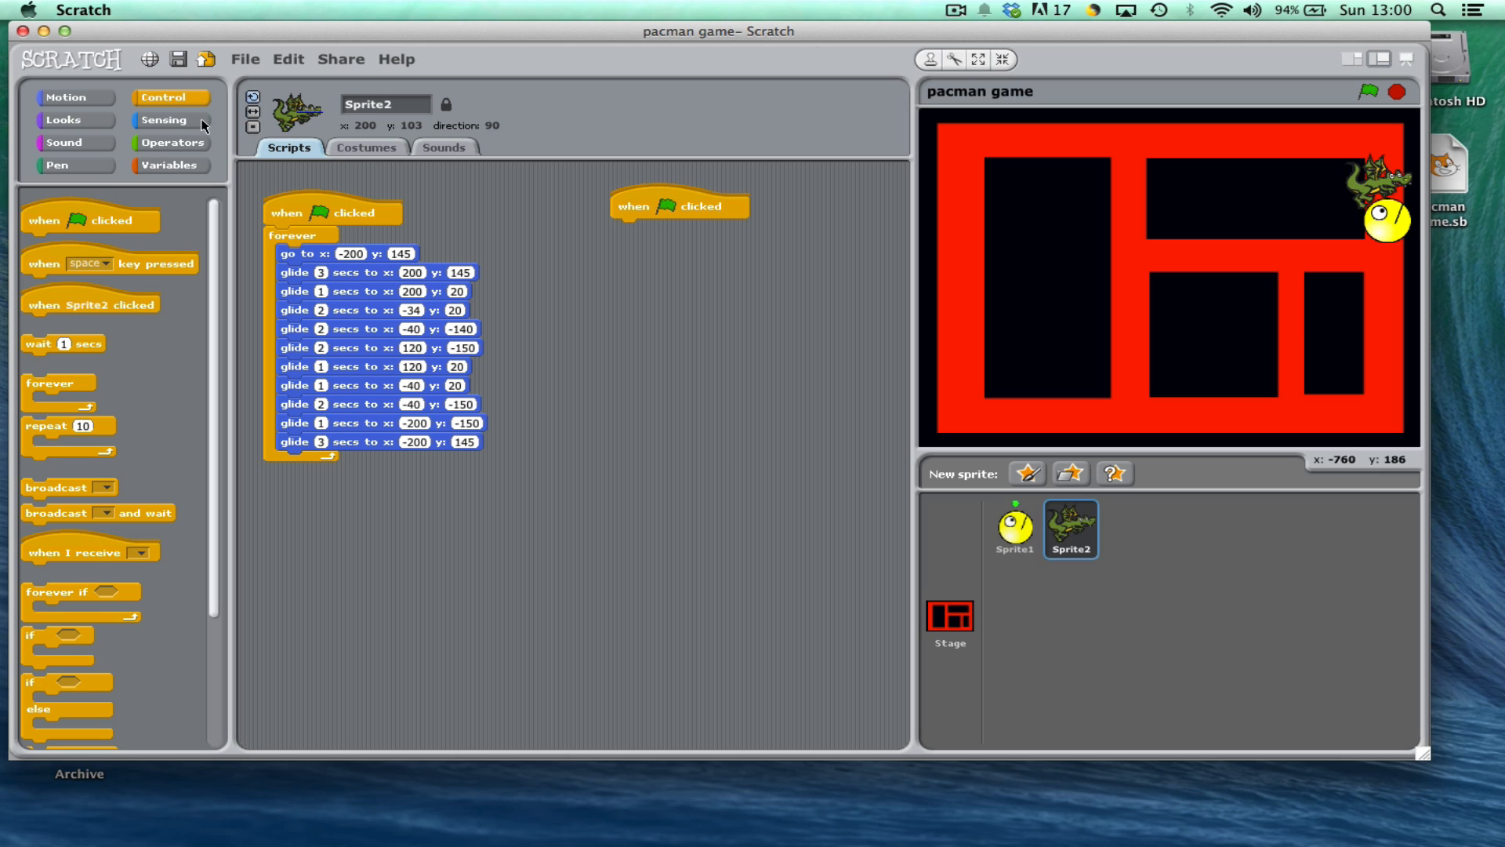
Add a 'touching Sprite1?' sensing condition beside the new script
left_click(163, 120)
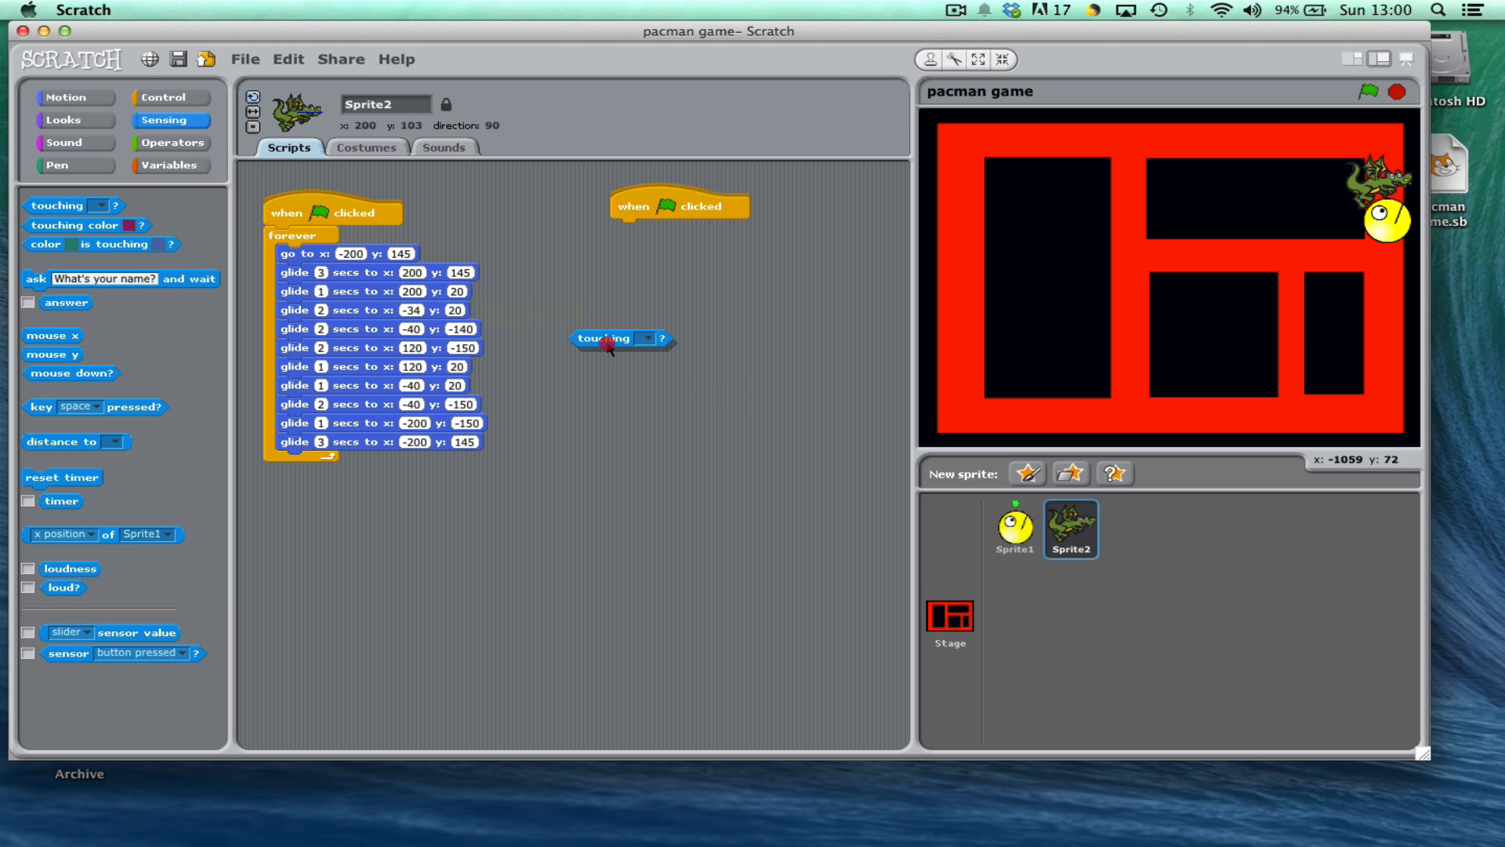
left_click_drag(610, 339, 715, 277)
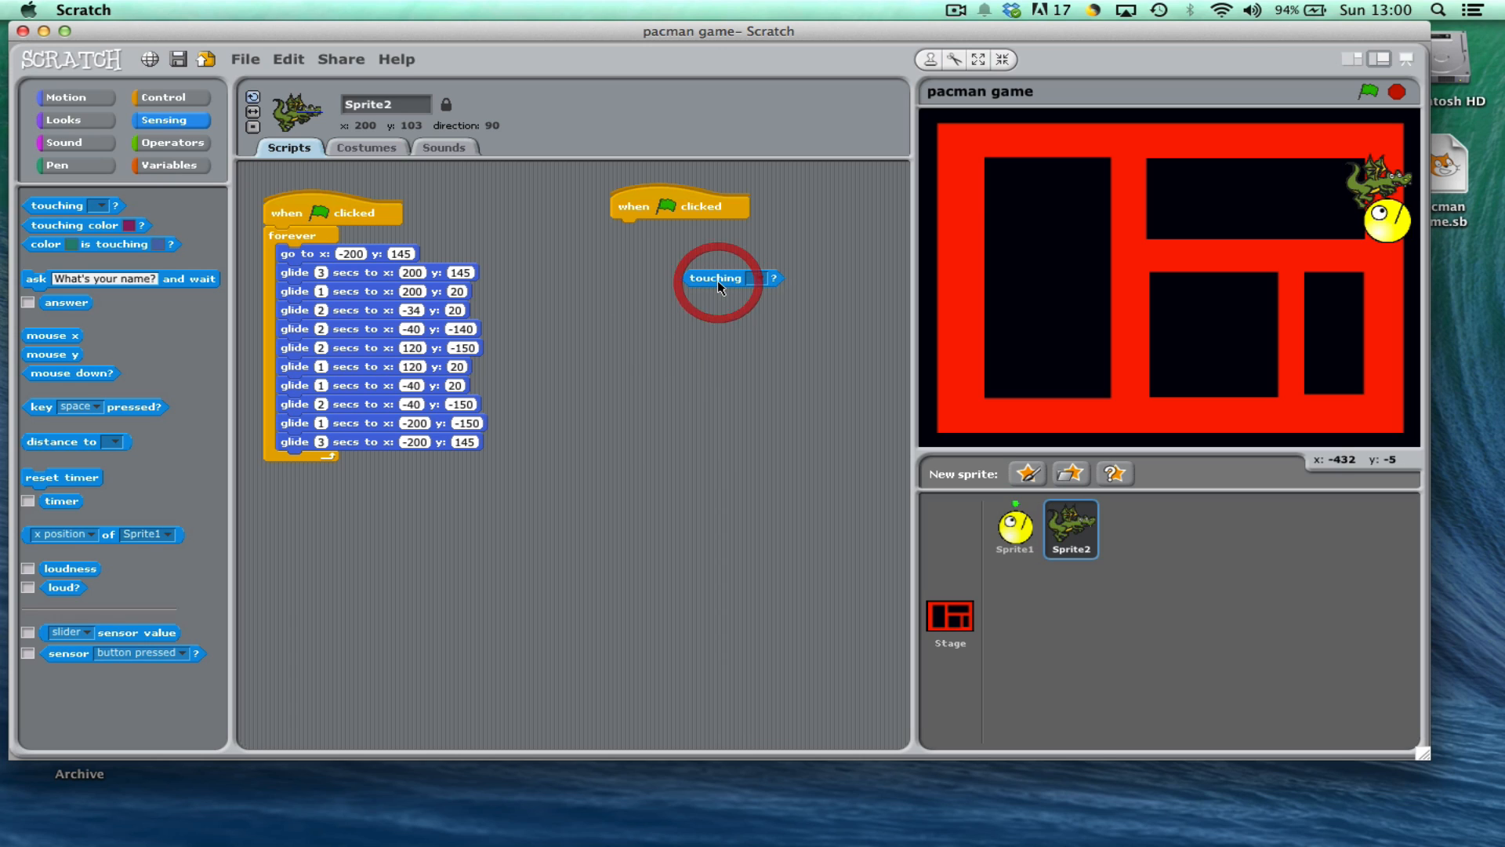
left_click(769, 279)
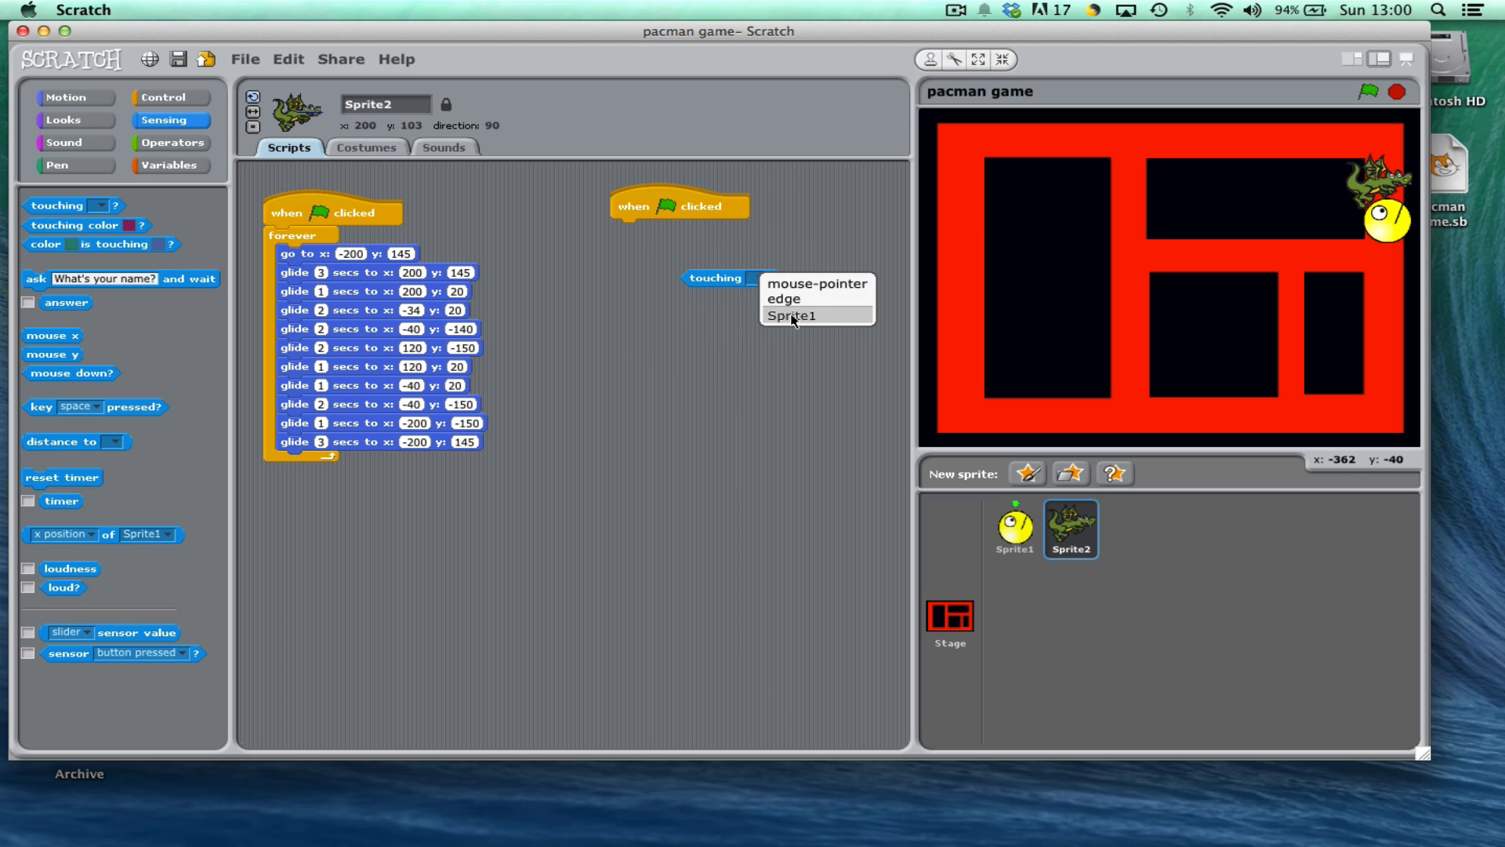
left_click(790, 315)
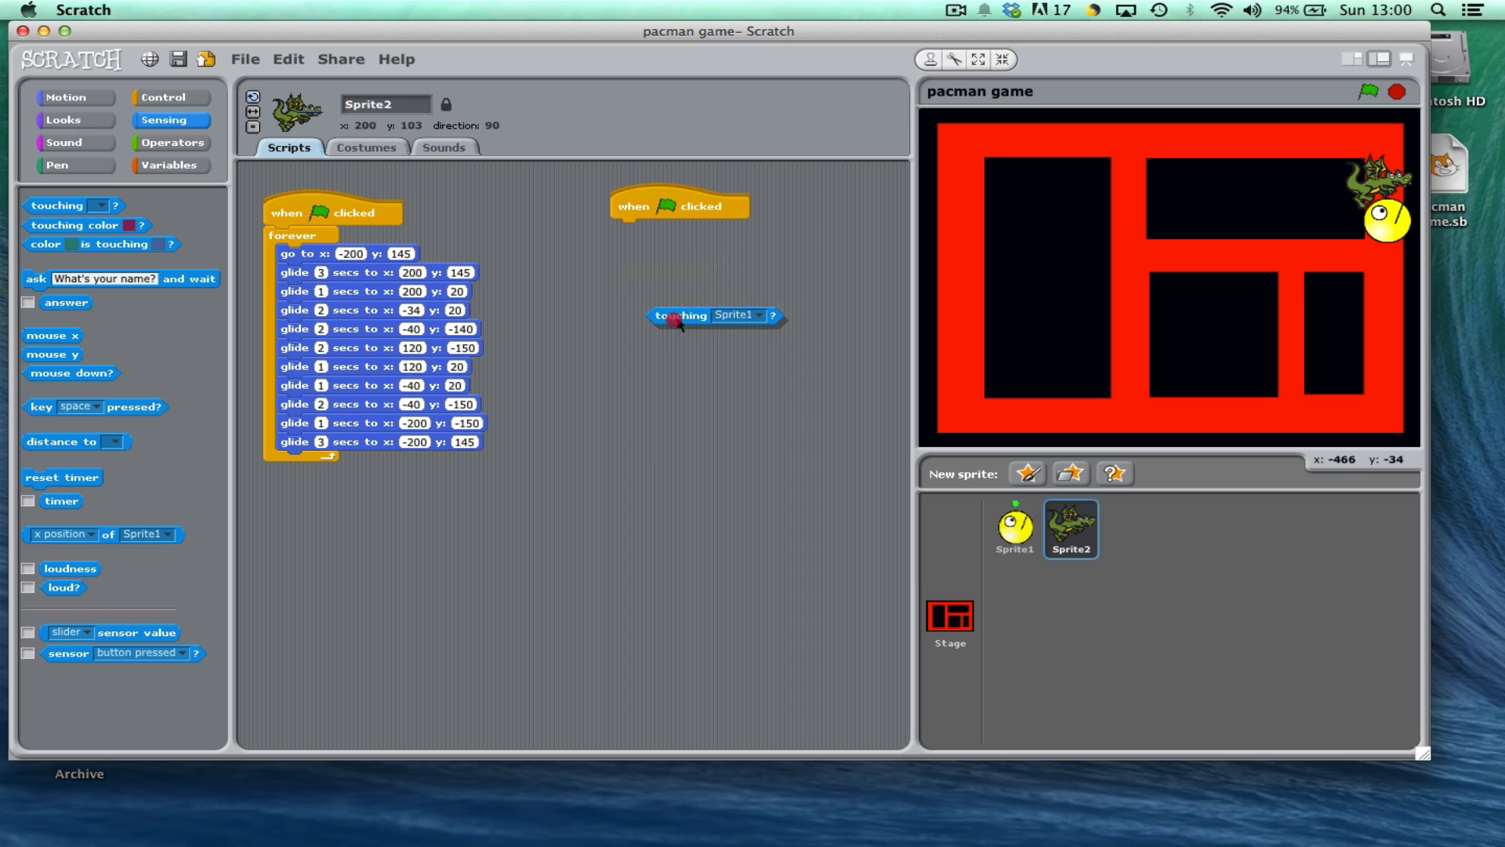
Attach a 'forever if' loop under the hat with 'touching Sprite1?' as its condition
left_click(169, 97)
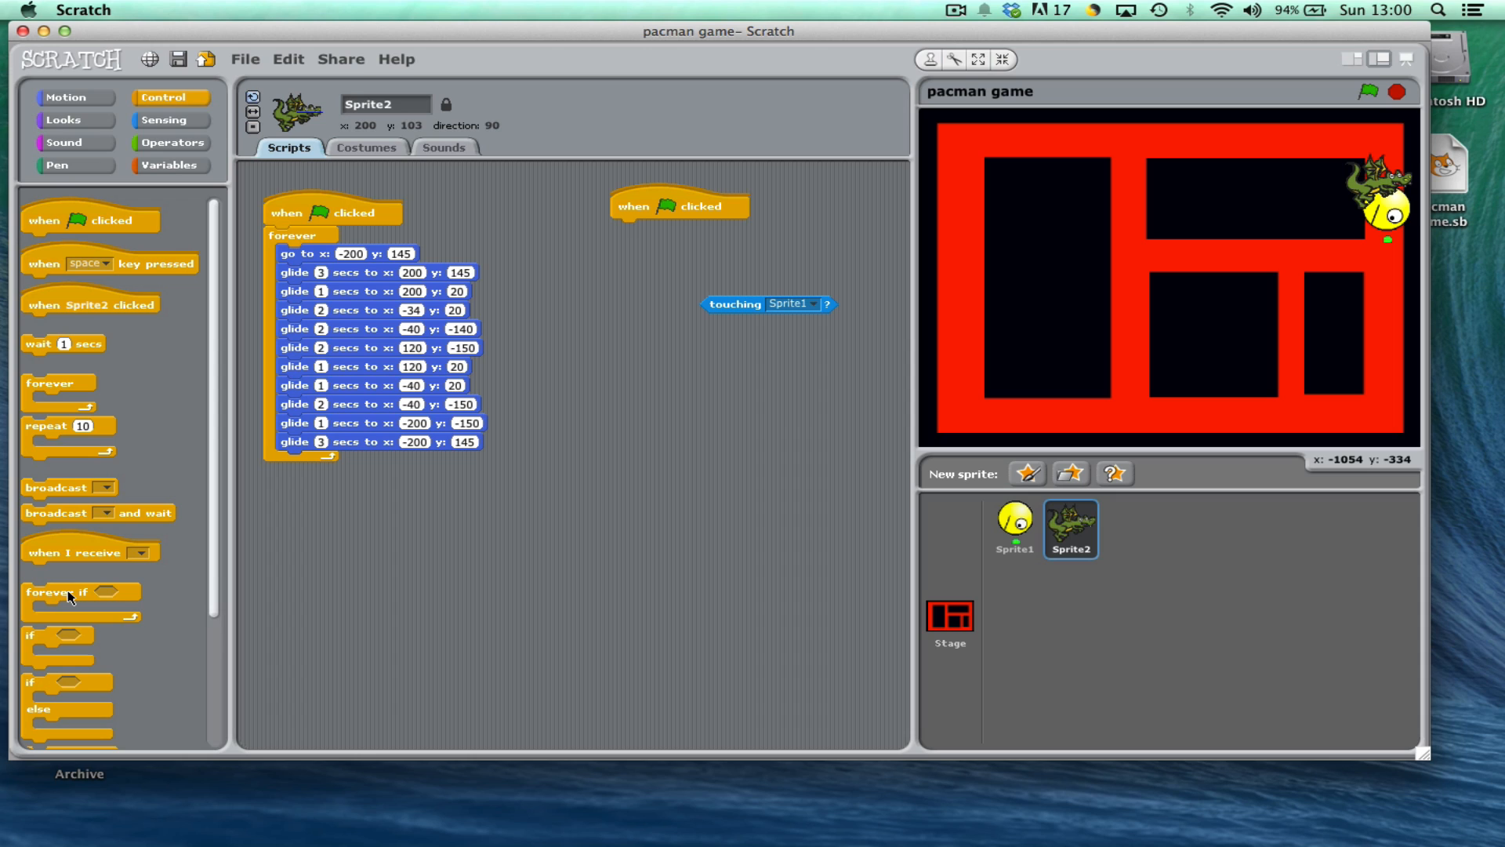
left_click_drag(82, 591, 685, 379)
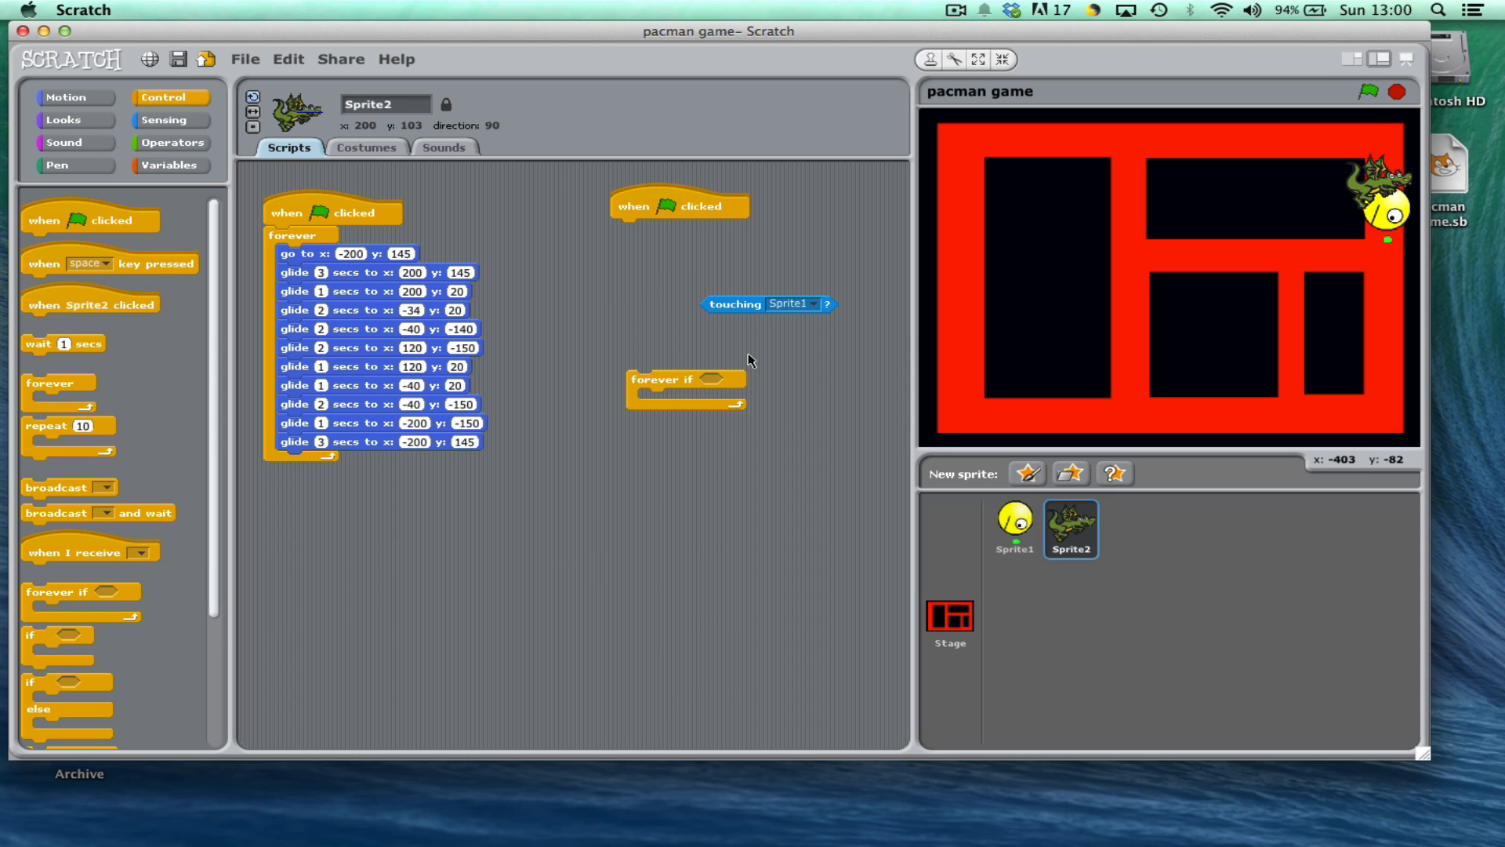
left_click_drag(734, 304, 729, 356)
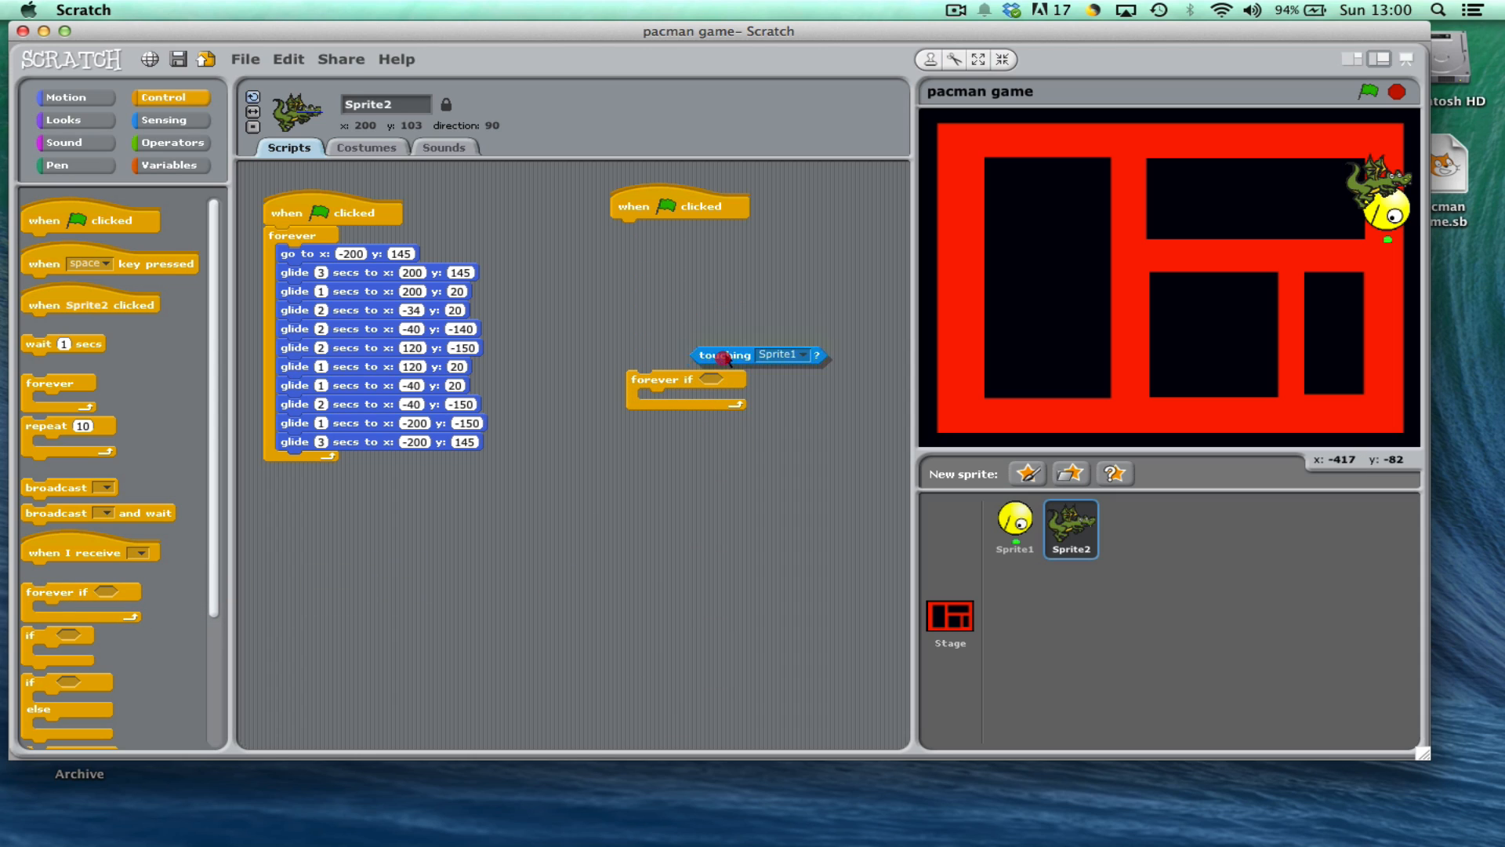
left_click_drag(722, 355, 690, 281)
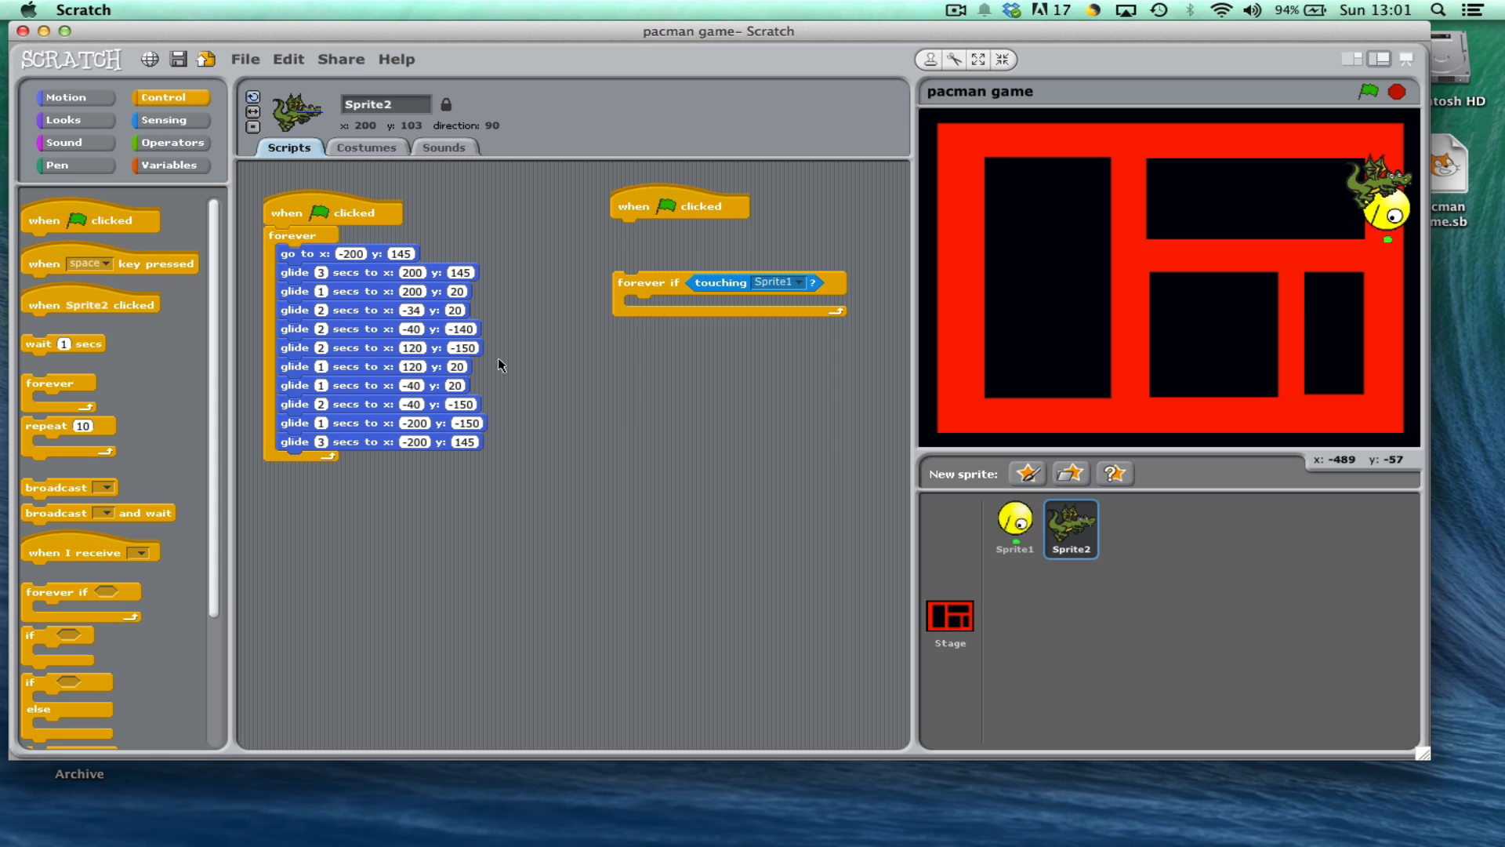
mouse_move(206, 558)
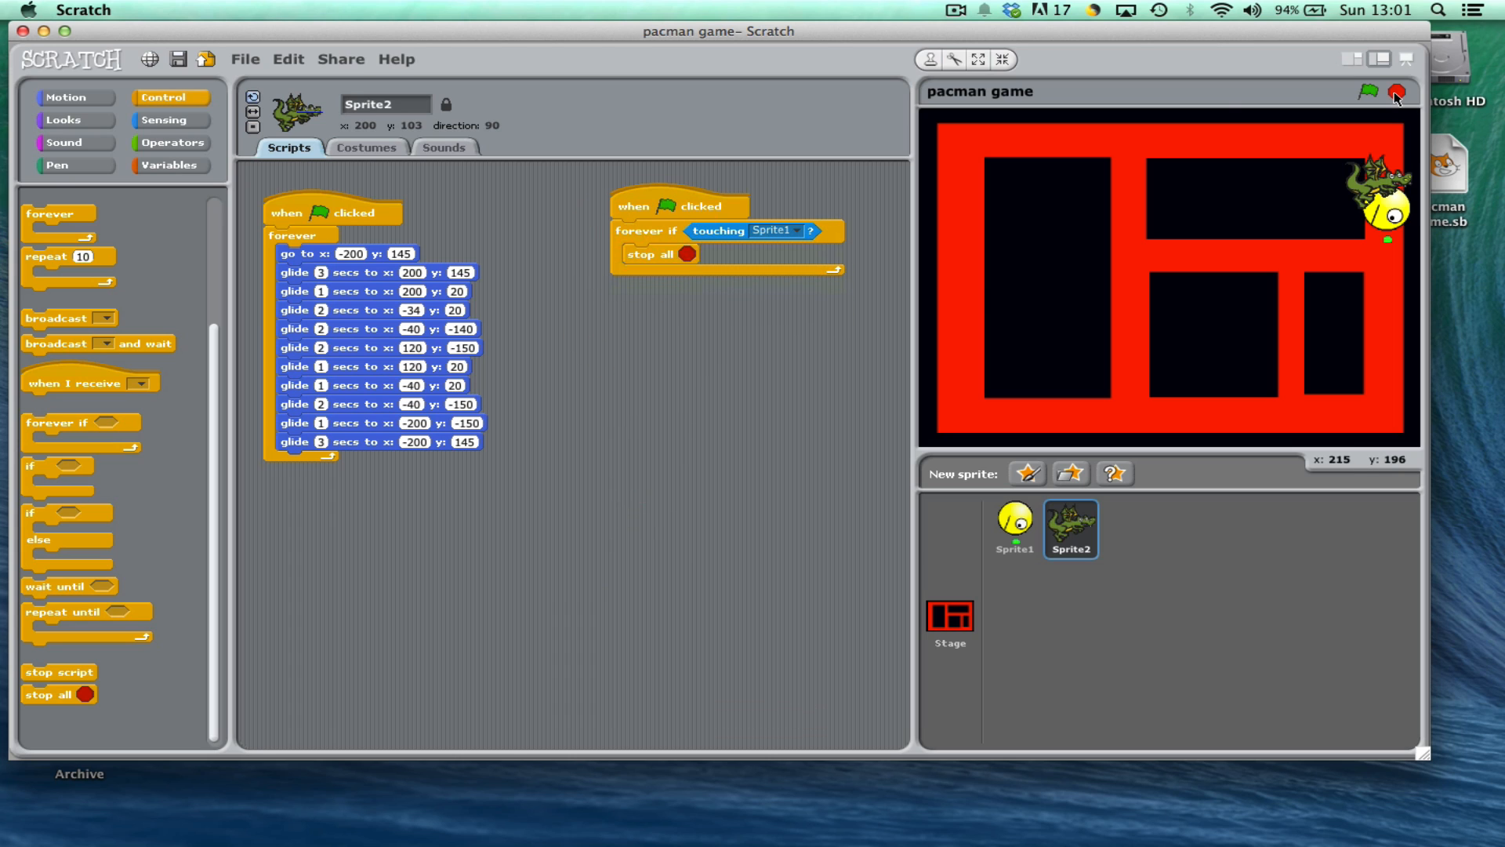
Run the game a few times and watch the dragon chase and catch Pac-Man
left_click(1364, 92)
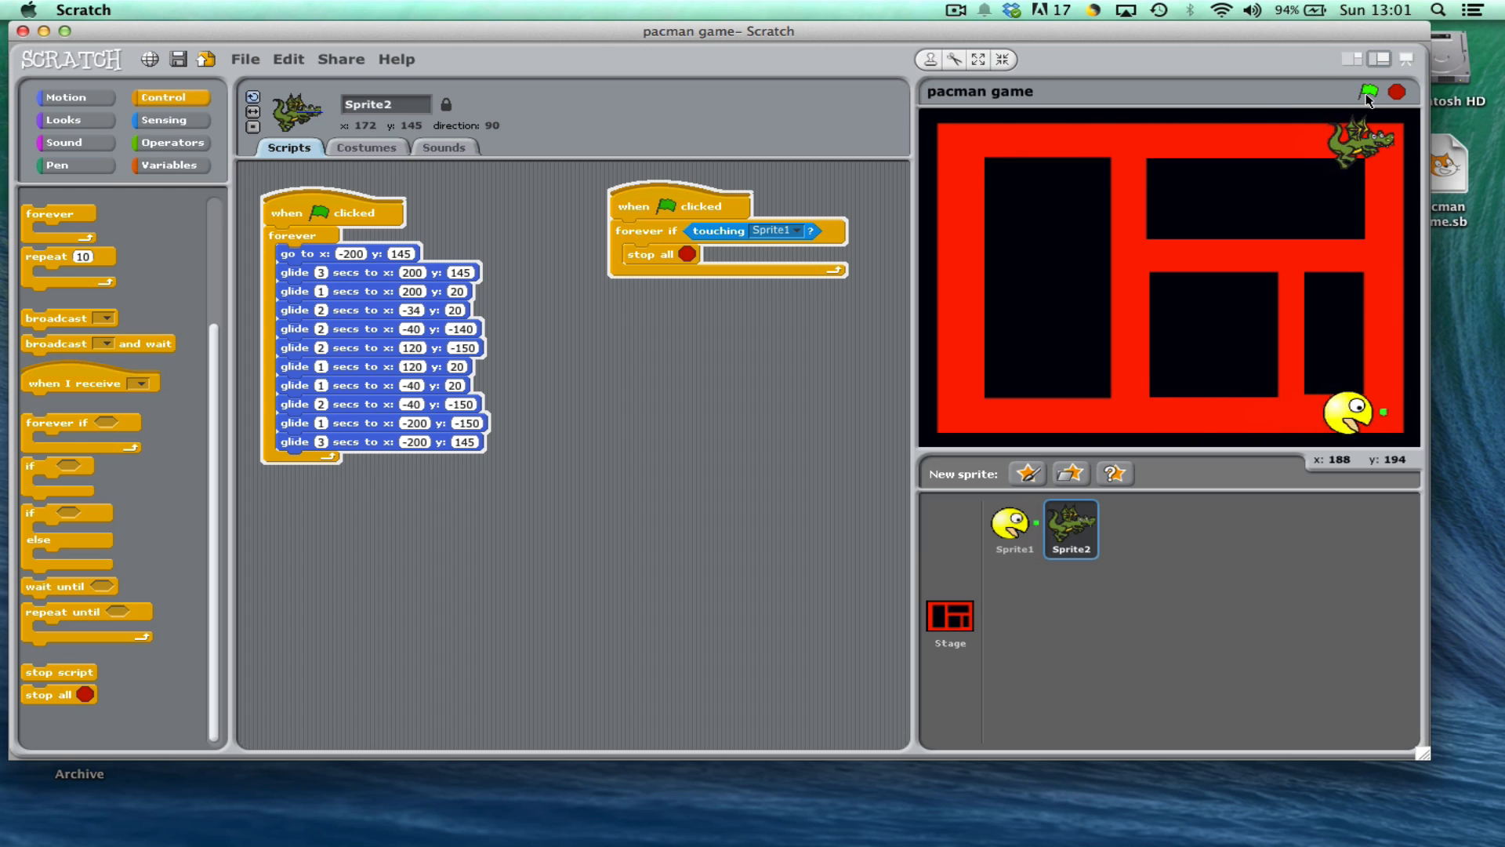
left_click(1370, 92)
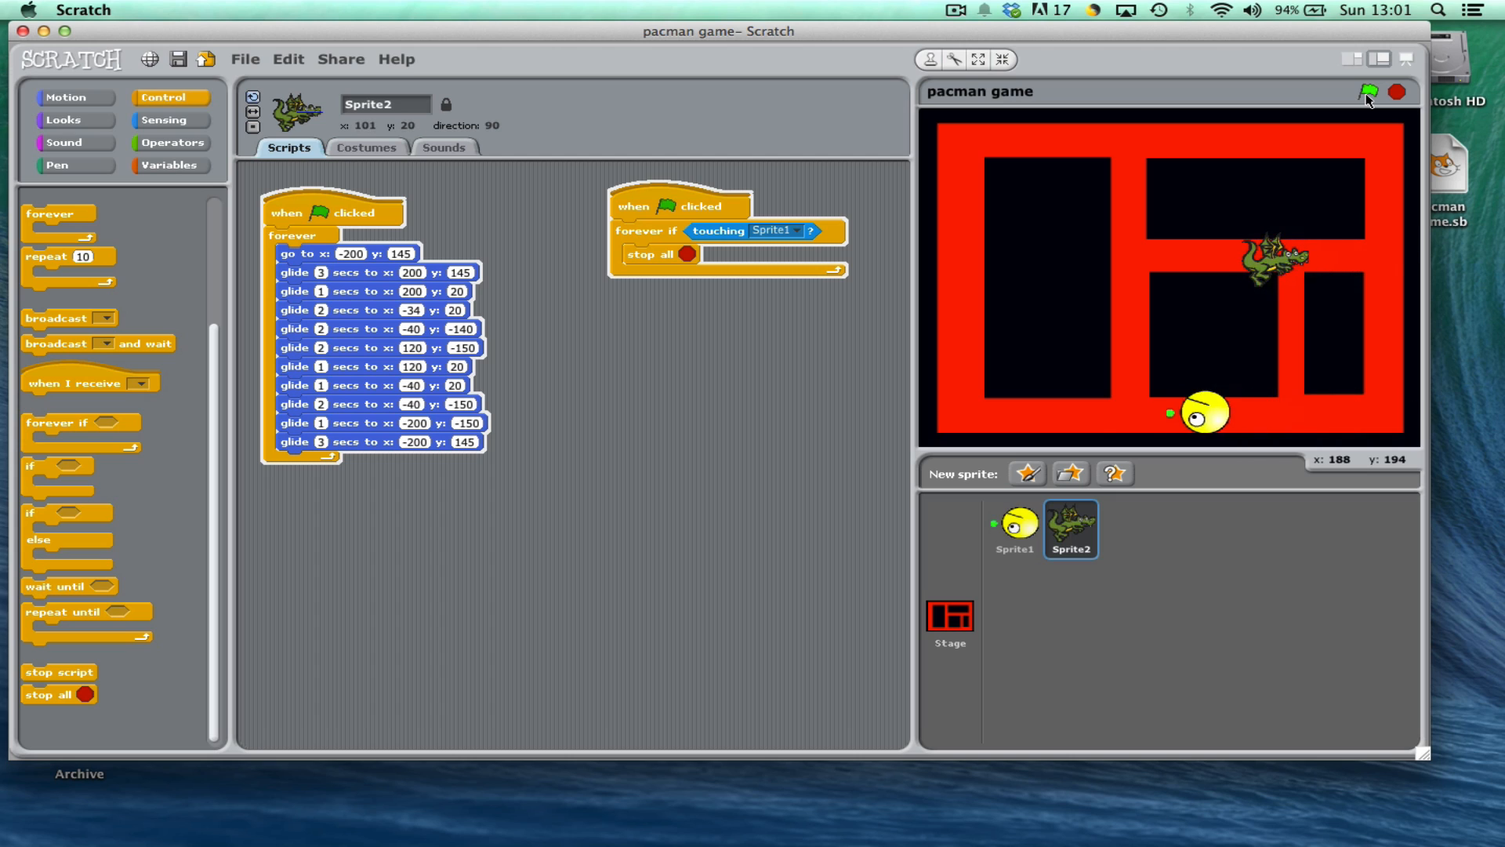
left_click(1367, 93)
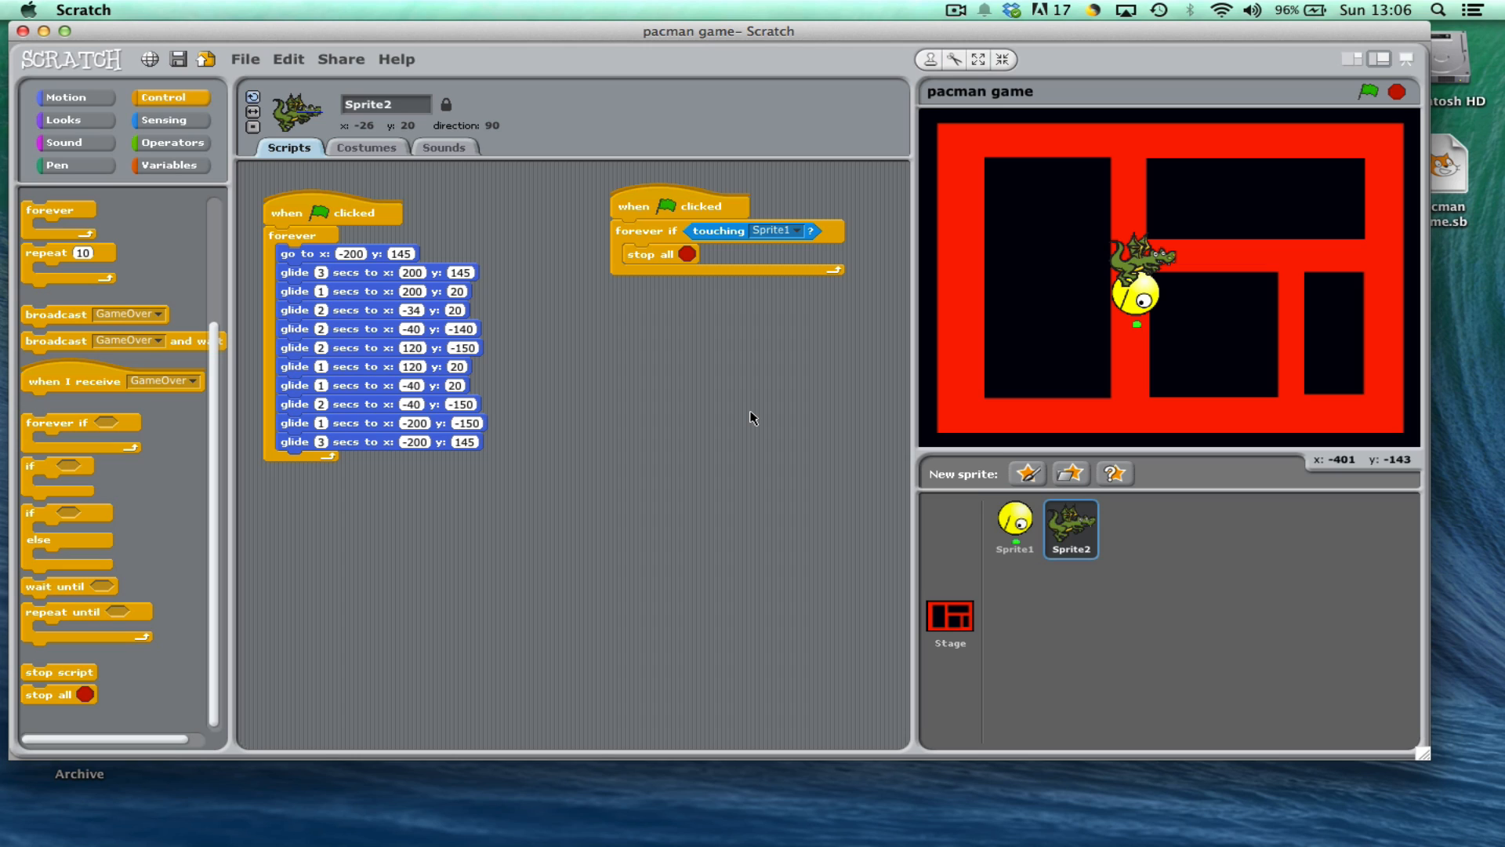
mouse_move(742, 397)
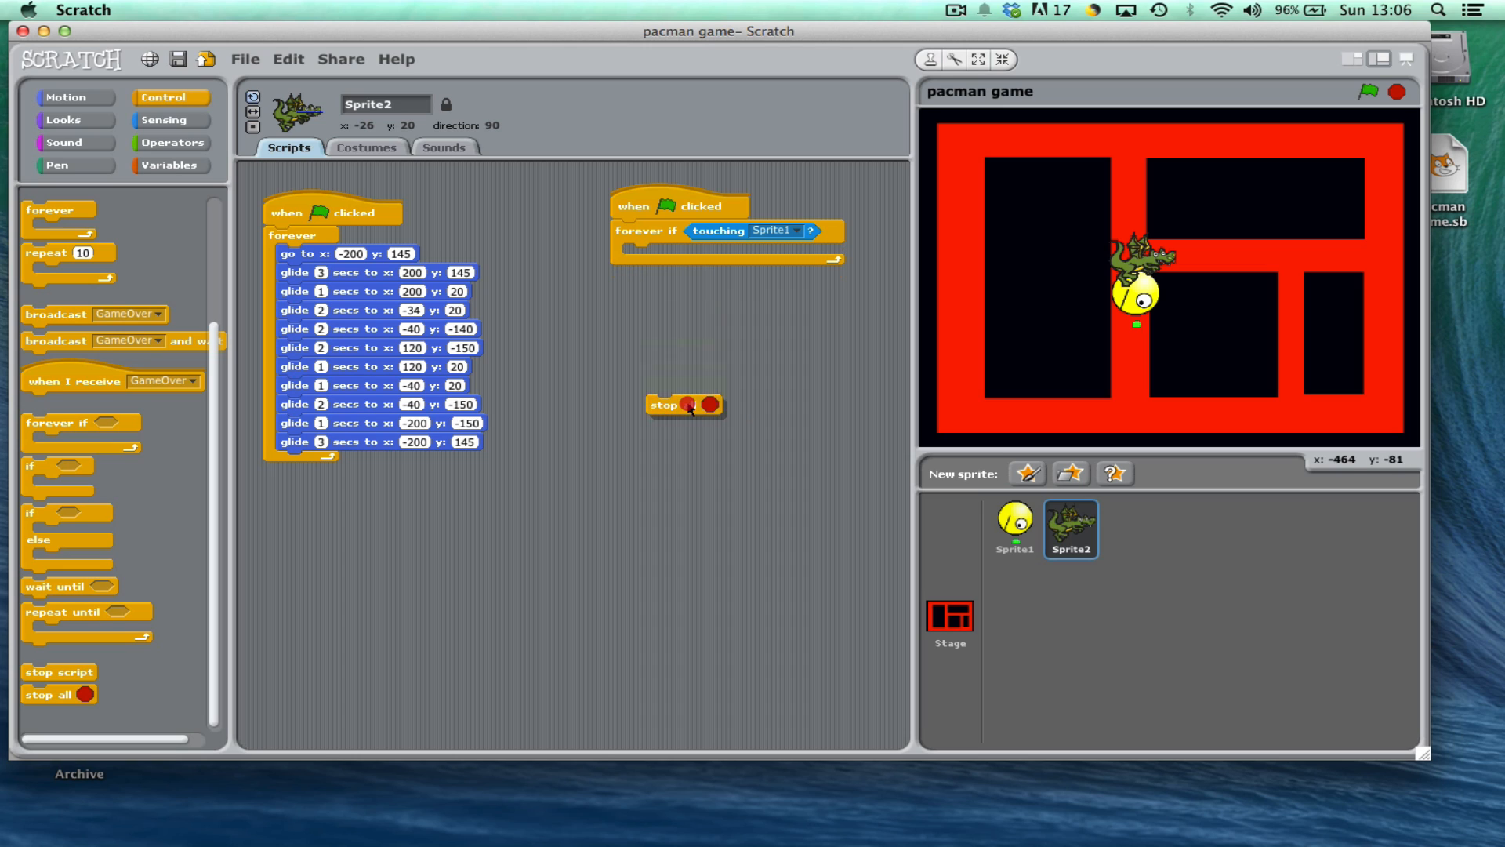
Replace 'stop all' in the loop with a broadcast of a new EndOfGame message
left_click_drag(685, 404, 186, 581)
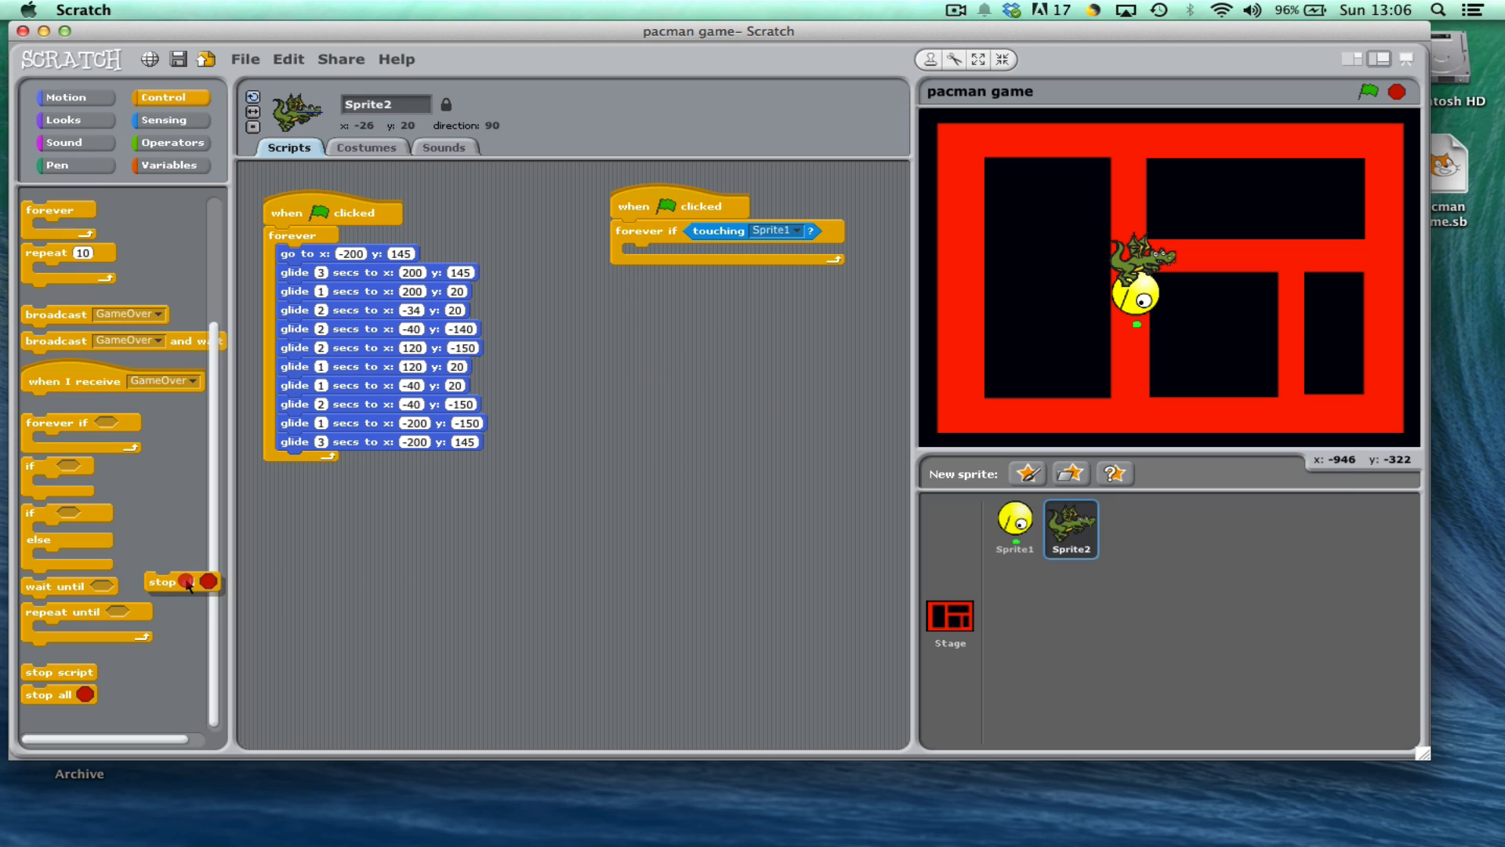
mouse_move(72, 480)
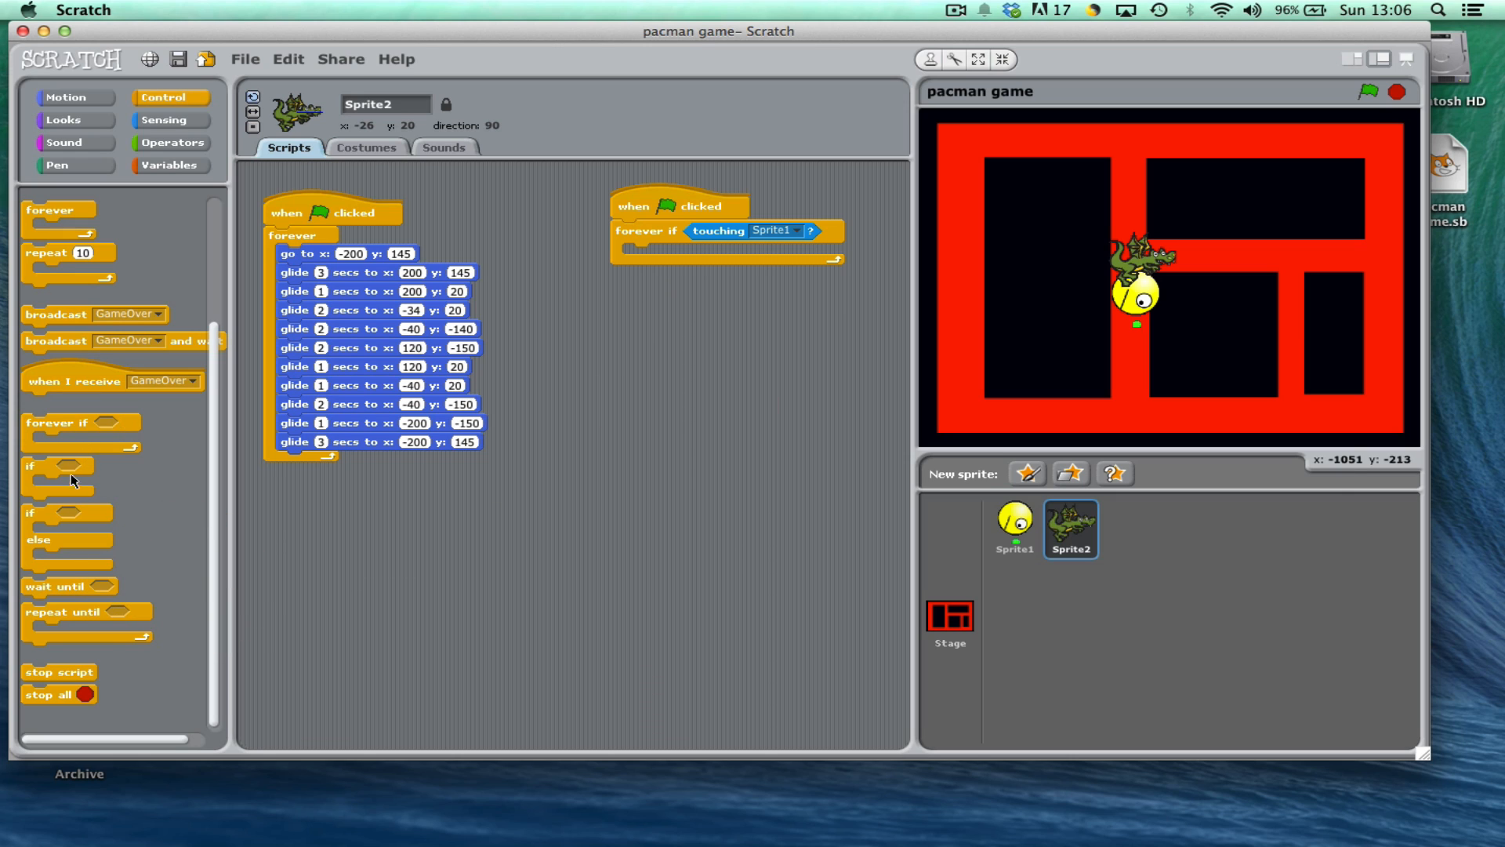
mouse_move(163, 294)
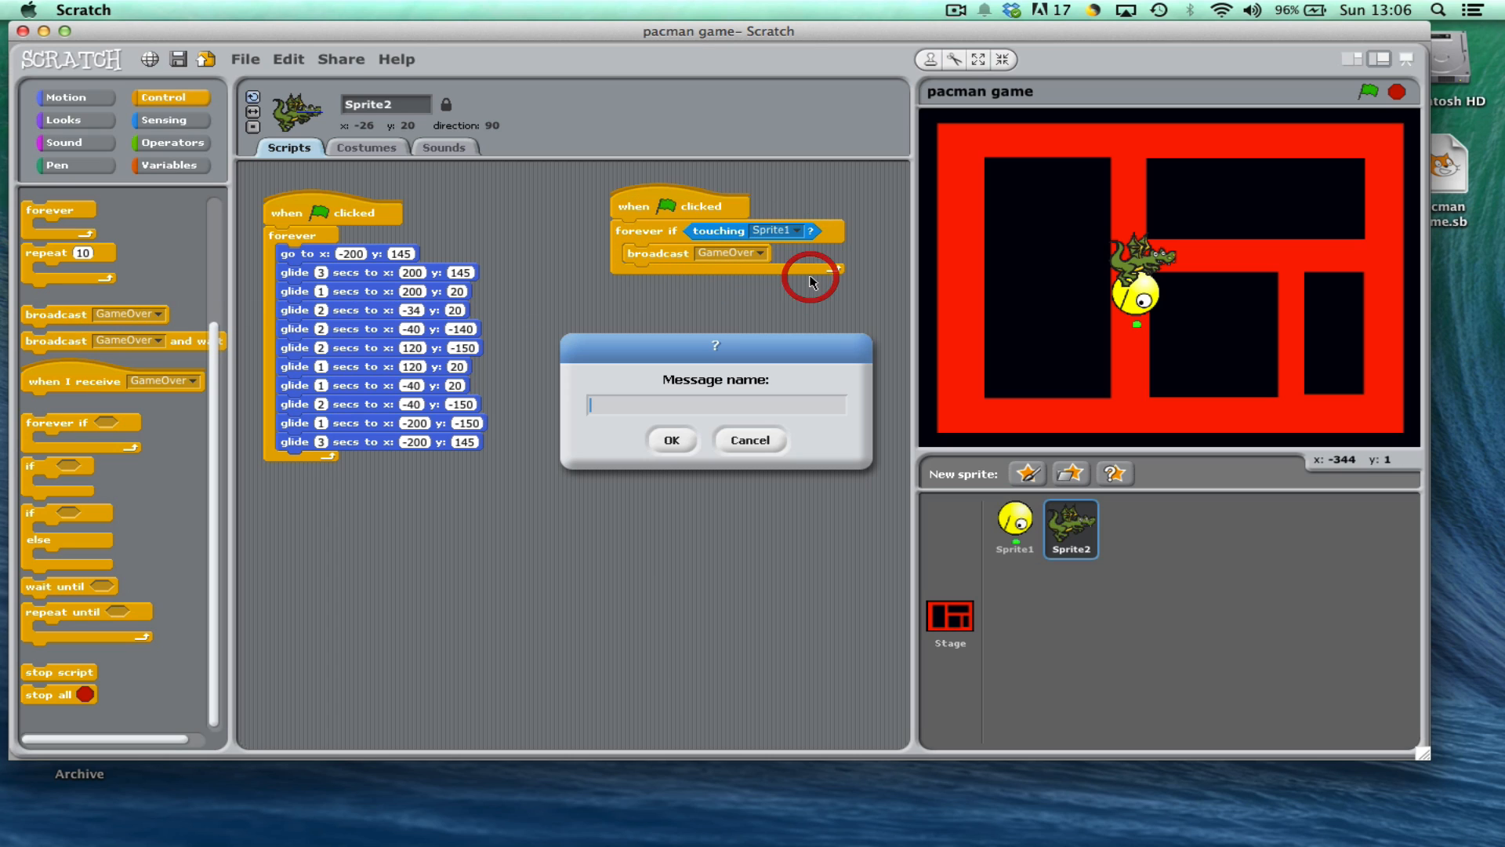
type("G")
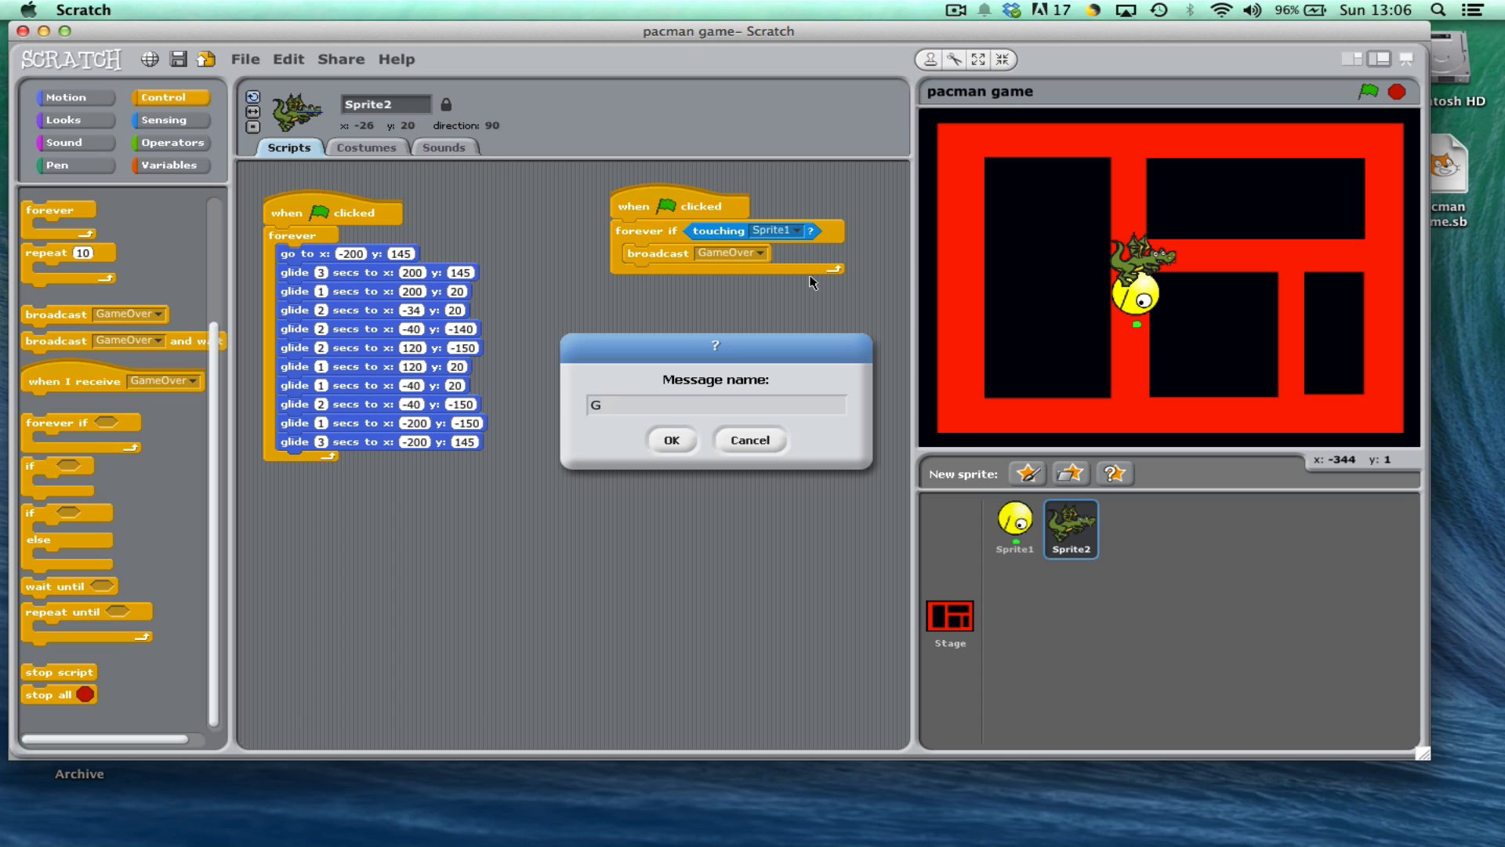
type("EndP")
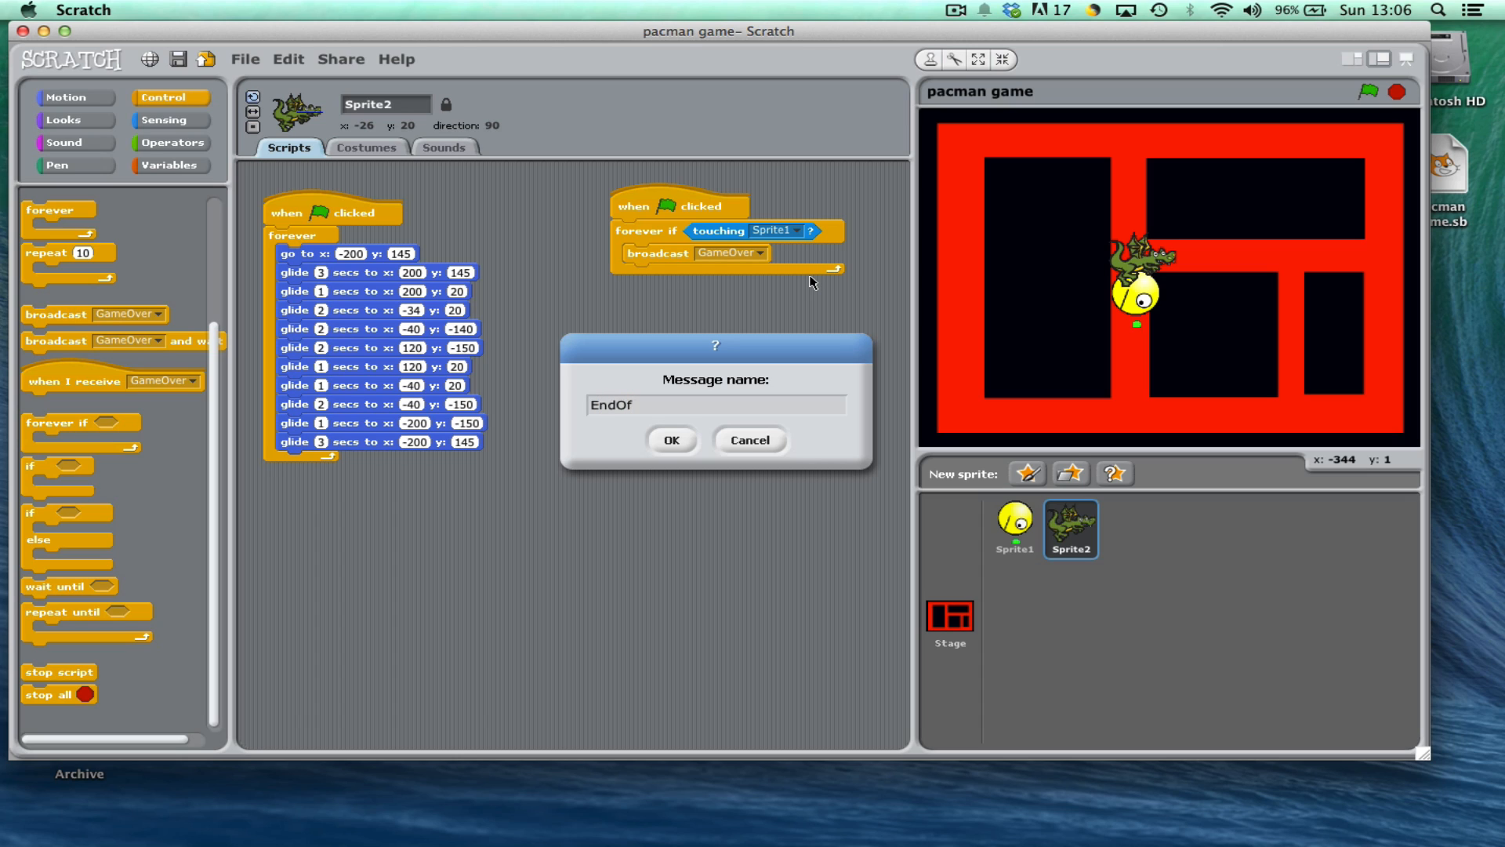
left_click(669, 442)
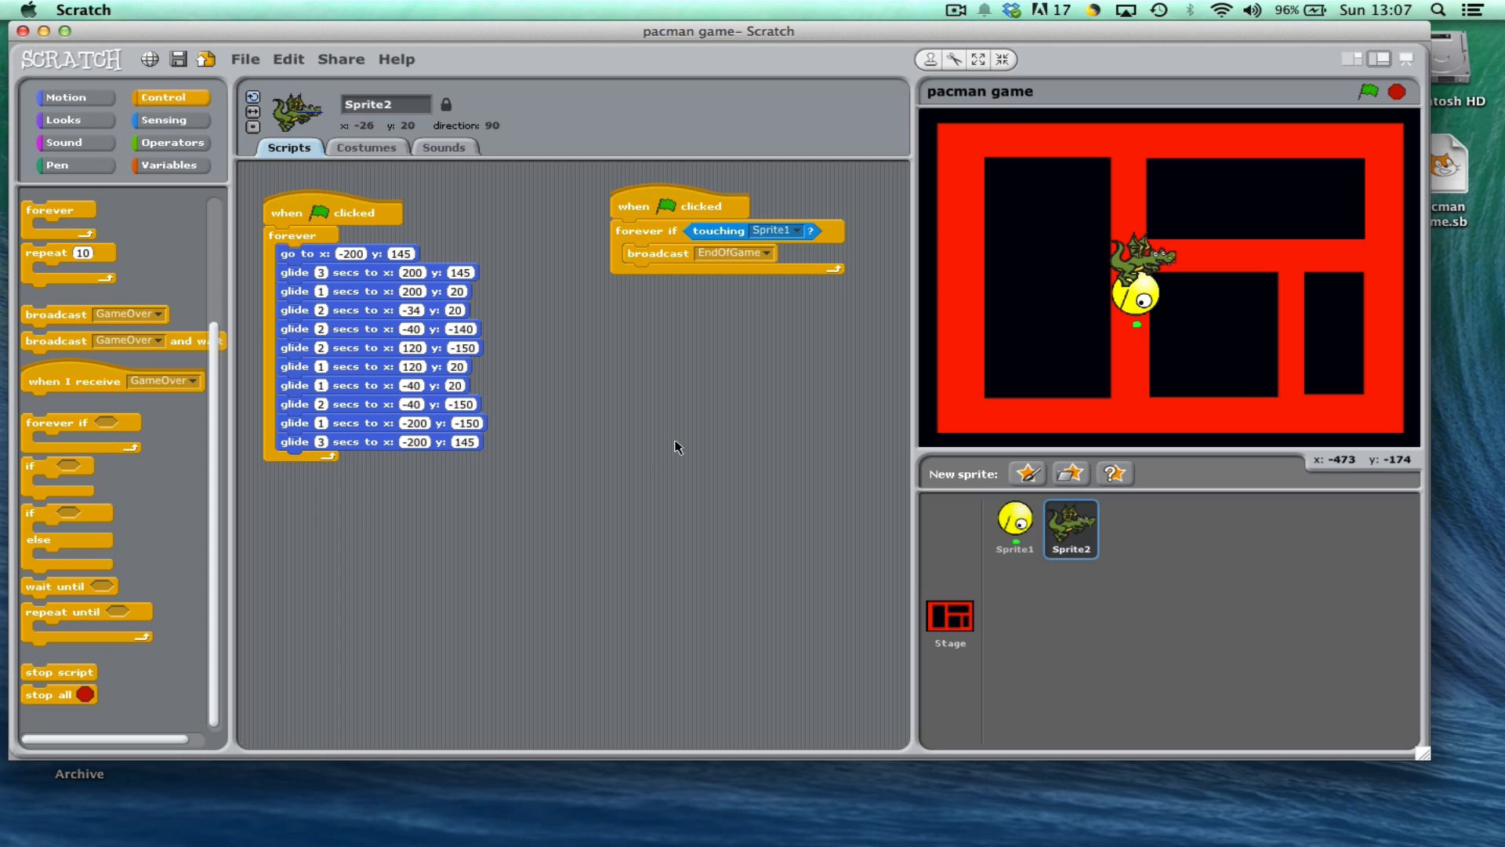
mouse_move(1044, 557)
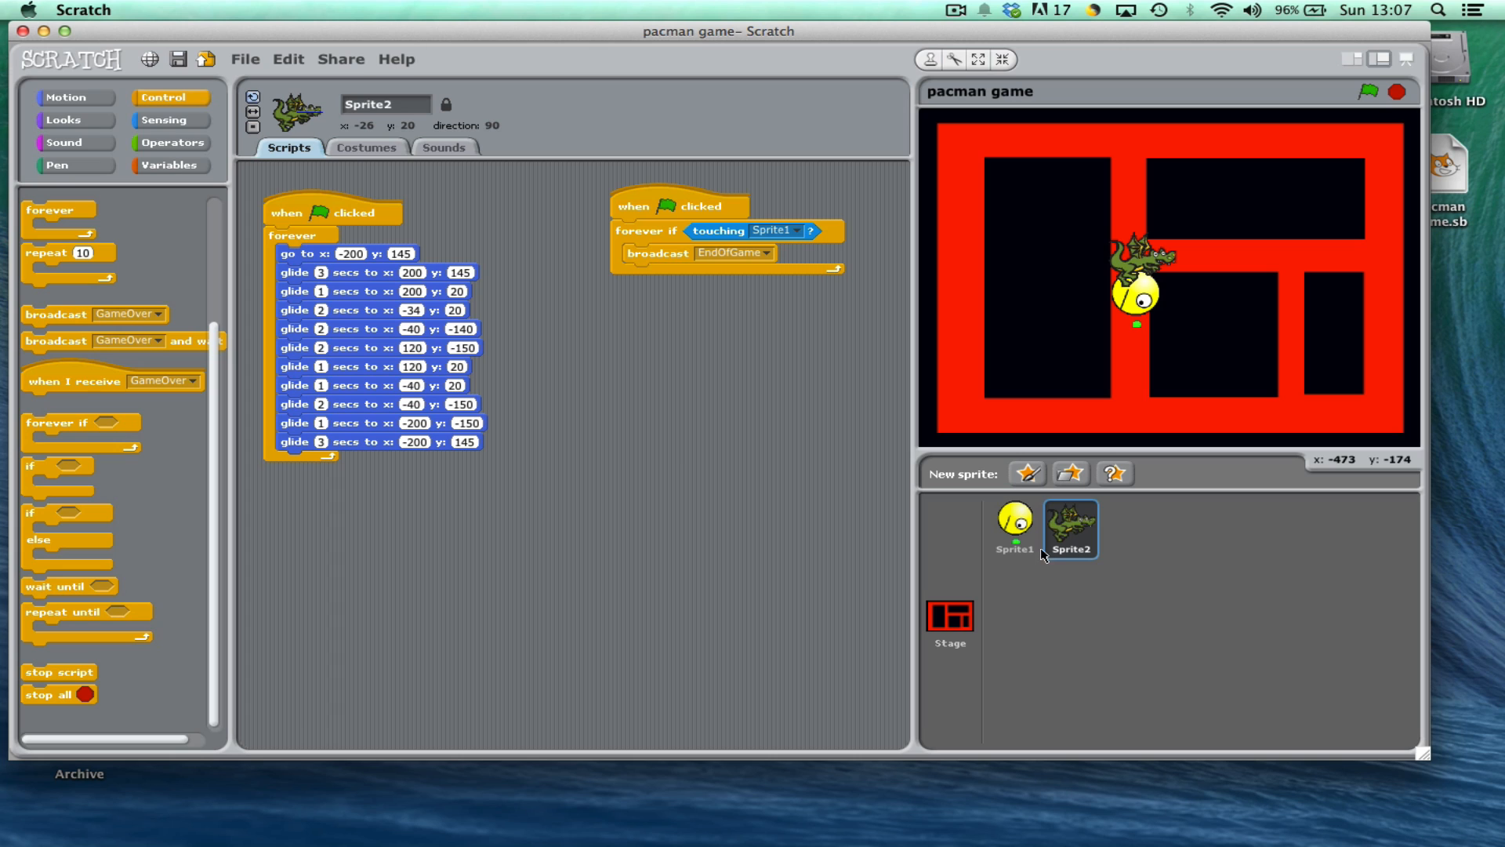
Copy the Stage's background1 maze to create background2
left_click(947, 620)
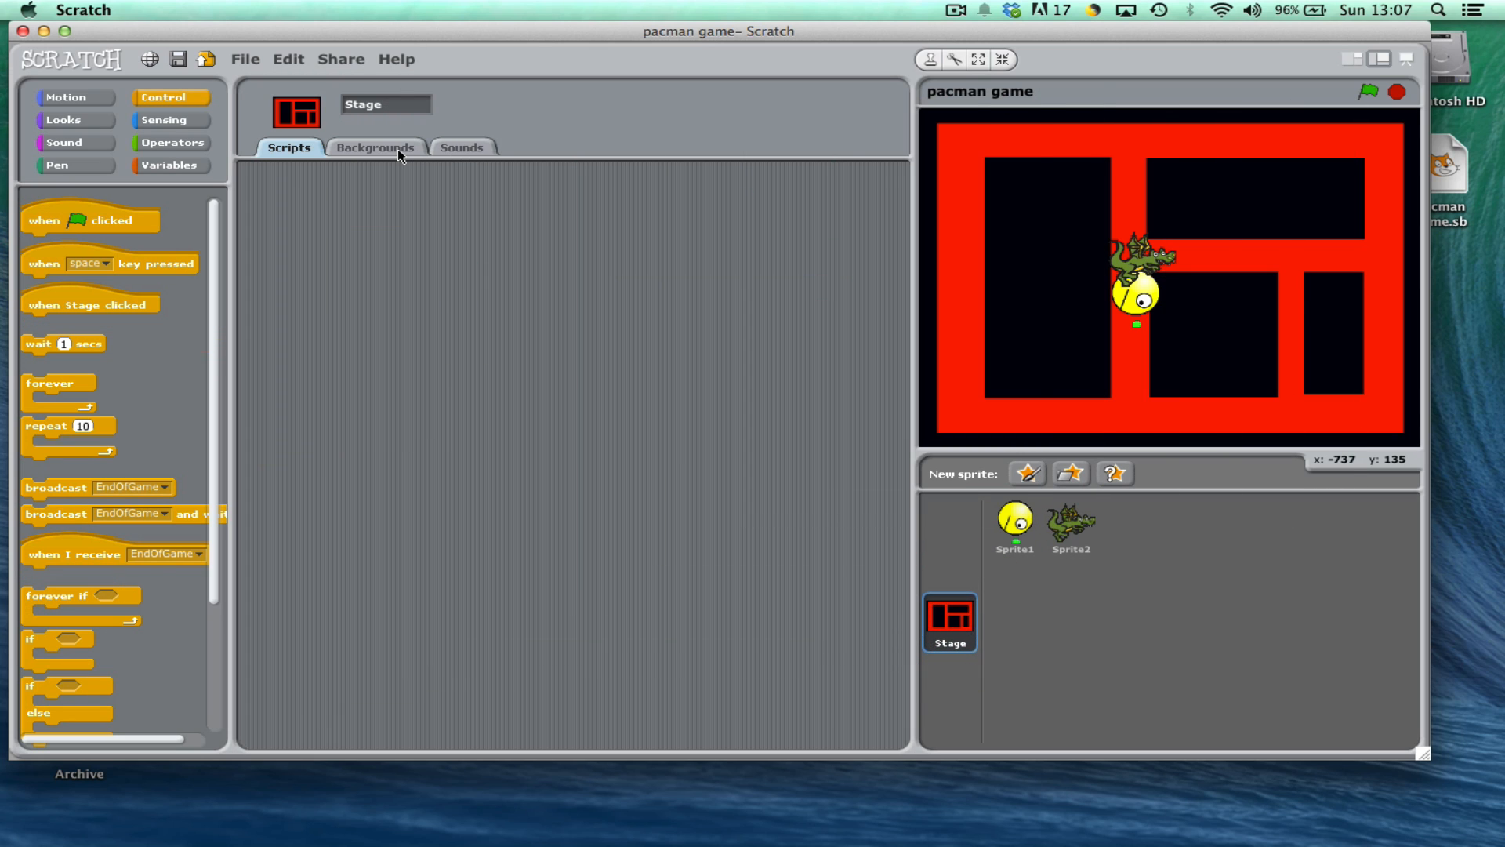
left_click(374, 147)
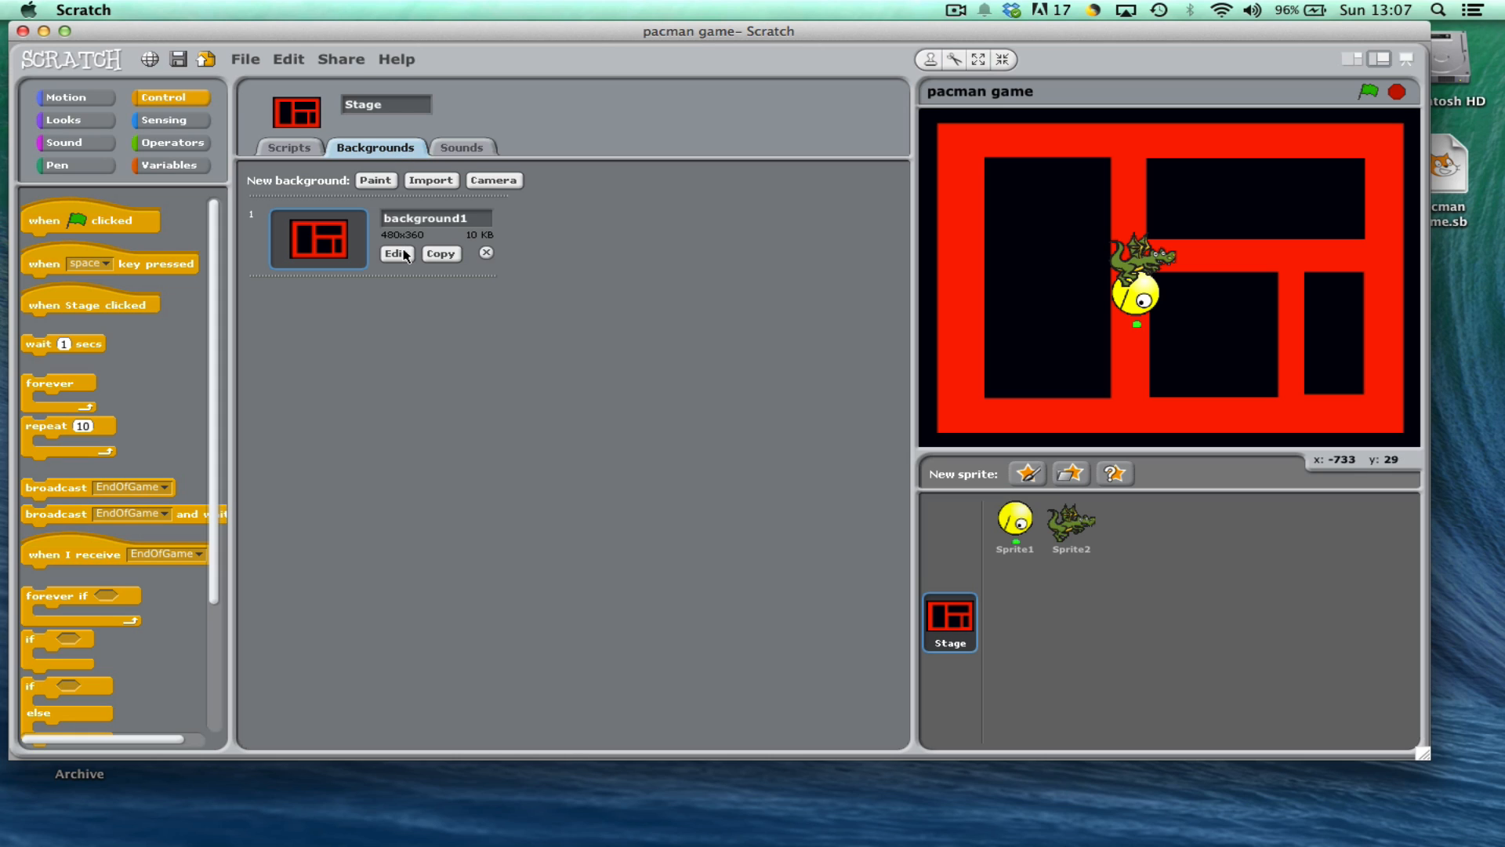
left_click(441, 253)
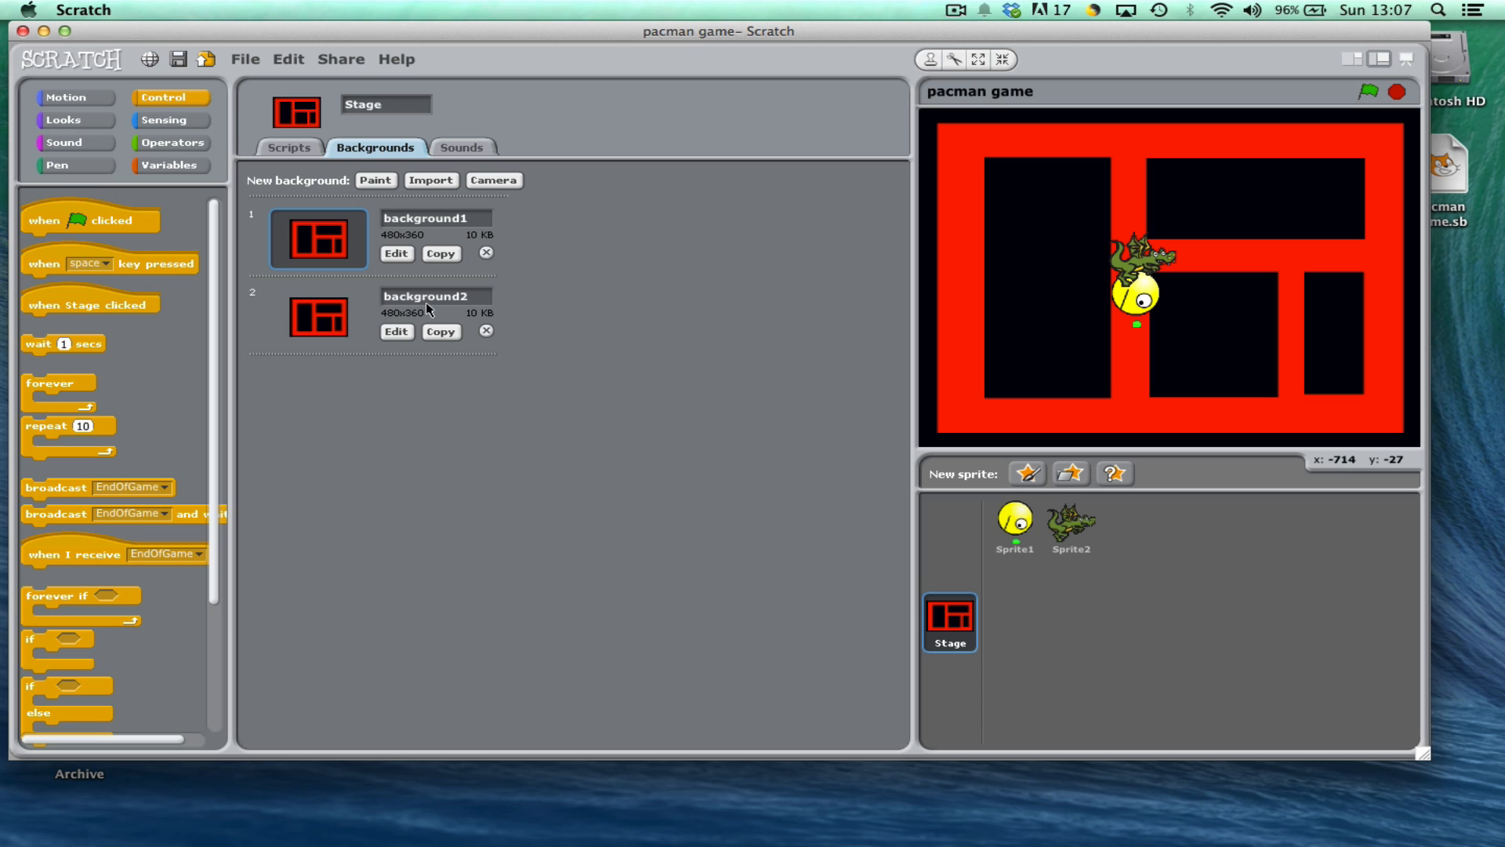
mouse_move(398, 337)
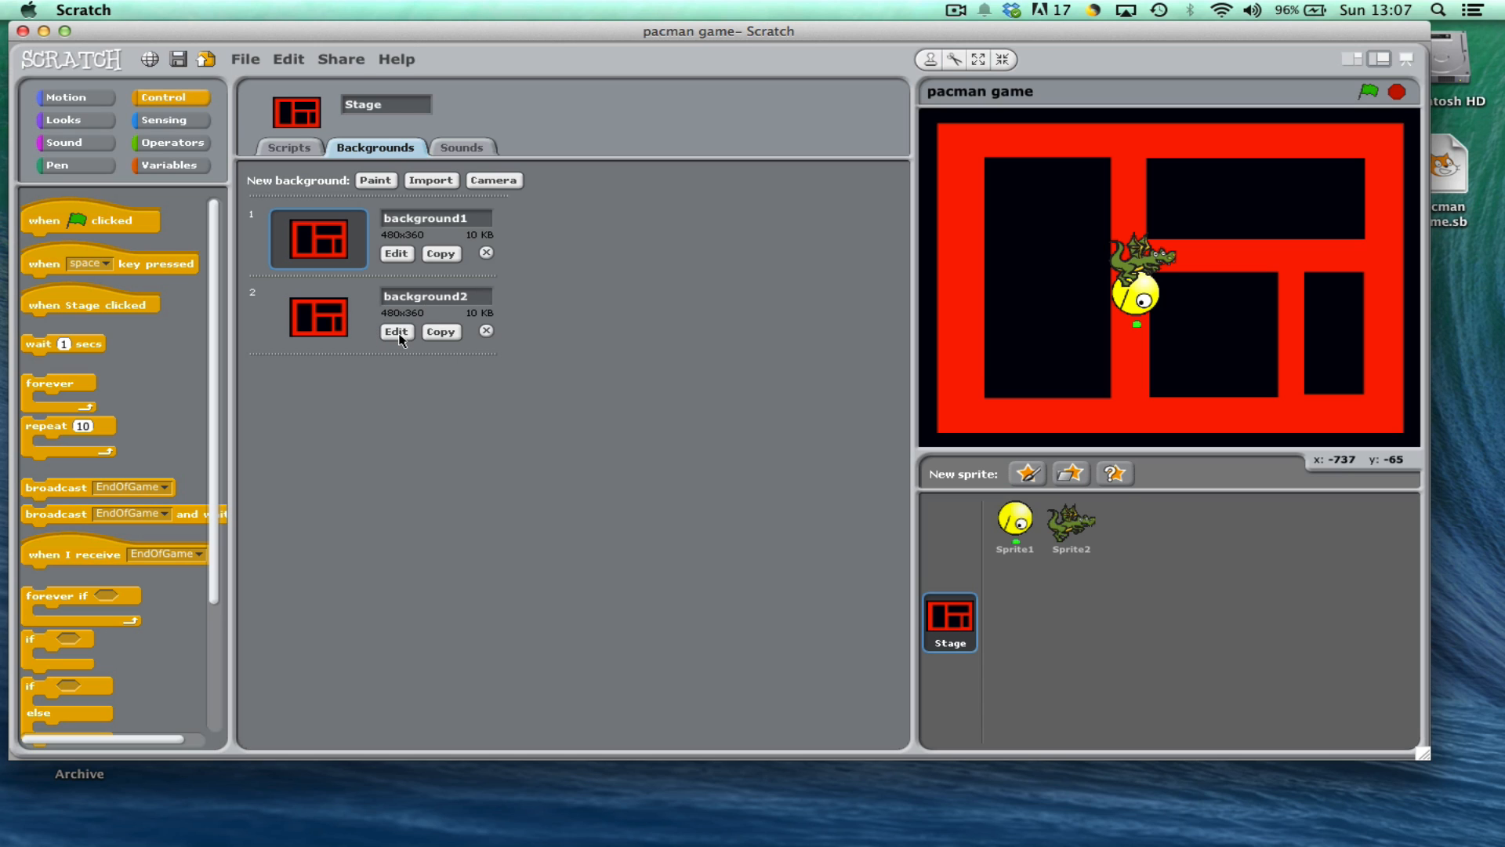
Paint size-60 yellow 'Game Over' text onto background2 and keep it
left_click(393, 332)
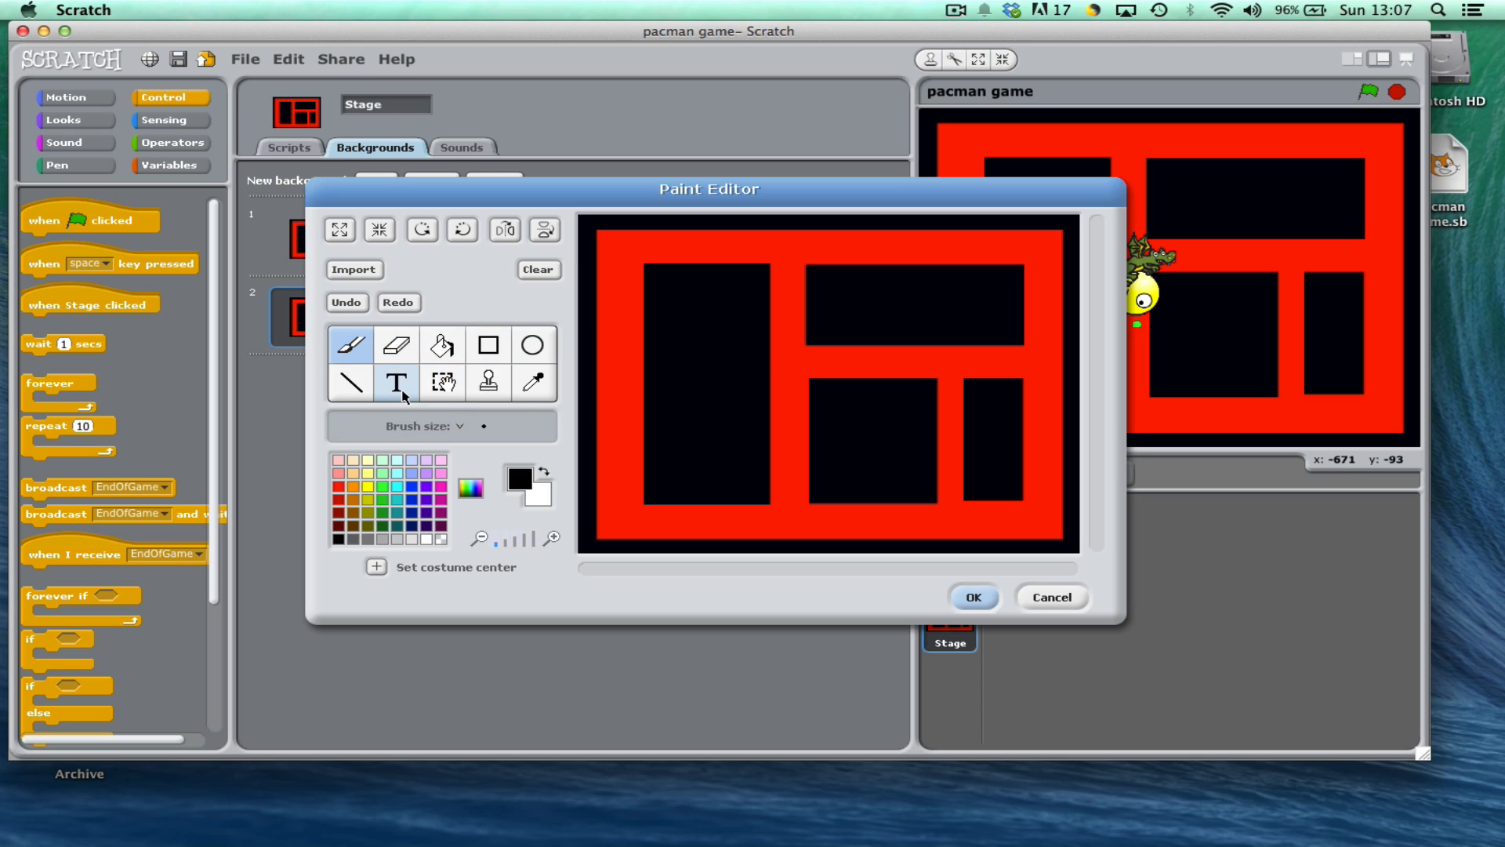
left_click(395, 381)
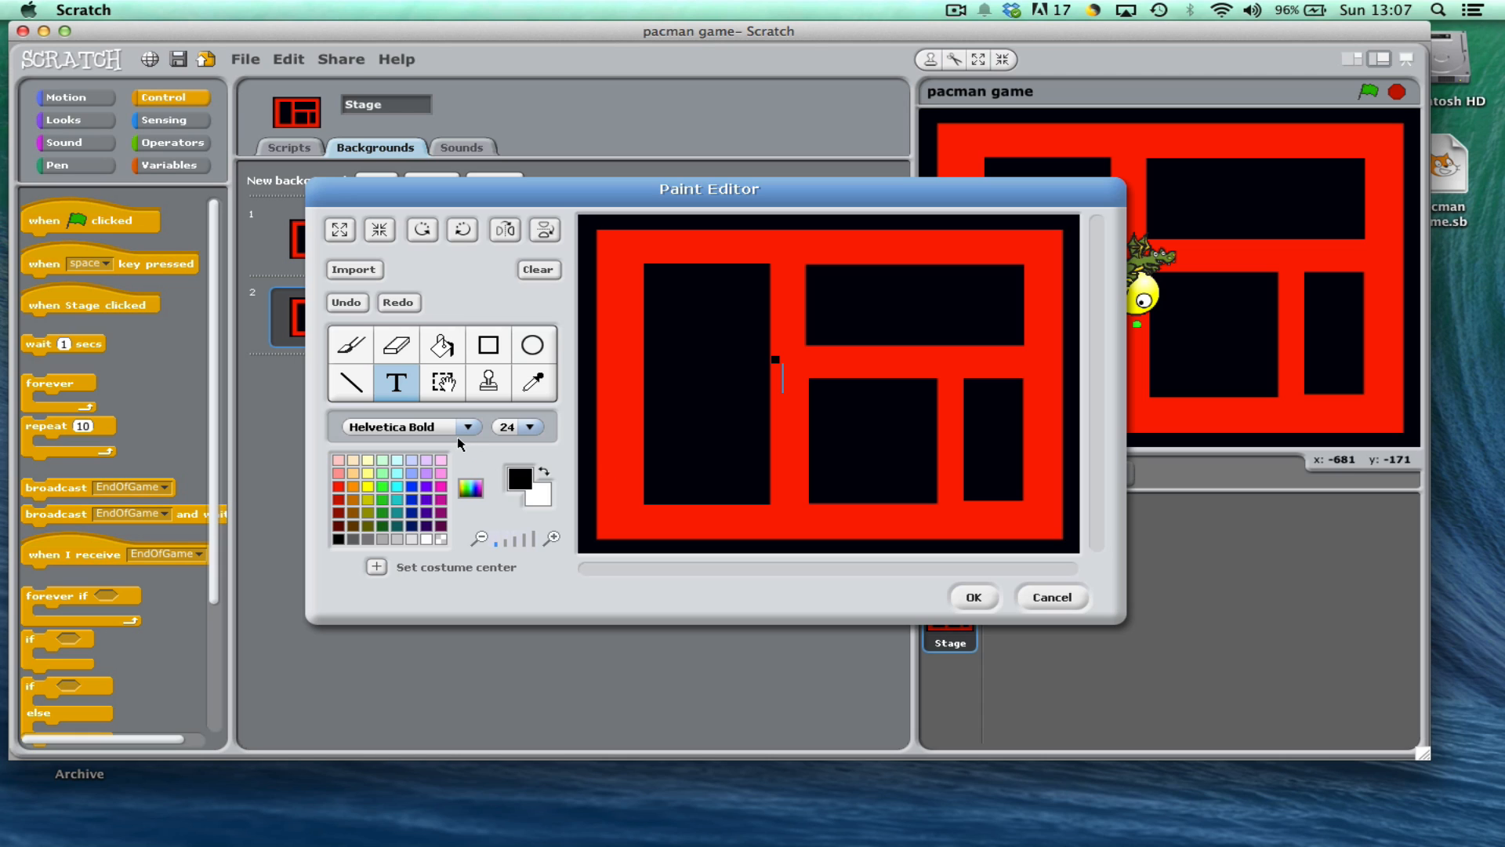
left_click(528, 427)
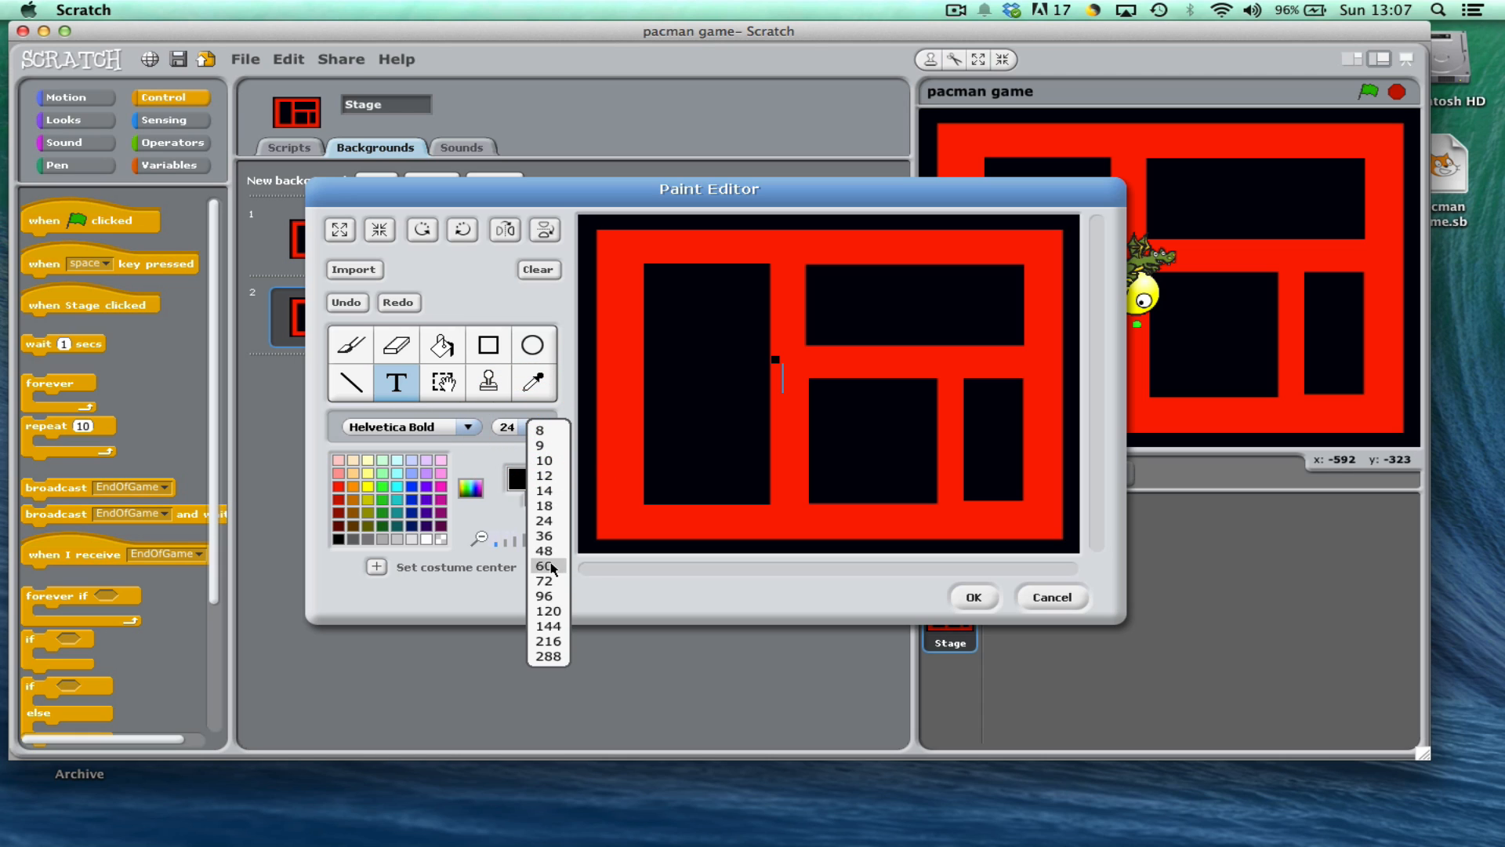
left_click(544, 566)
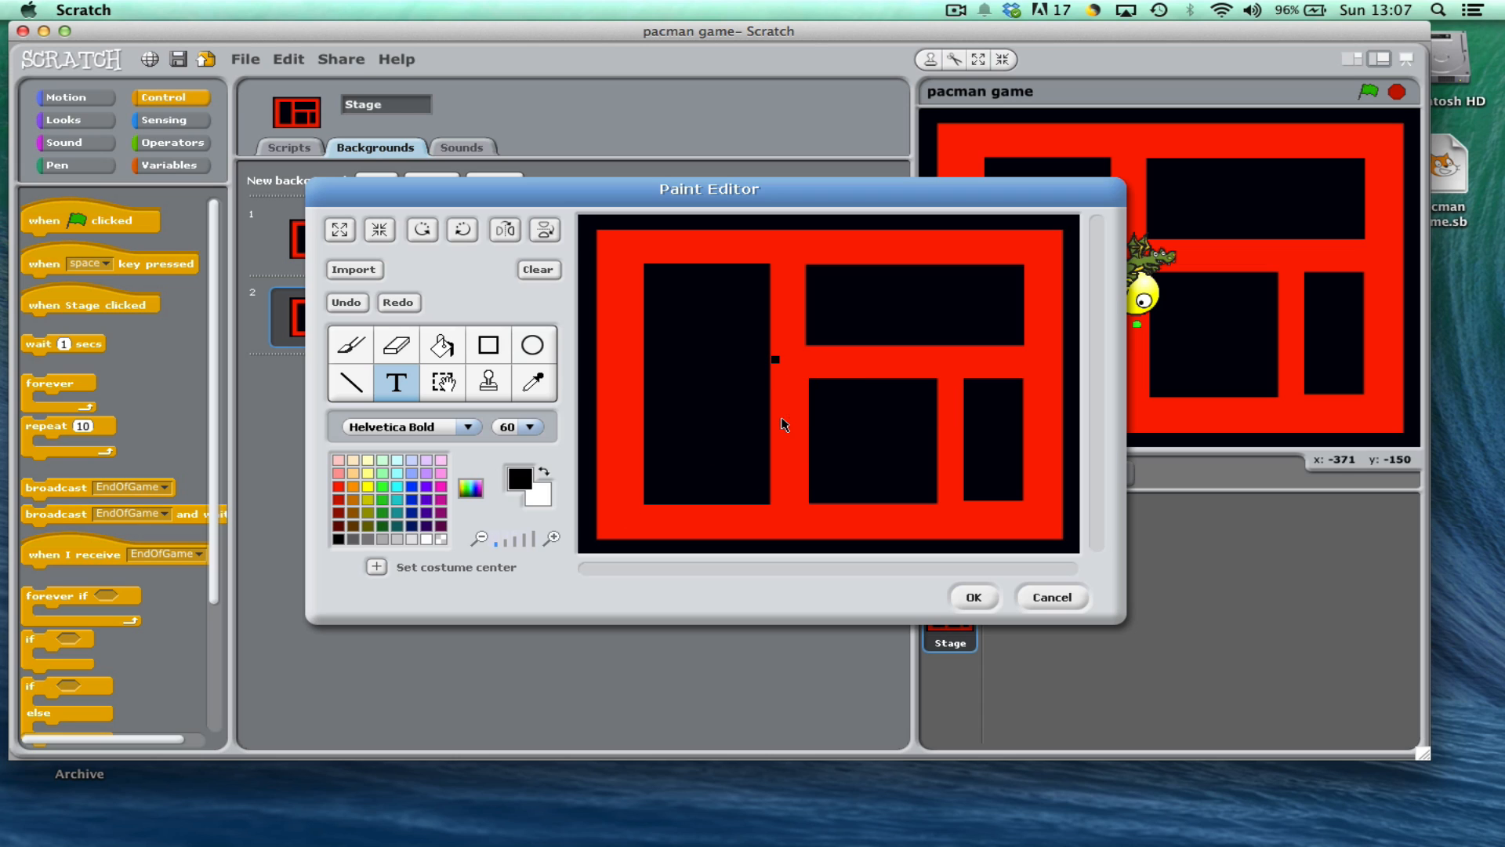
left_click(370, 483)
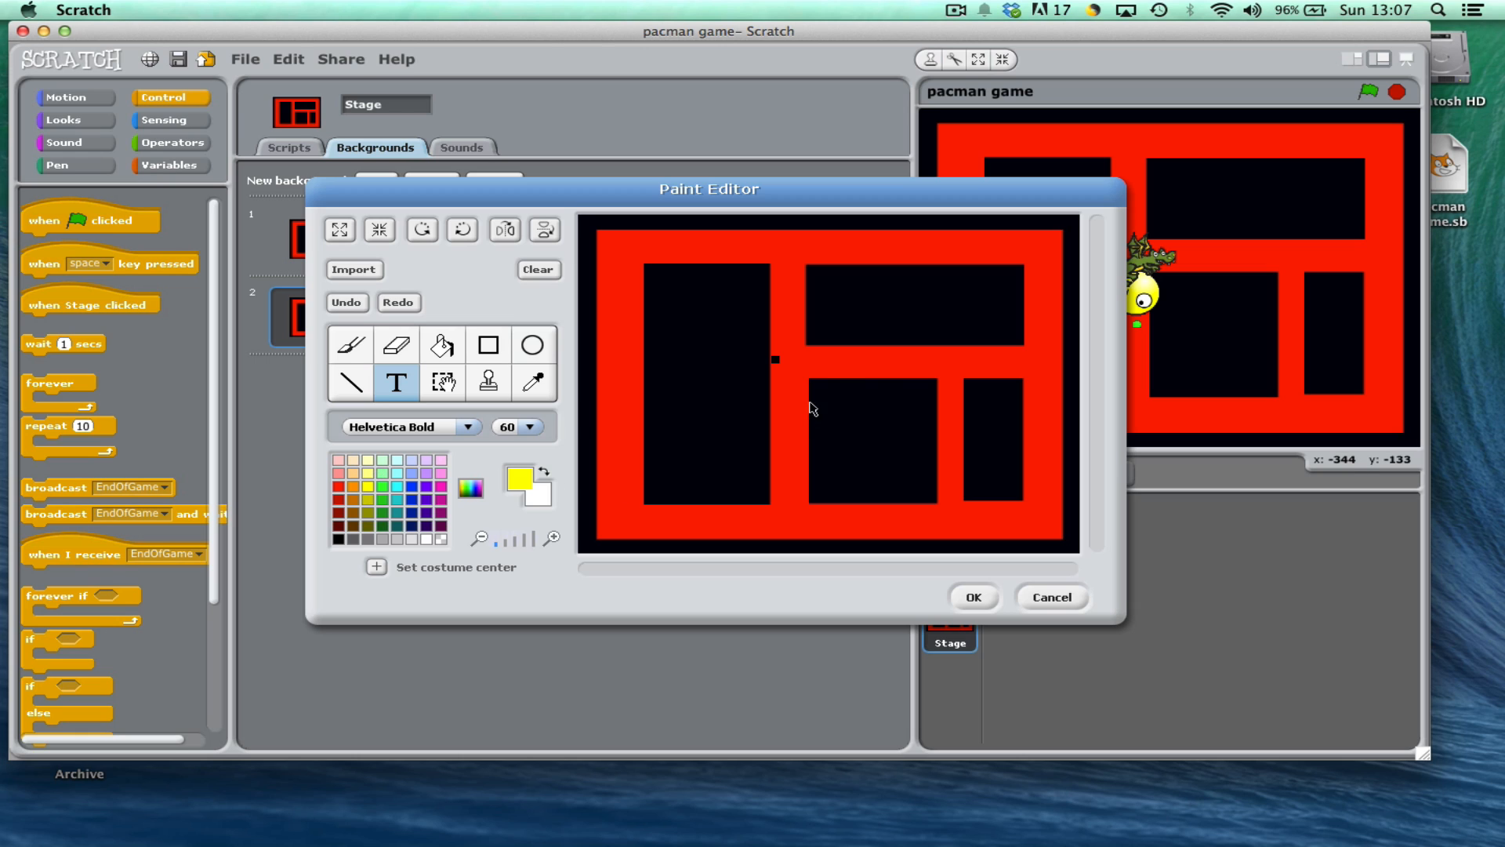
type("Game O")
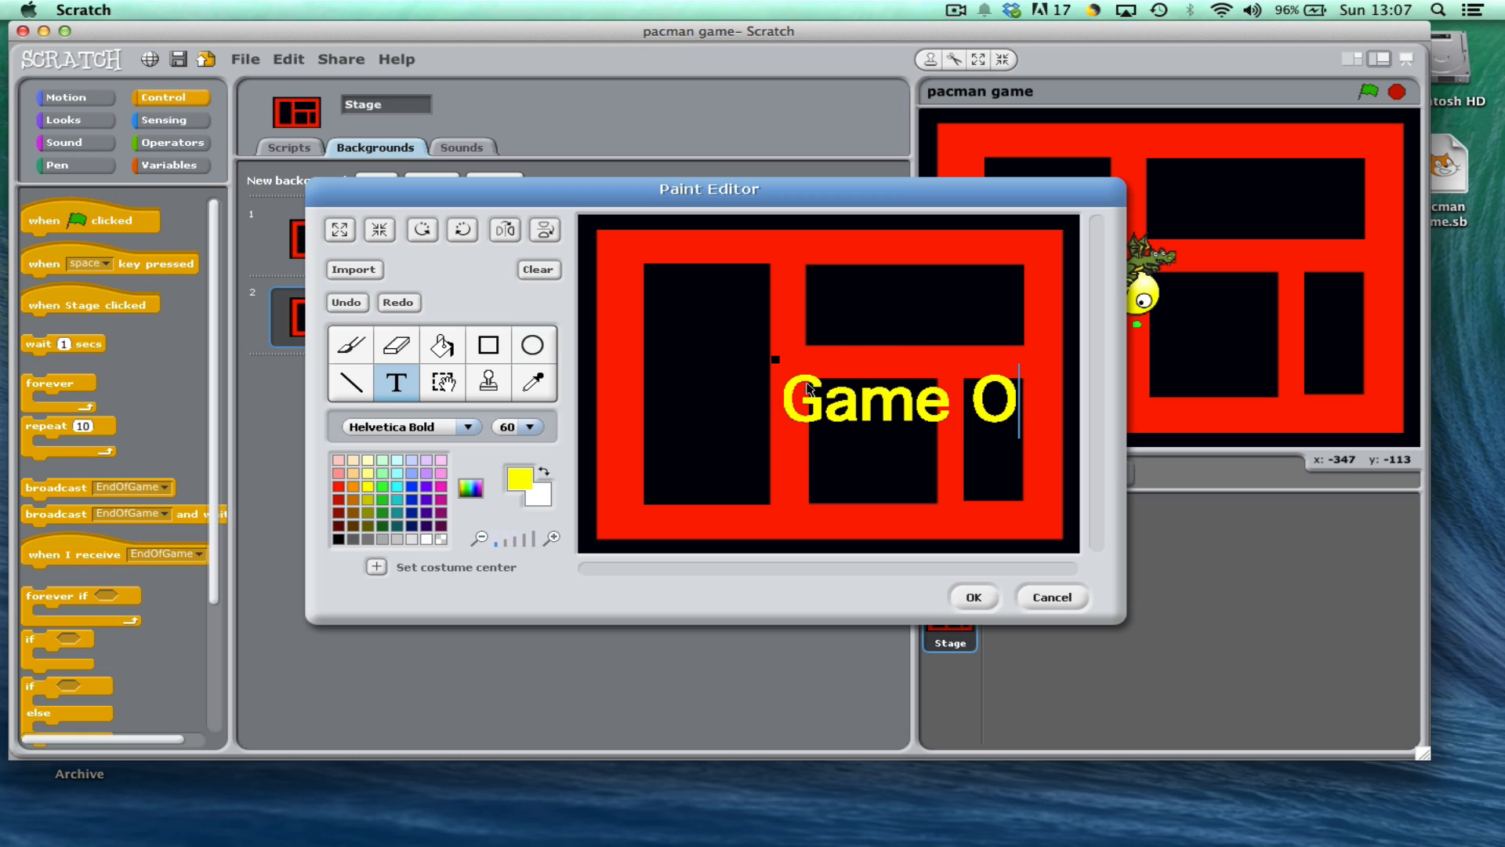
type("ver")
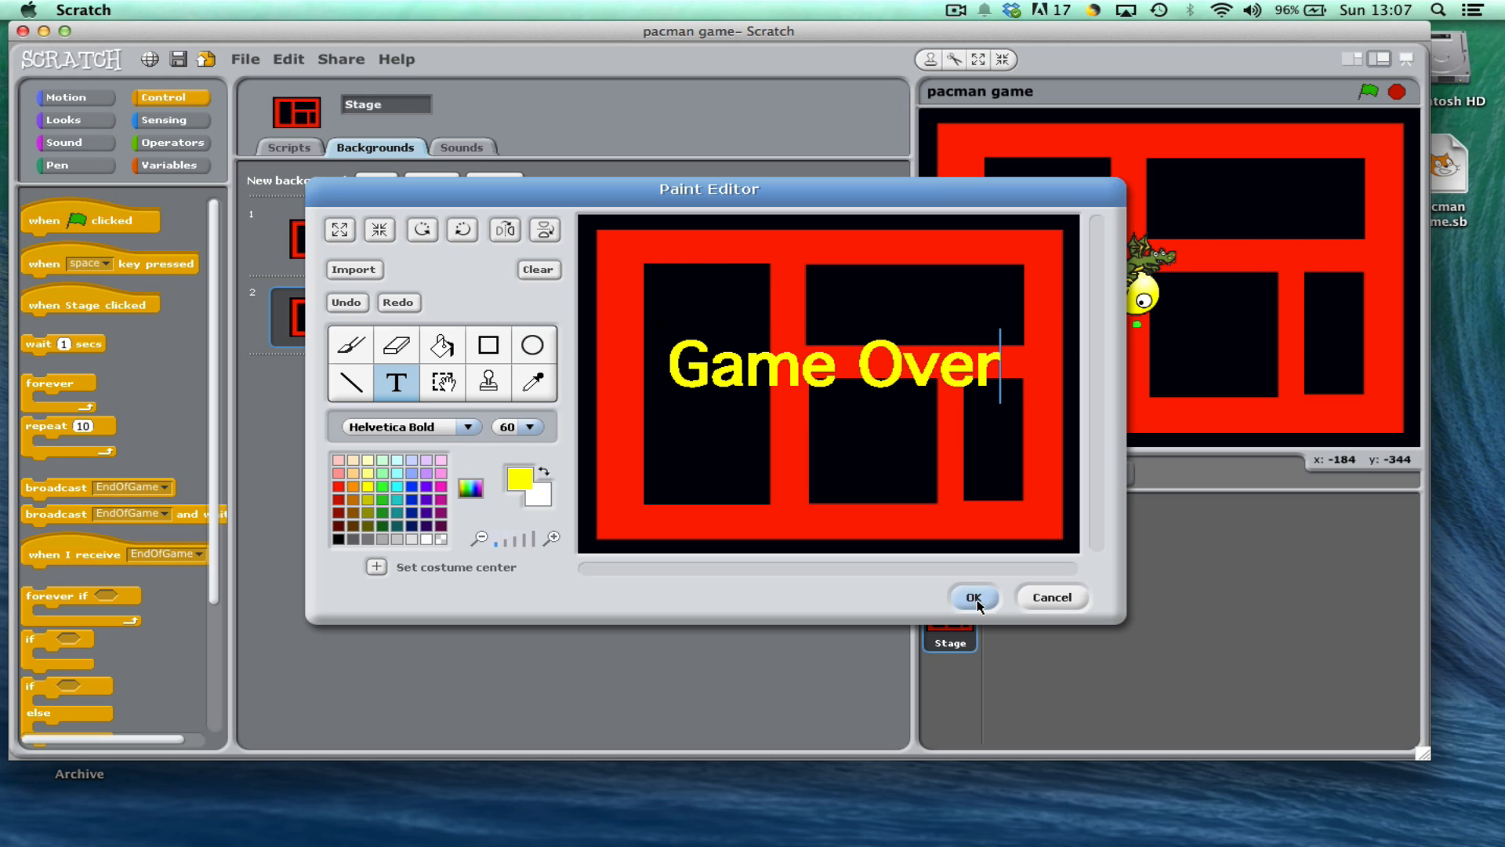
left_click(972, 596)
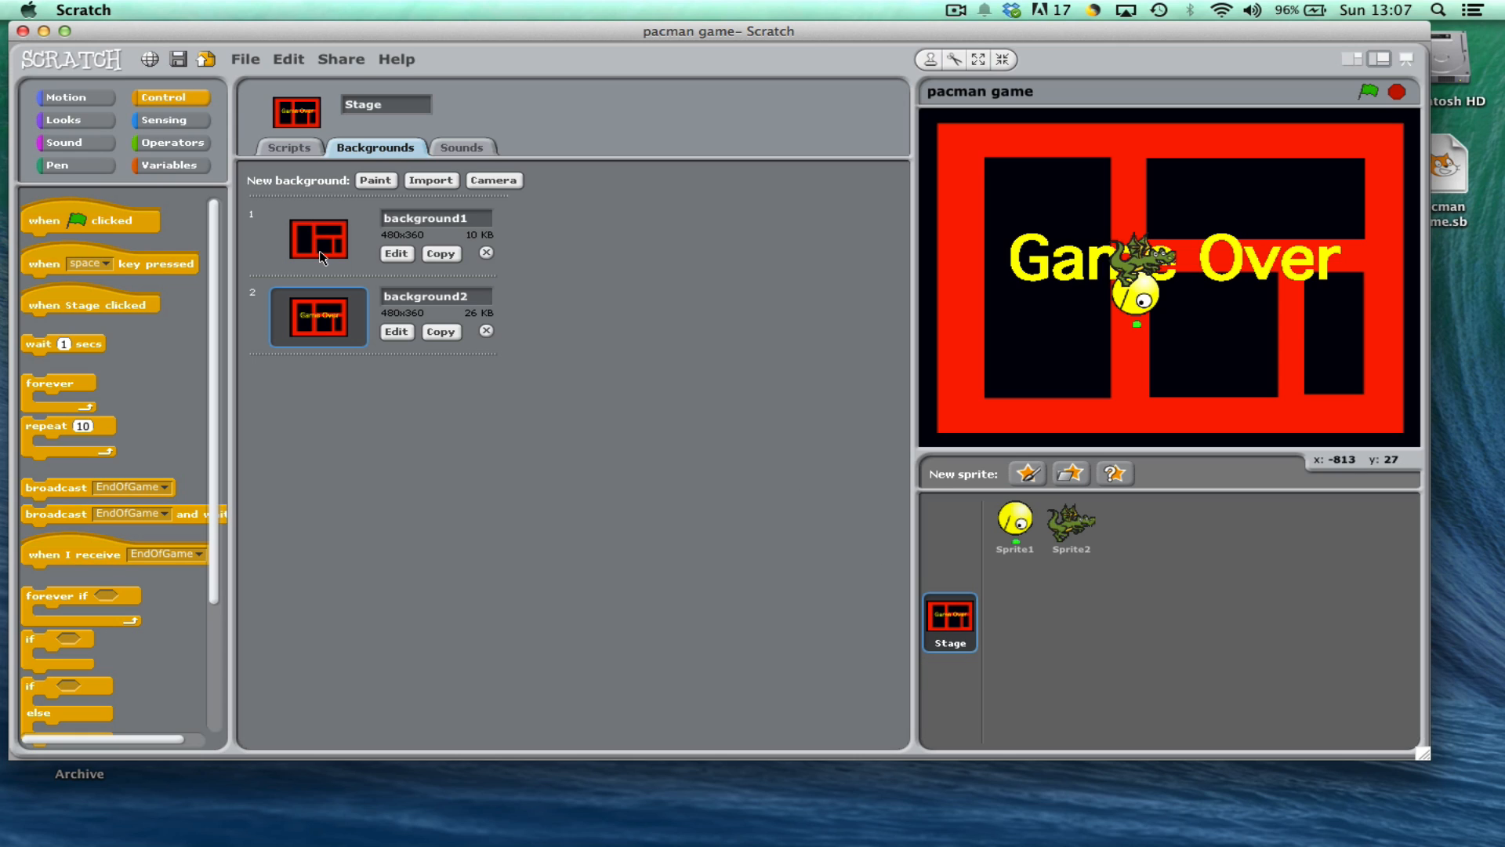
Give the Stage a 'when I receive EndOfGame' script that switches to background2
left_click(289, 147)
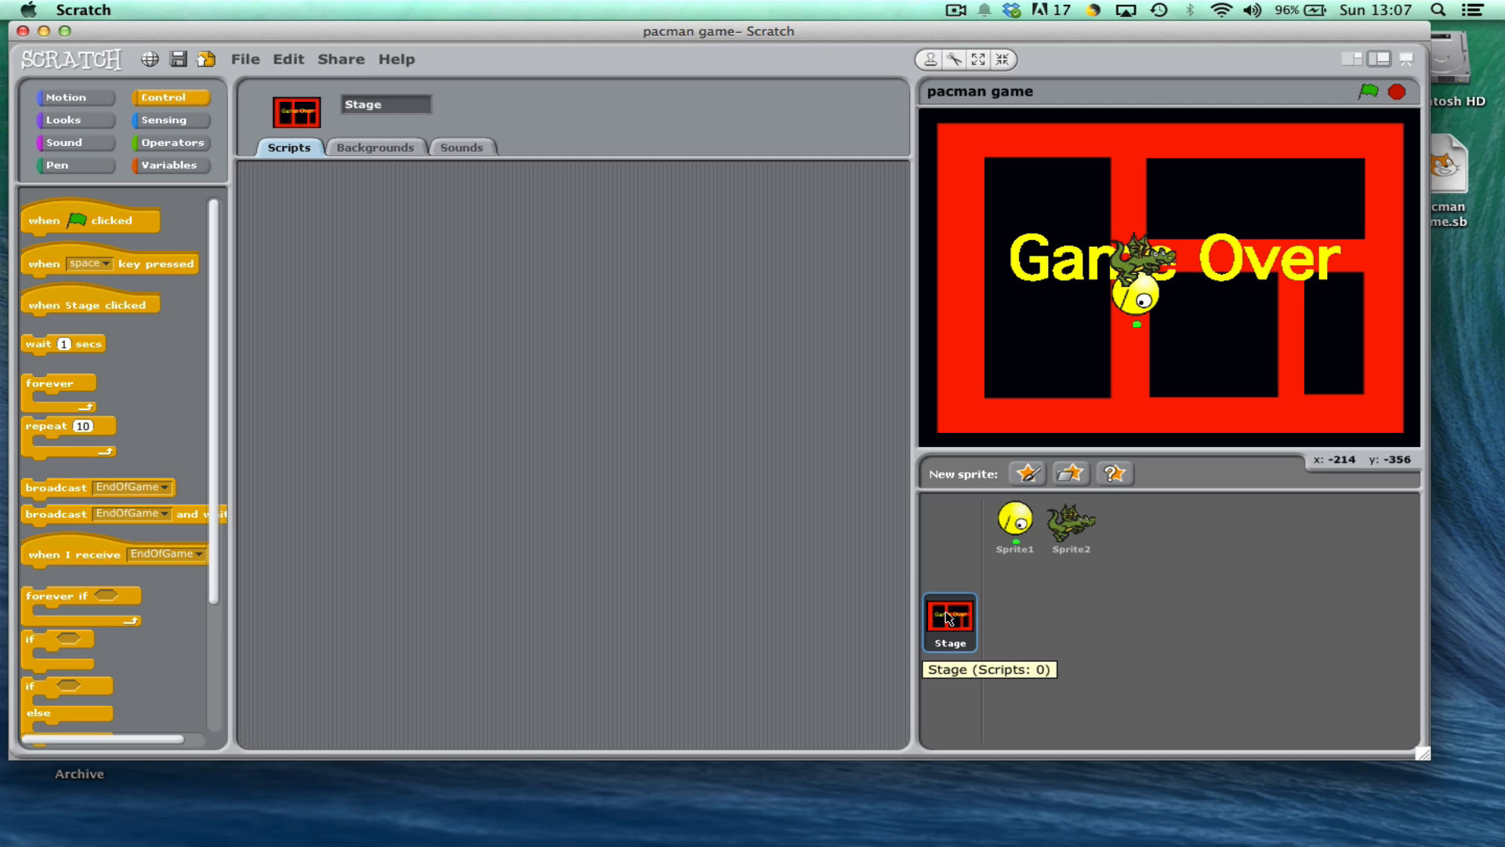
left_click_drag(72, 553, 374, 279)
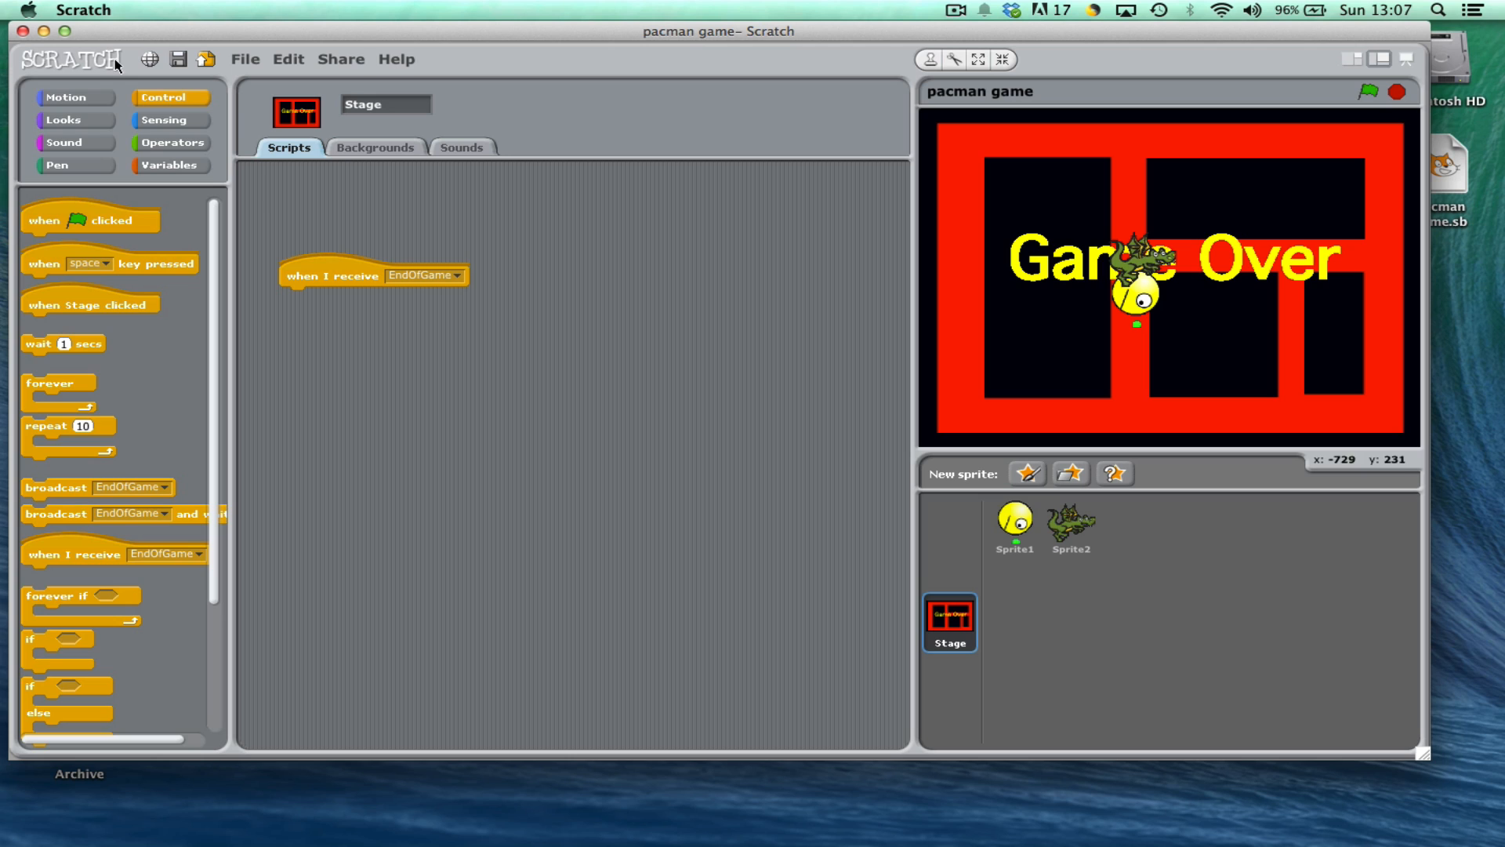
left_click(68, 97)
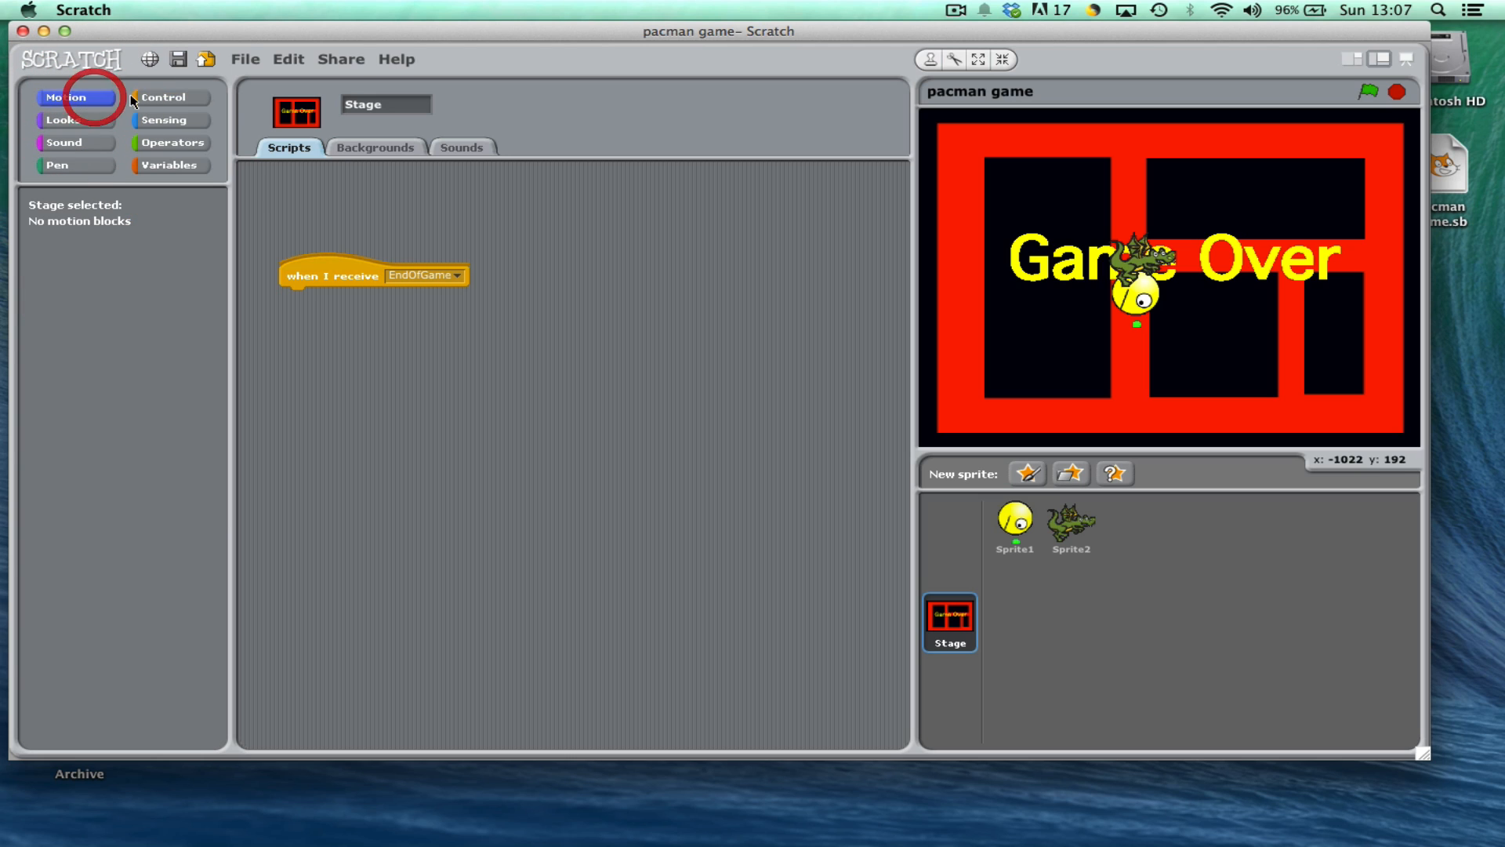
left_click(170, 97)
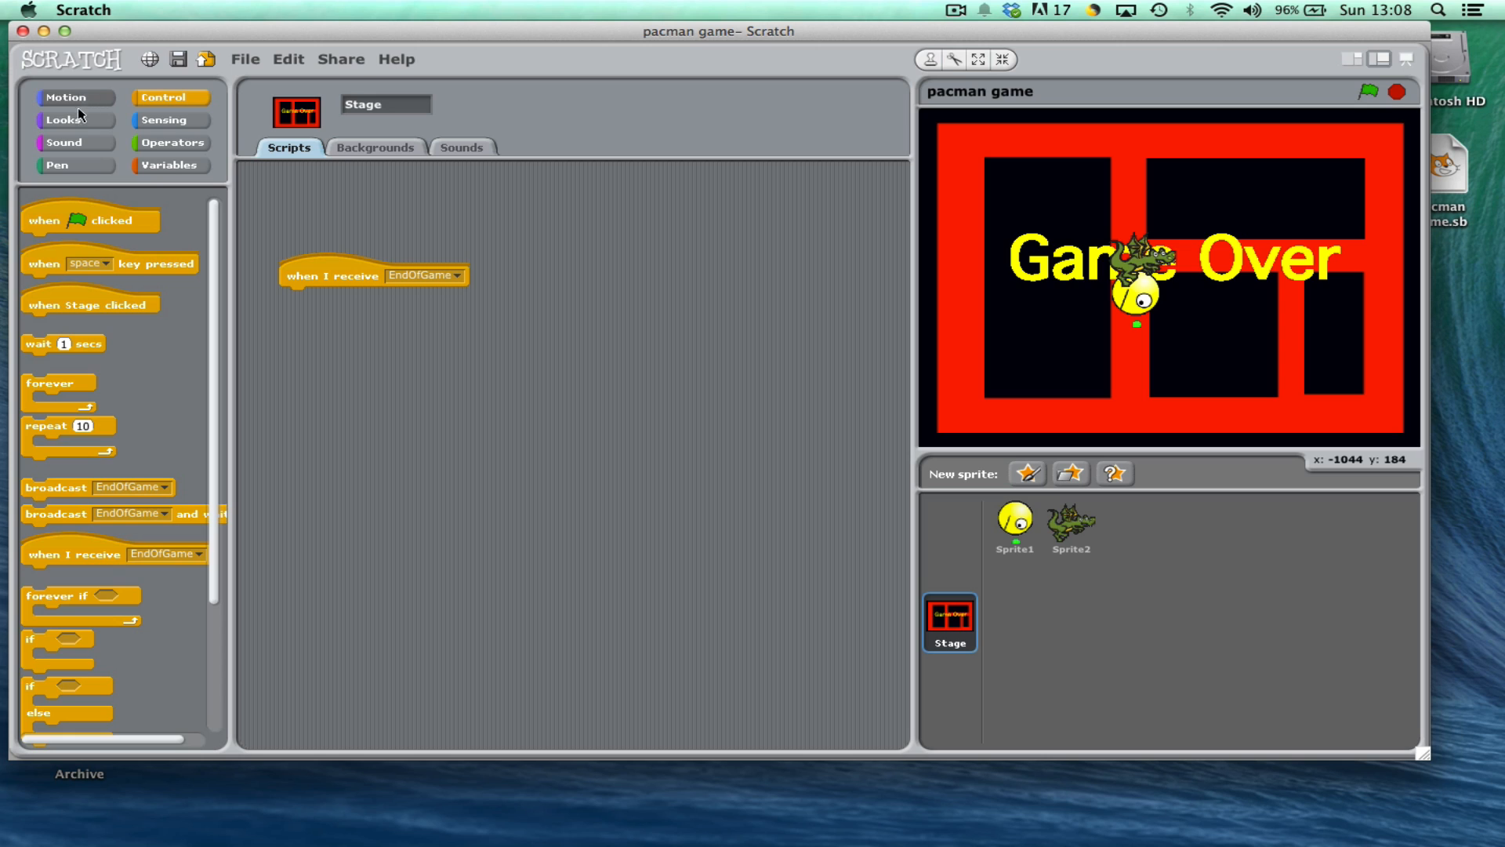
left_click(63, 119)
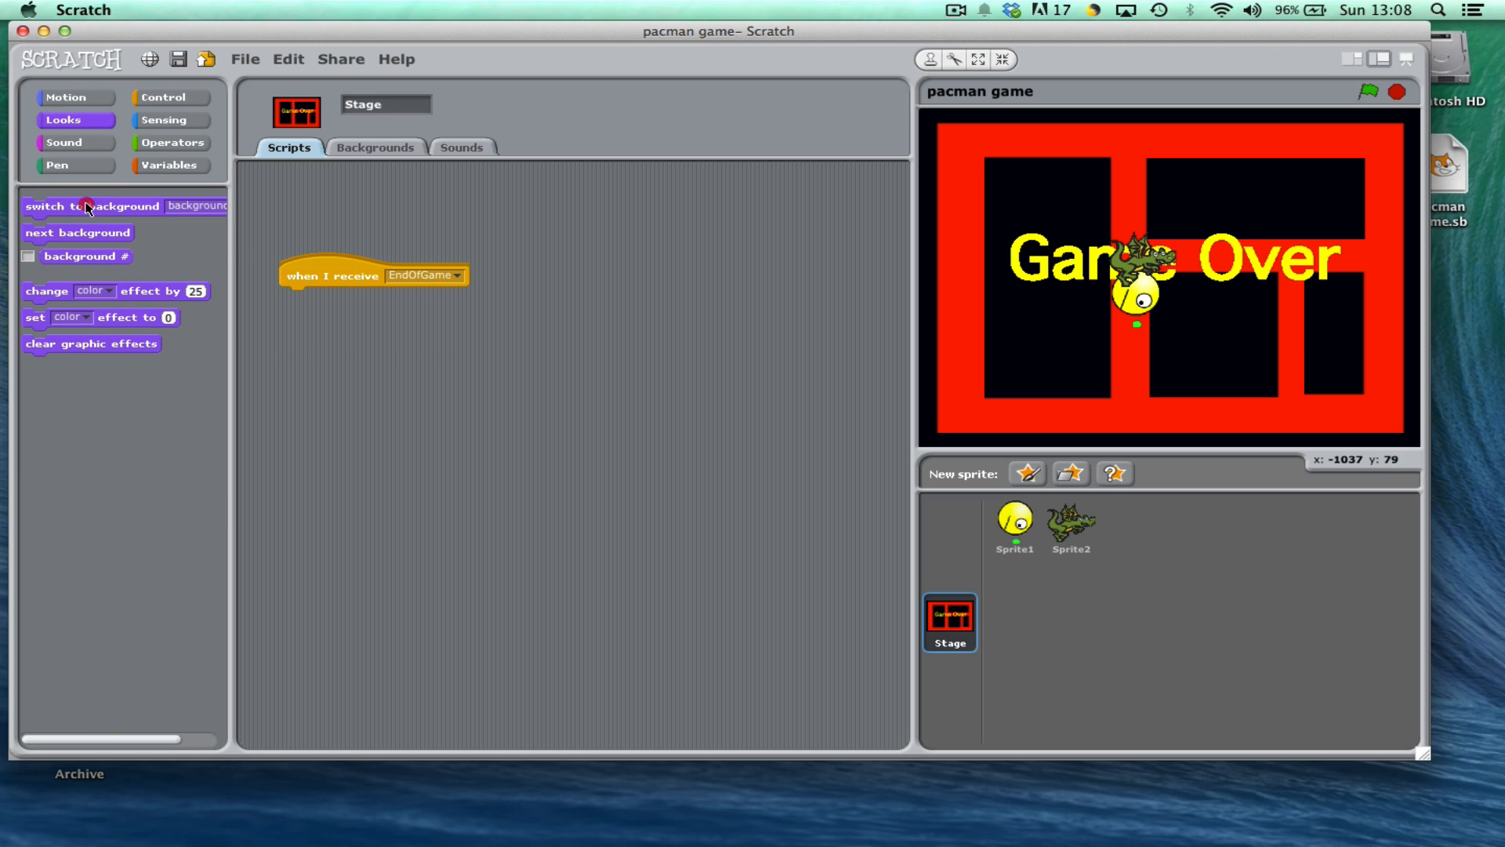
left_click_drag(91, 206, 349, 296)
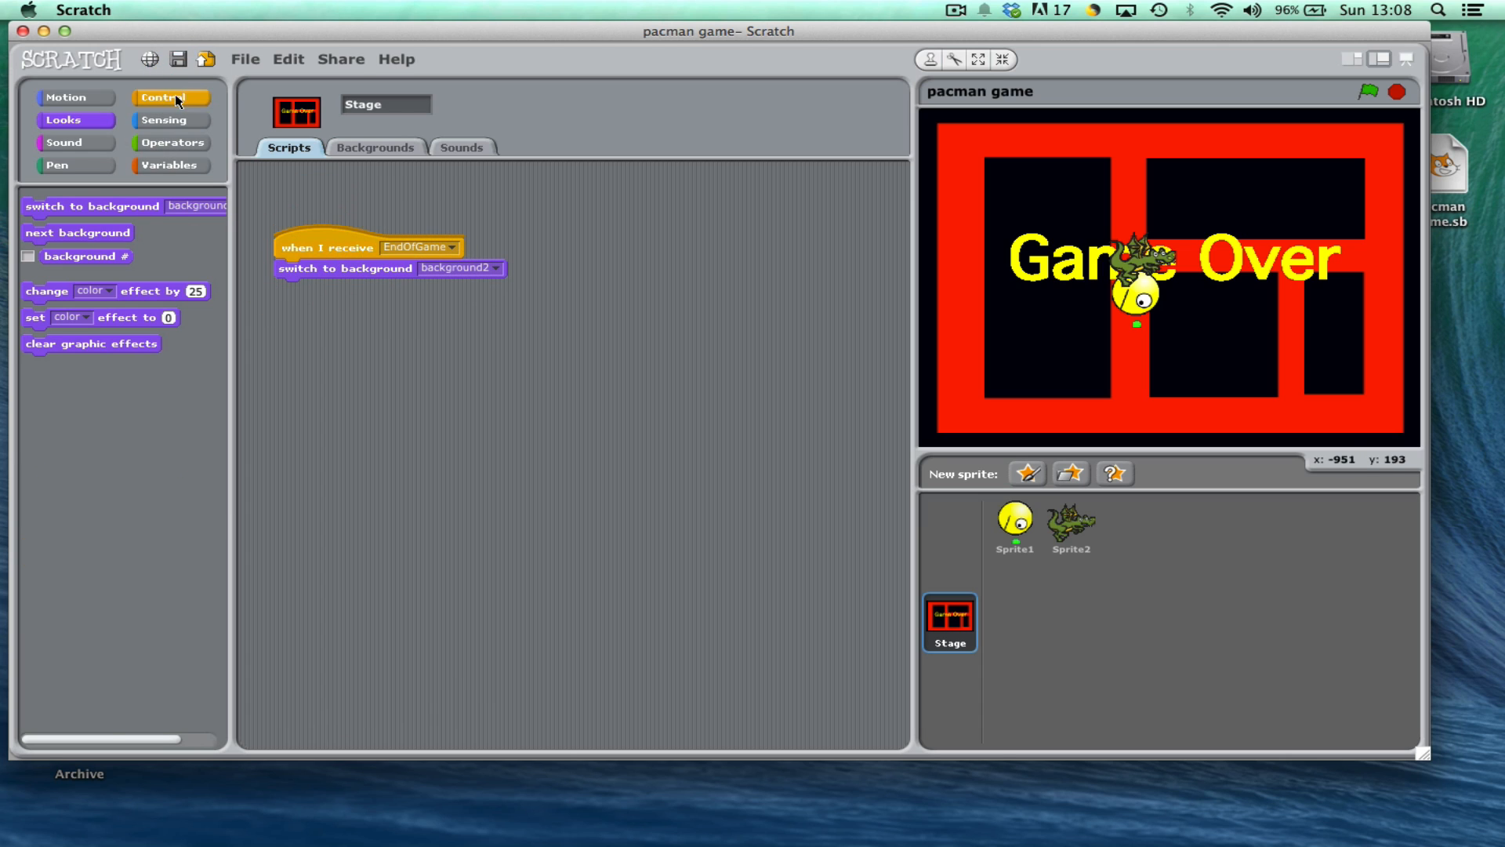
End the script with 'stop all' and restore the plain background1 on the stage
left_click(169, 98)
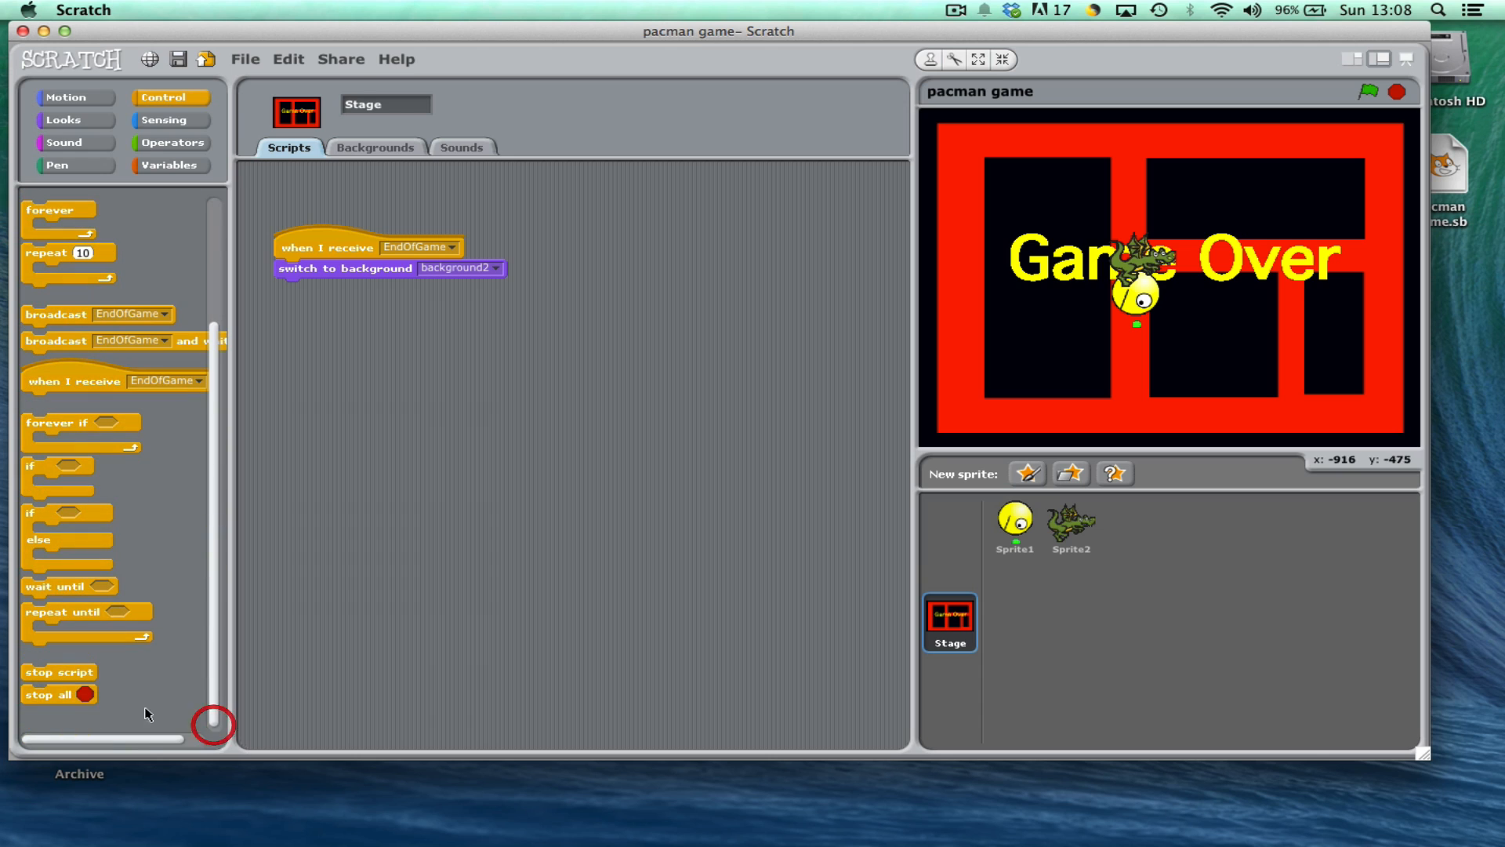
left_click_drag(60, 694, 305, 288)
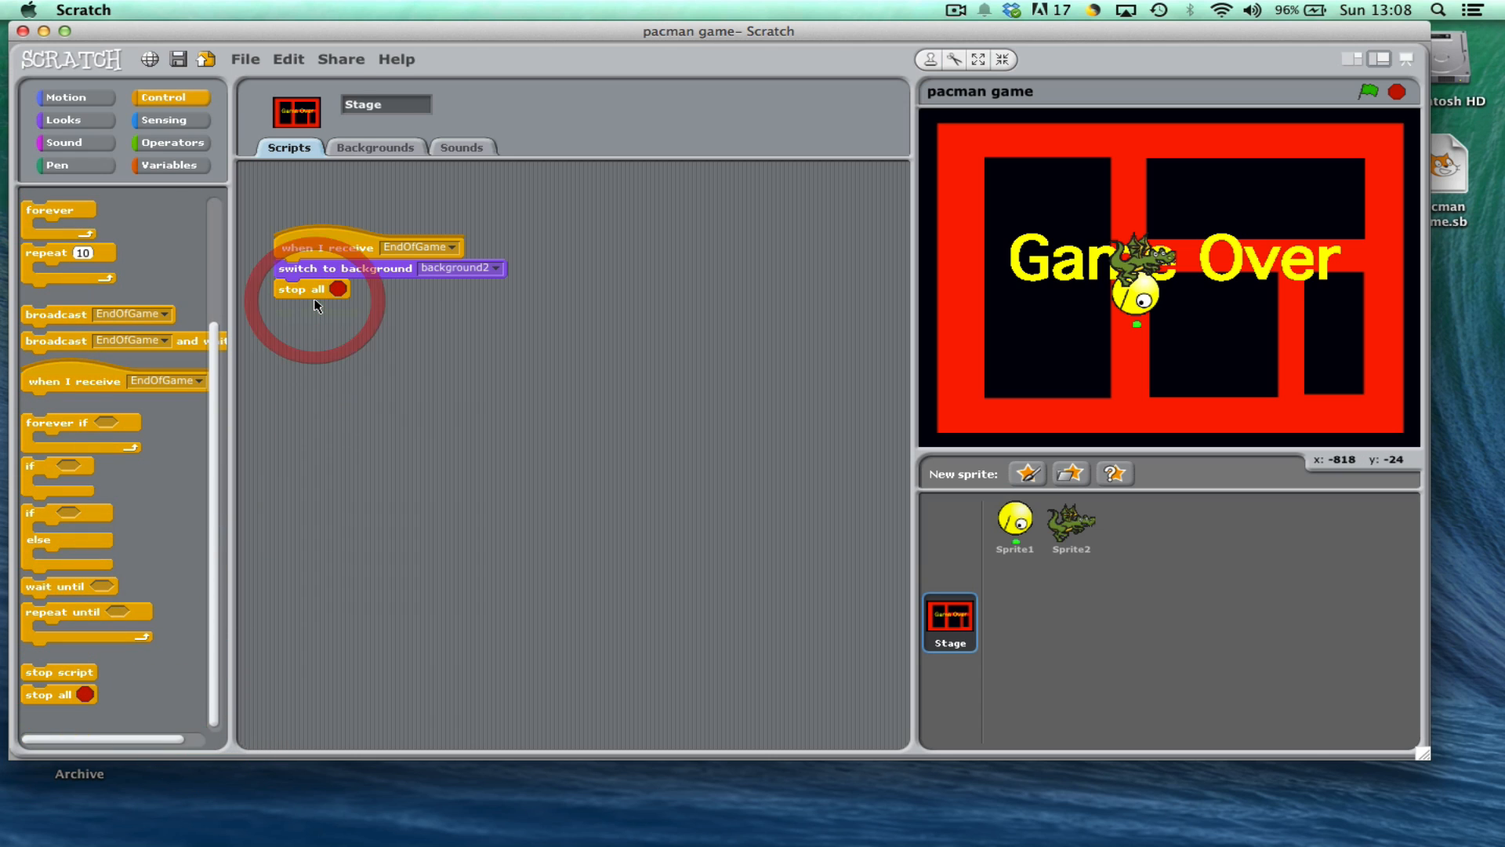
left_click(375, 148)
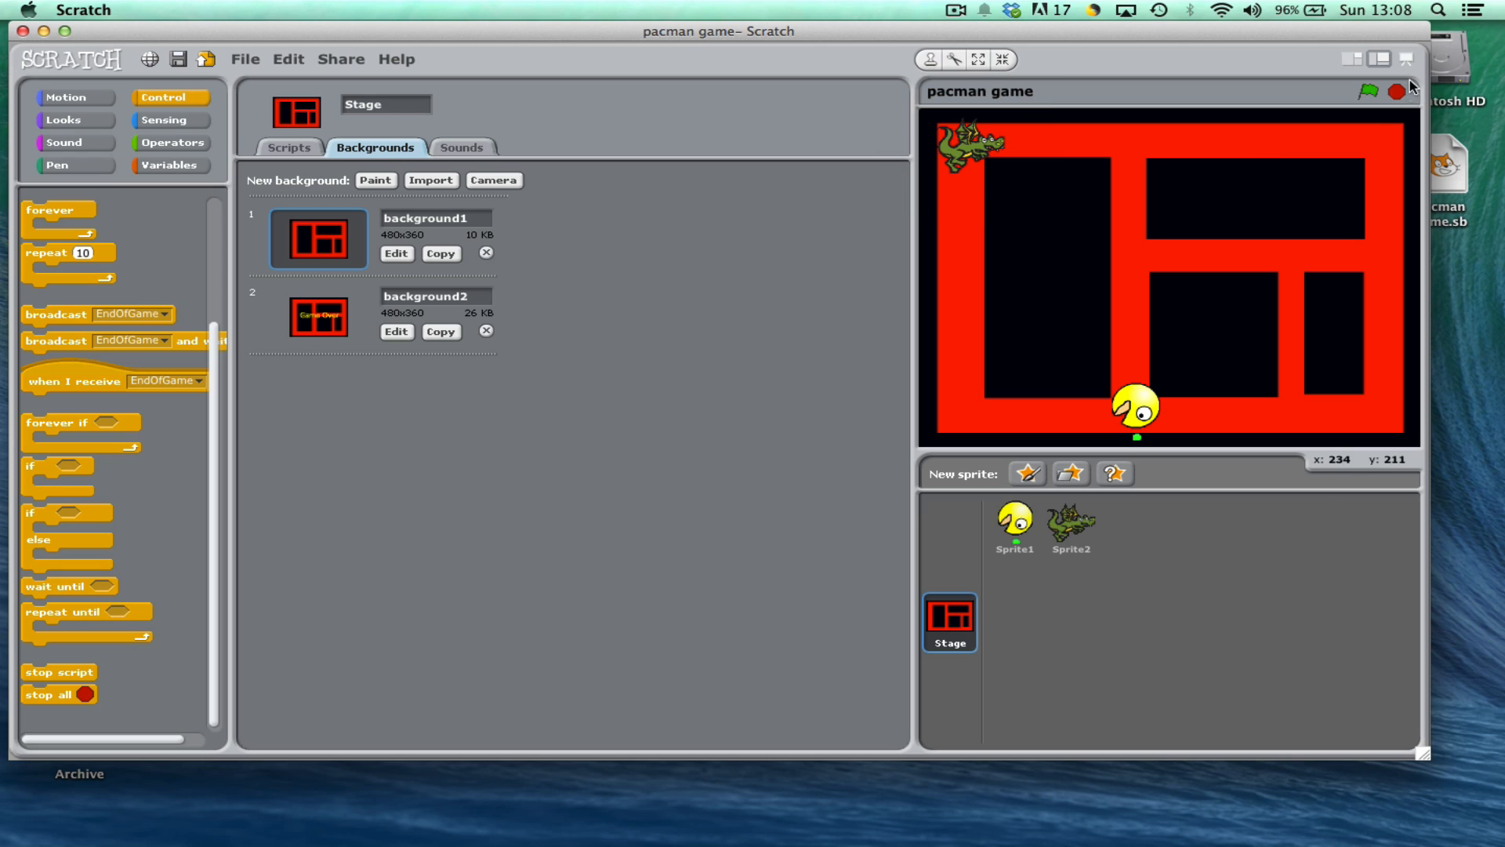
Add a Stage green-flag script that switches back to background1
left_click(1362, 92)
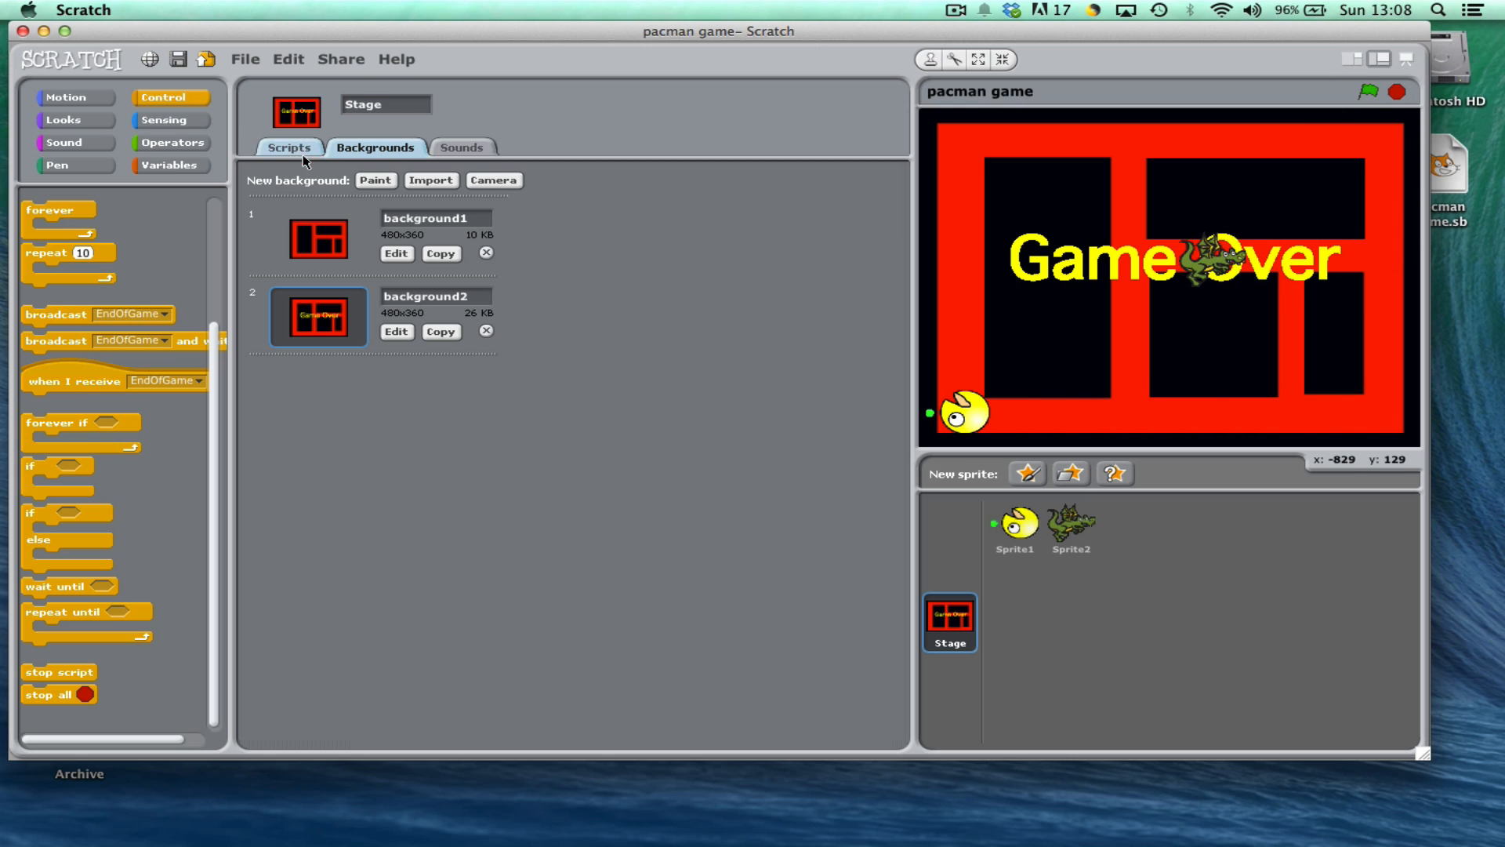
left_click(288, 147)
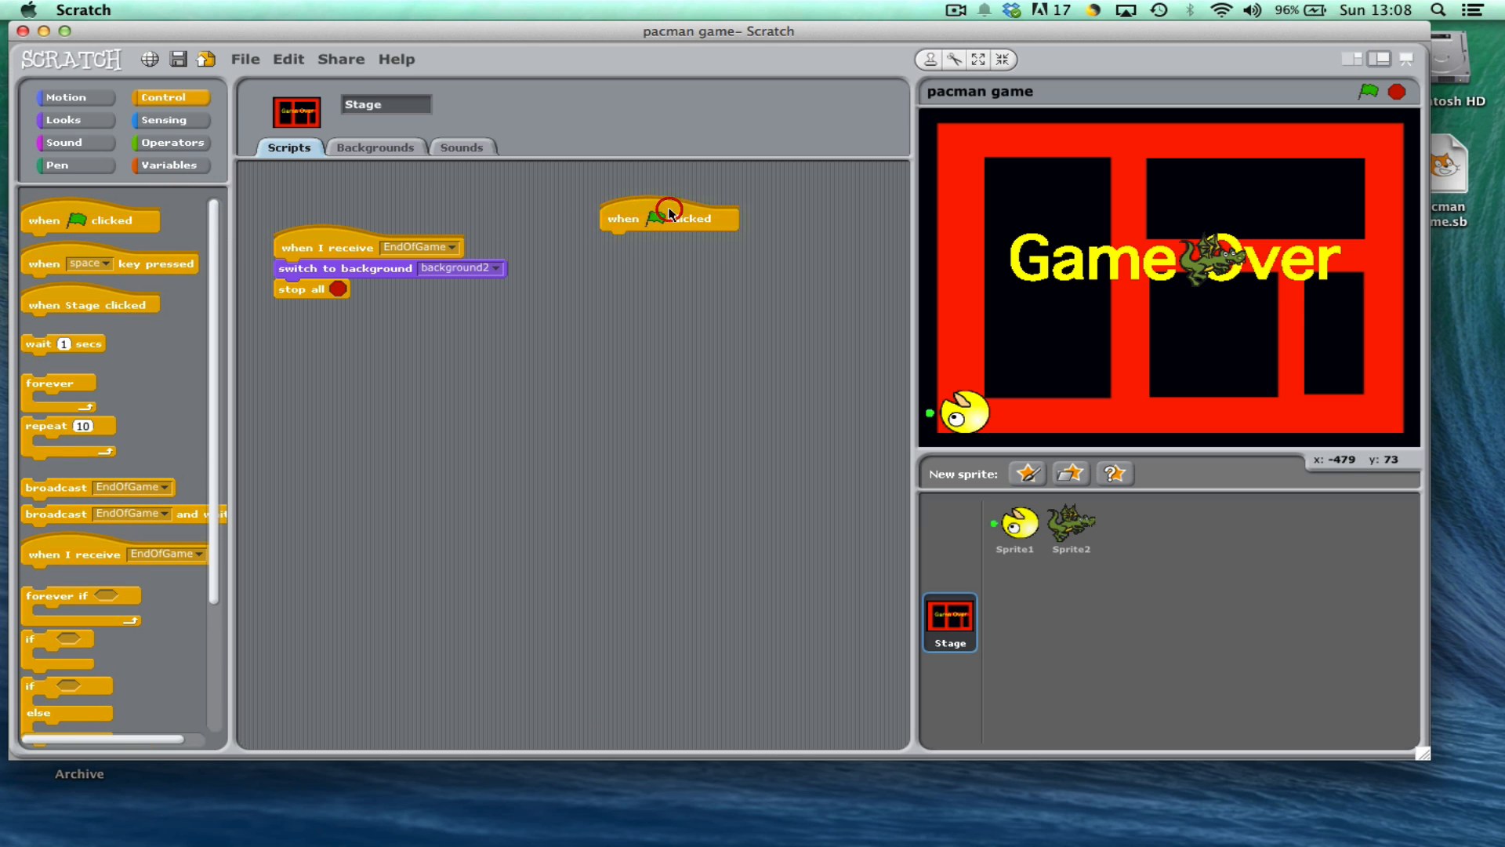
left_click(63, 119)
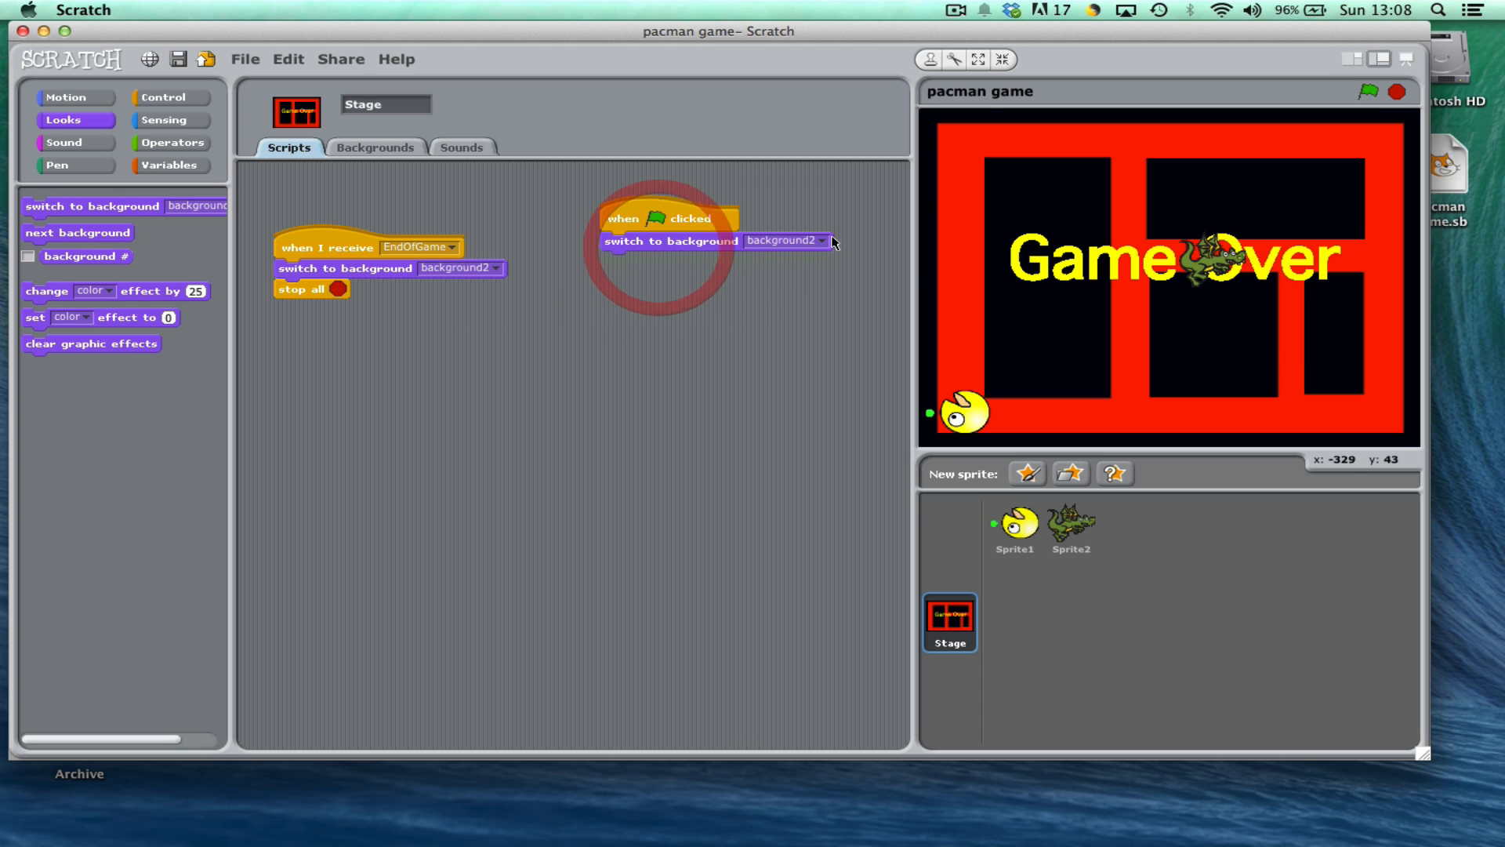
left_click(782, 241)
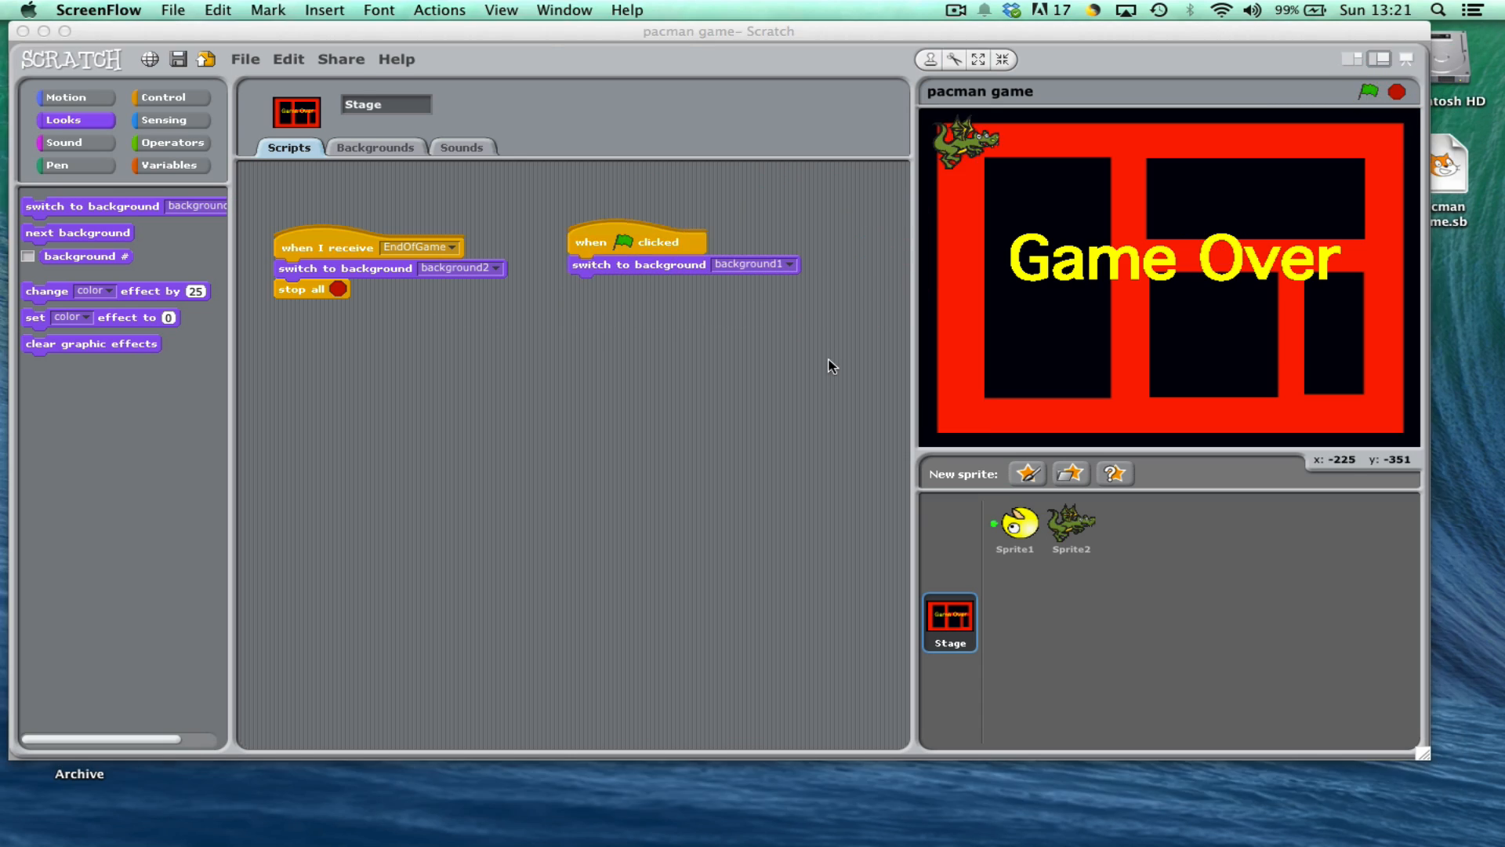
mouse_move(729, 430)
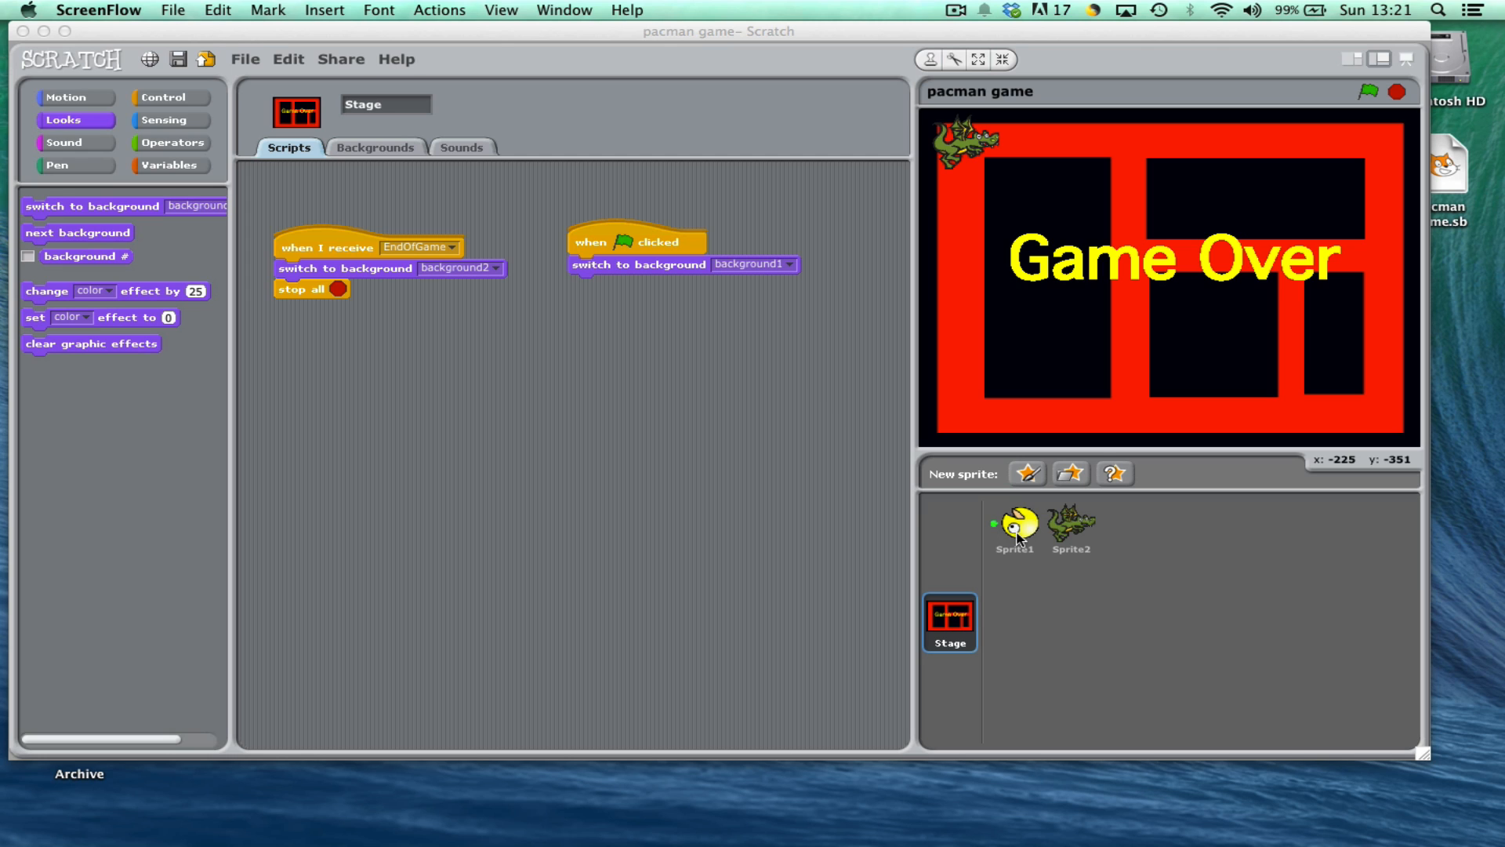
Give Pac-Man a 'when I receive EndOfGame' script that hides it
left_click(1013, 527)
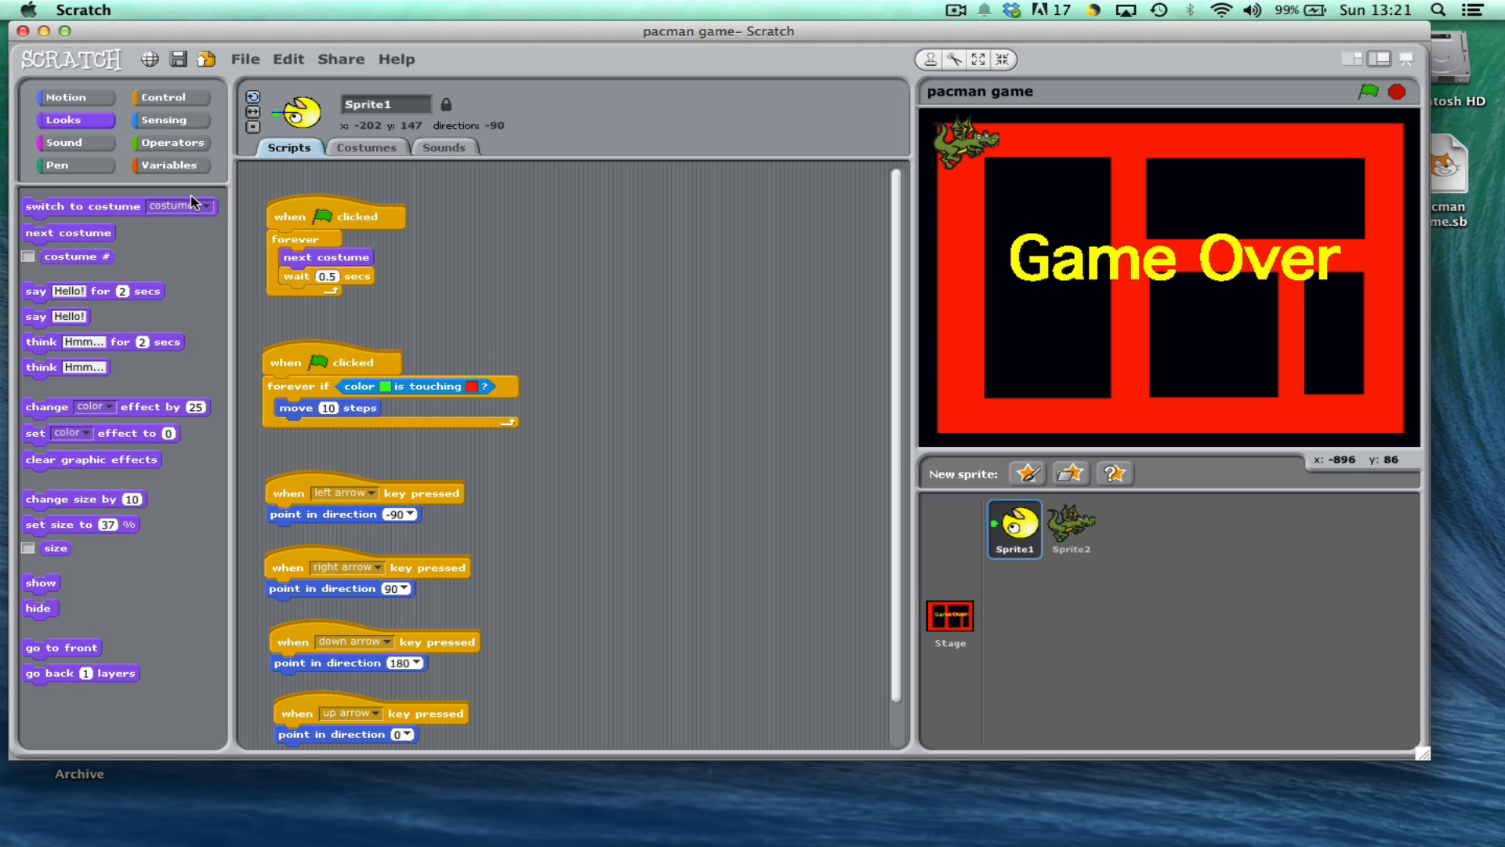
left_click(169, 97)
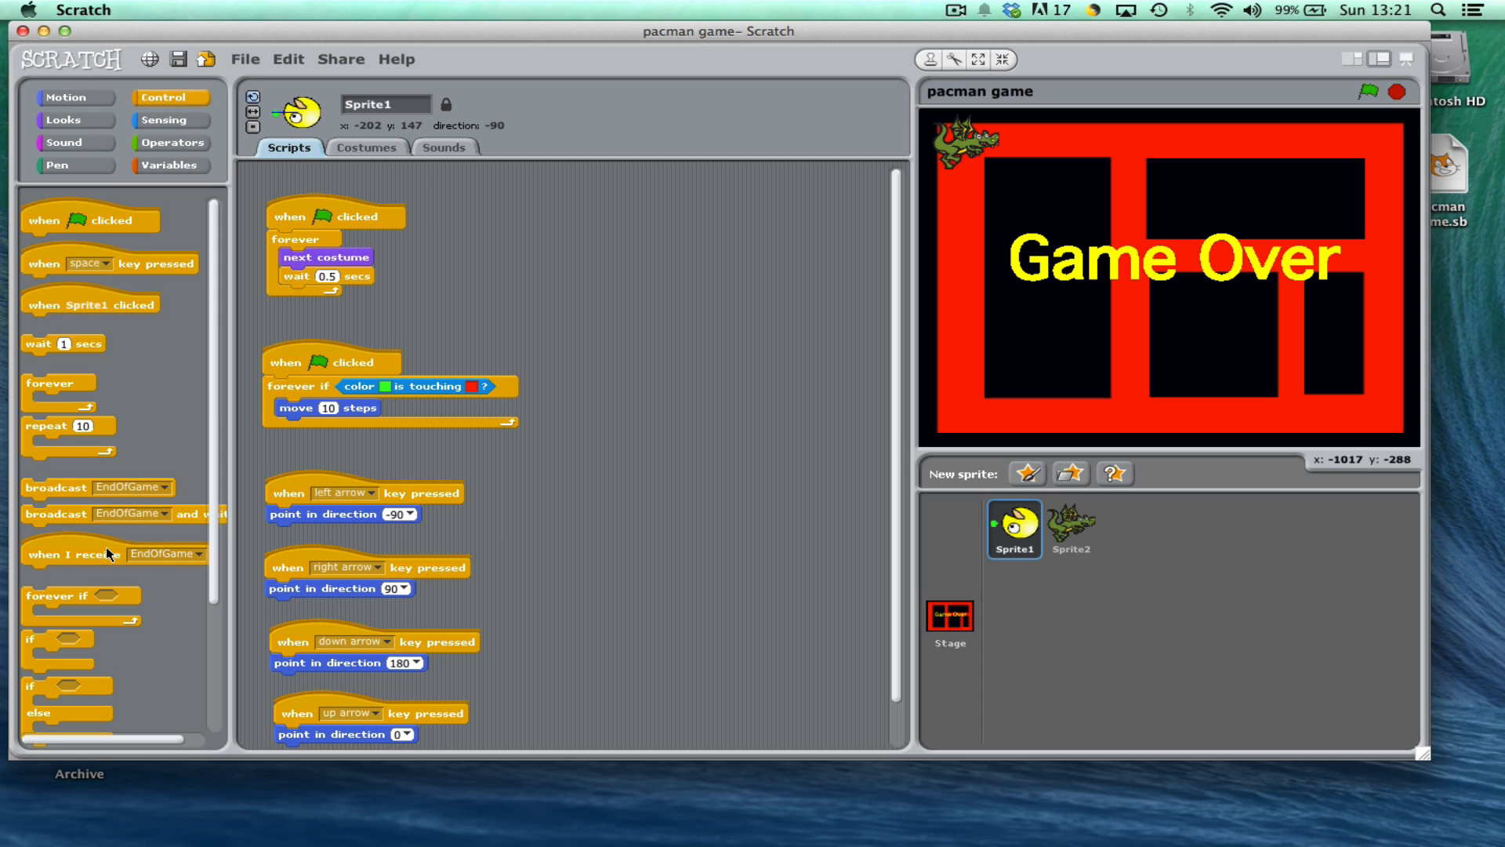
left_click_drag(100, 553, 614, 216)
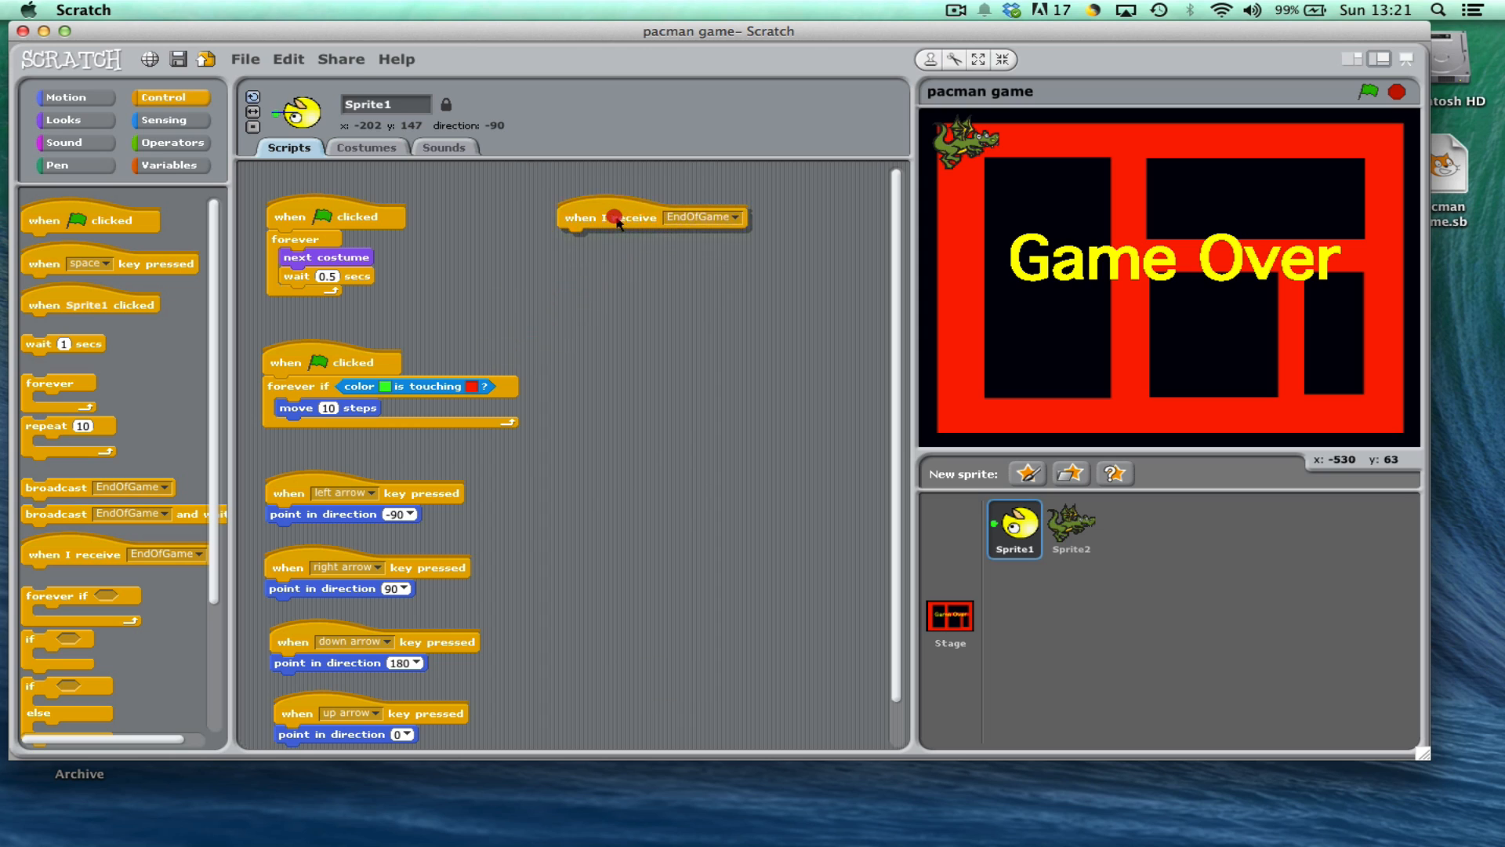
left_click(66, 119)
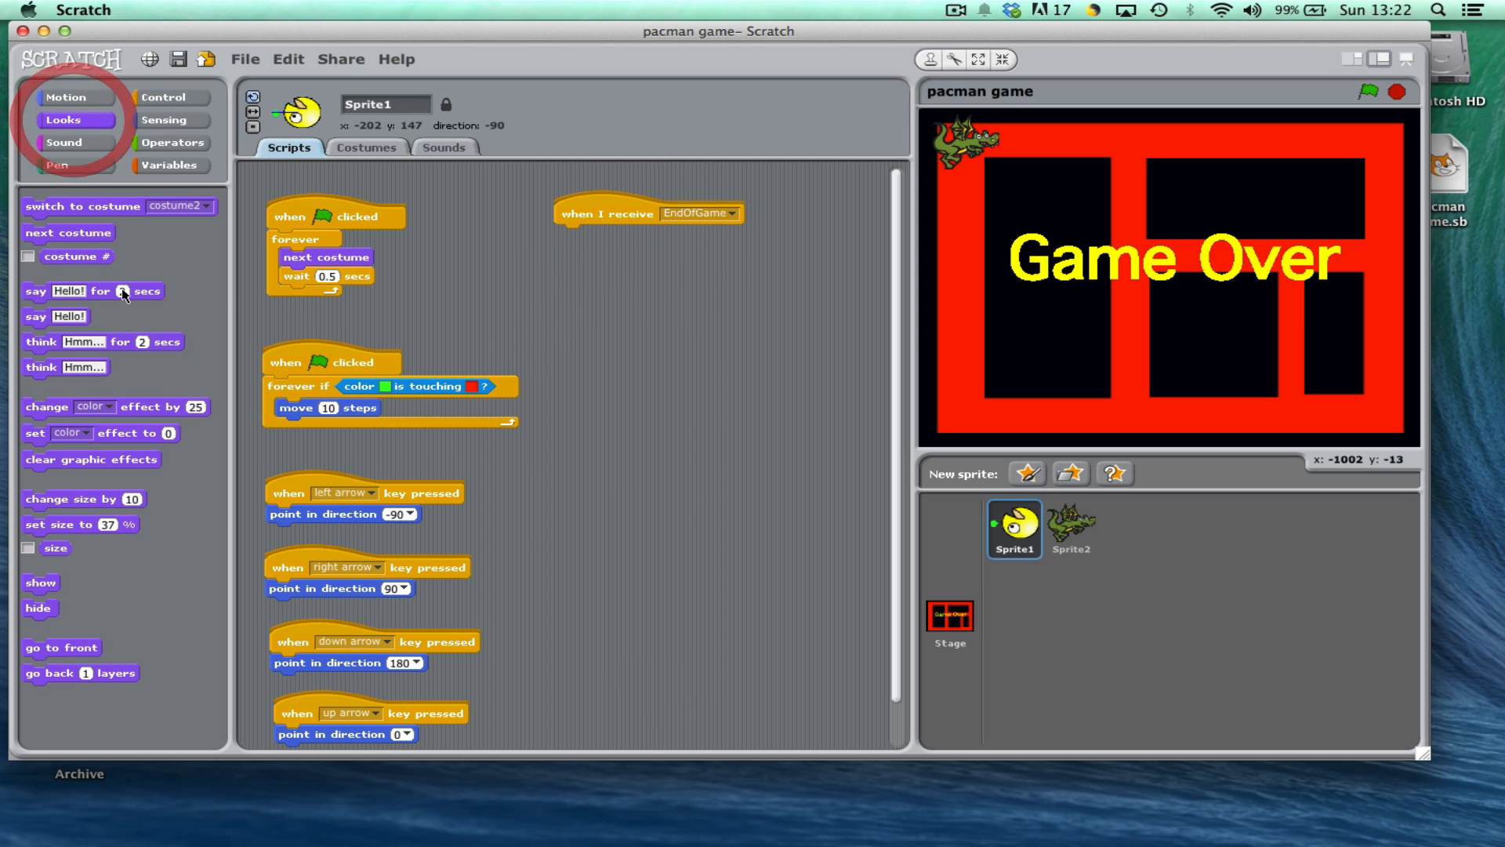
left_click_drag(38, 608, 619, 285)
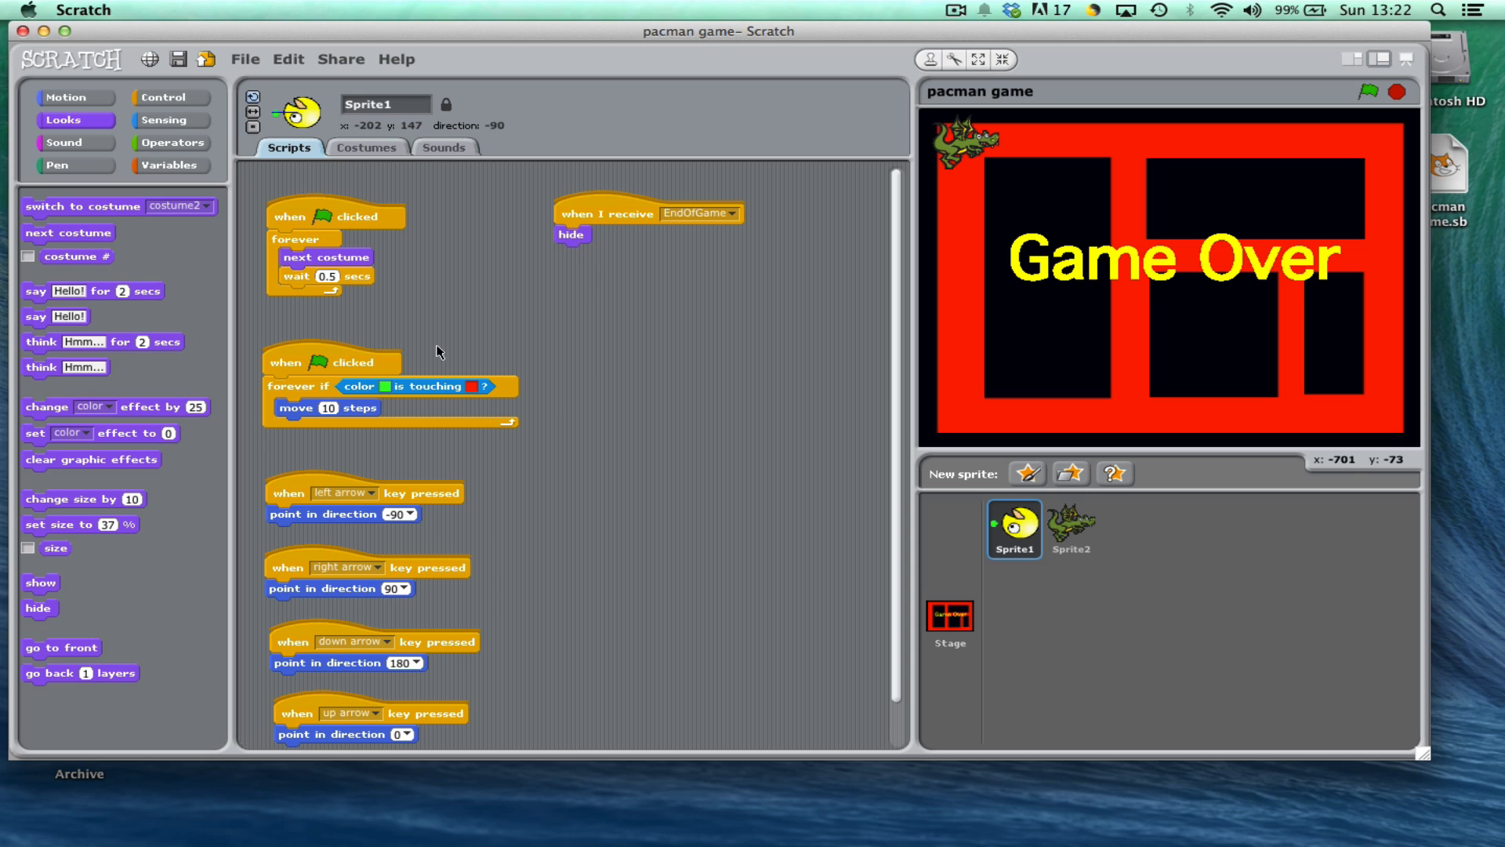
Add a green-flag script moving Pac-Man to x -200, y -140 and showing it
left_click(169, 97)
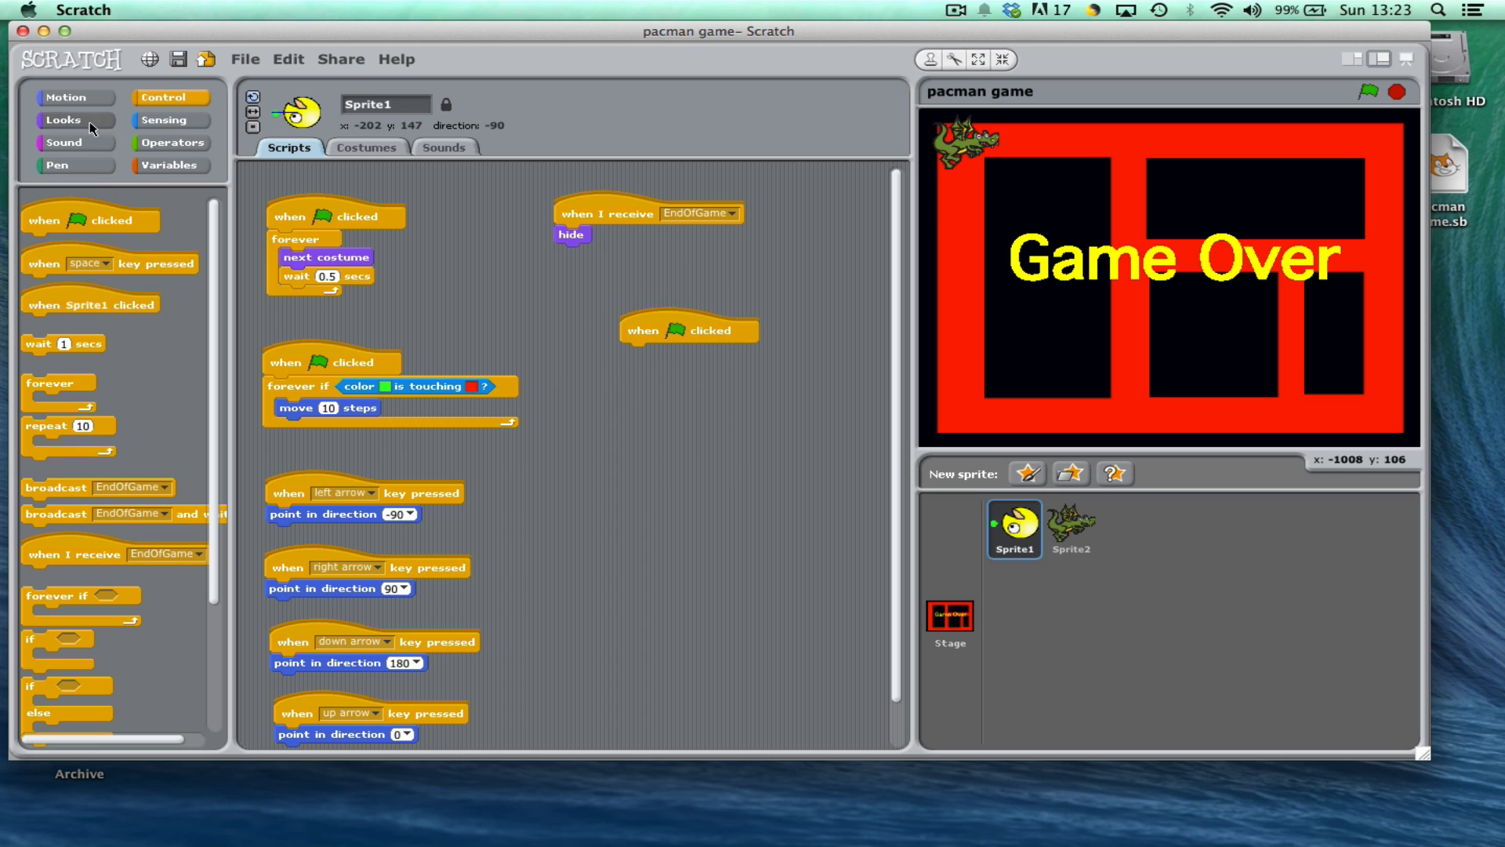
left_click(63, 121)
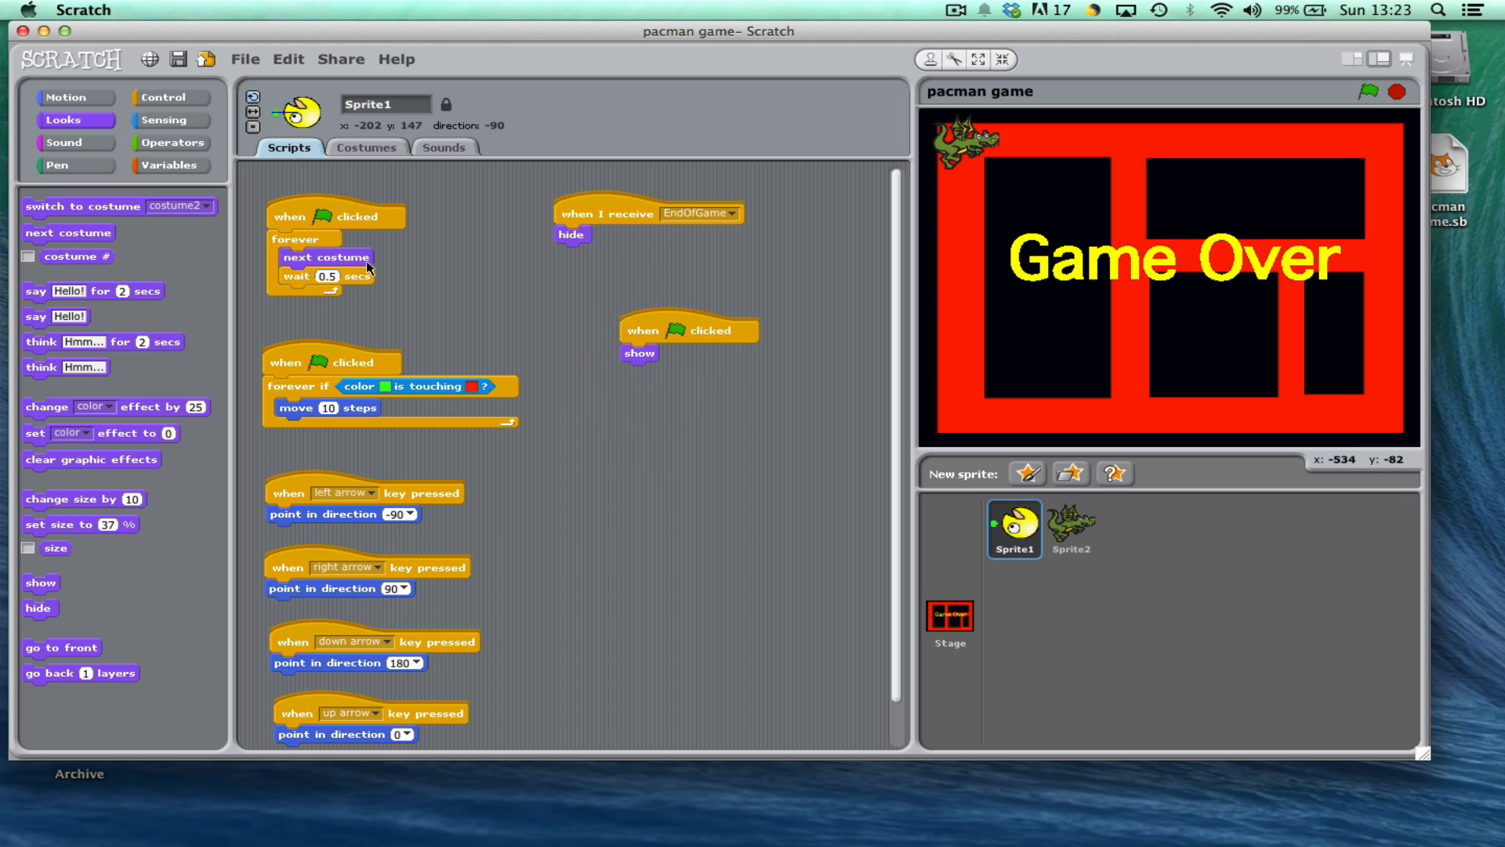
left_click(66, 97)
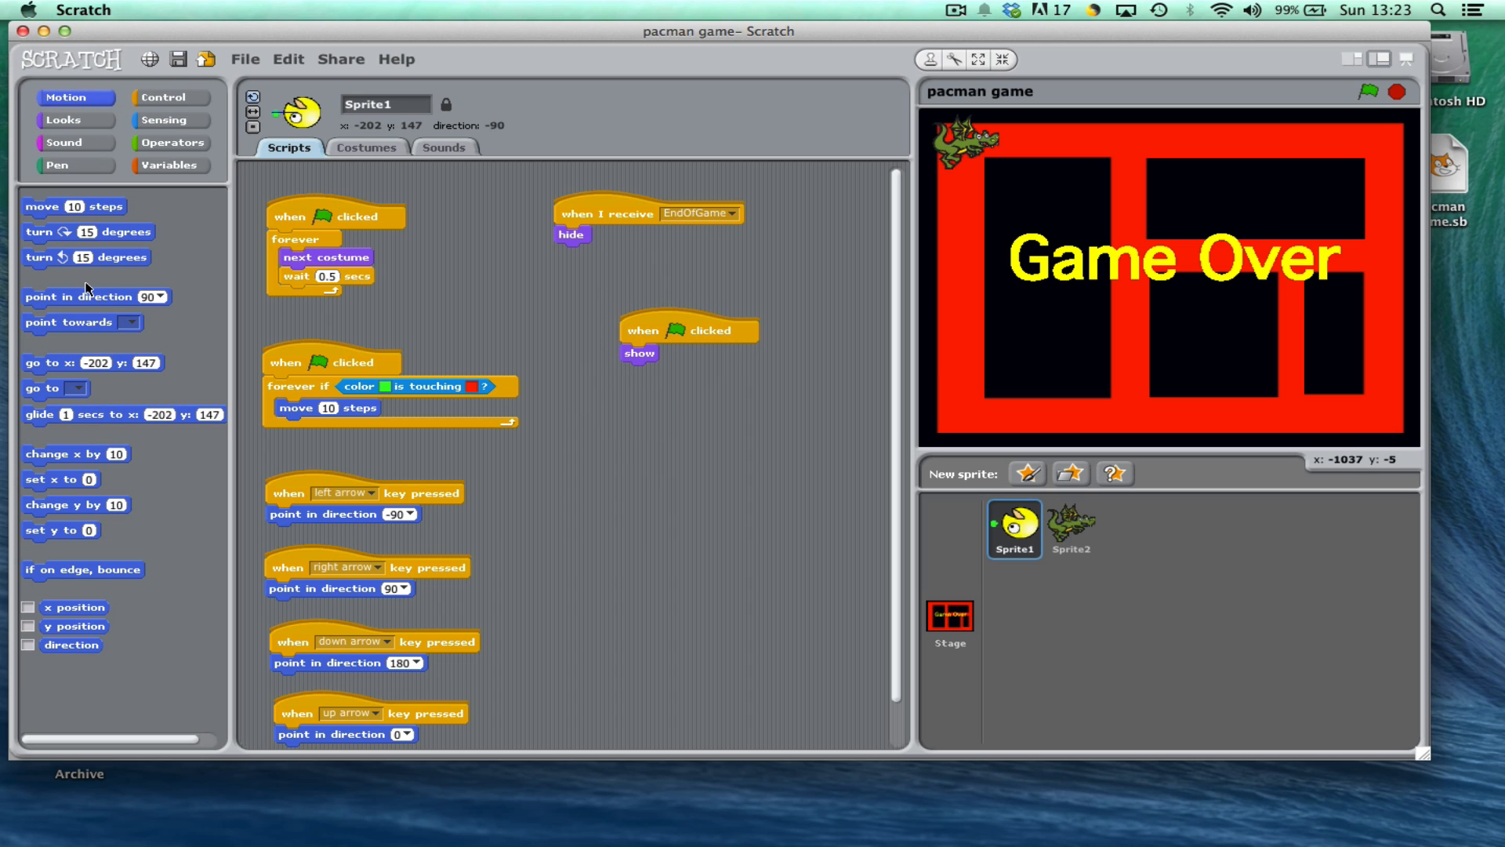
mouse_move(85, 221)
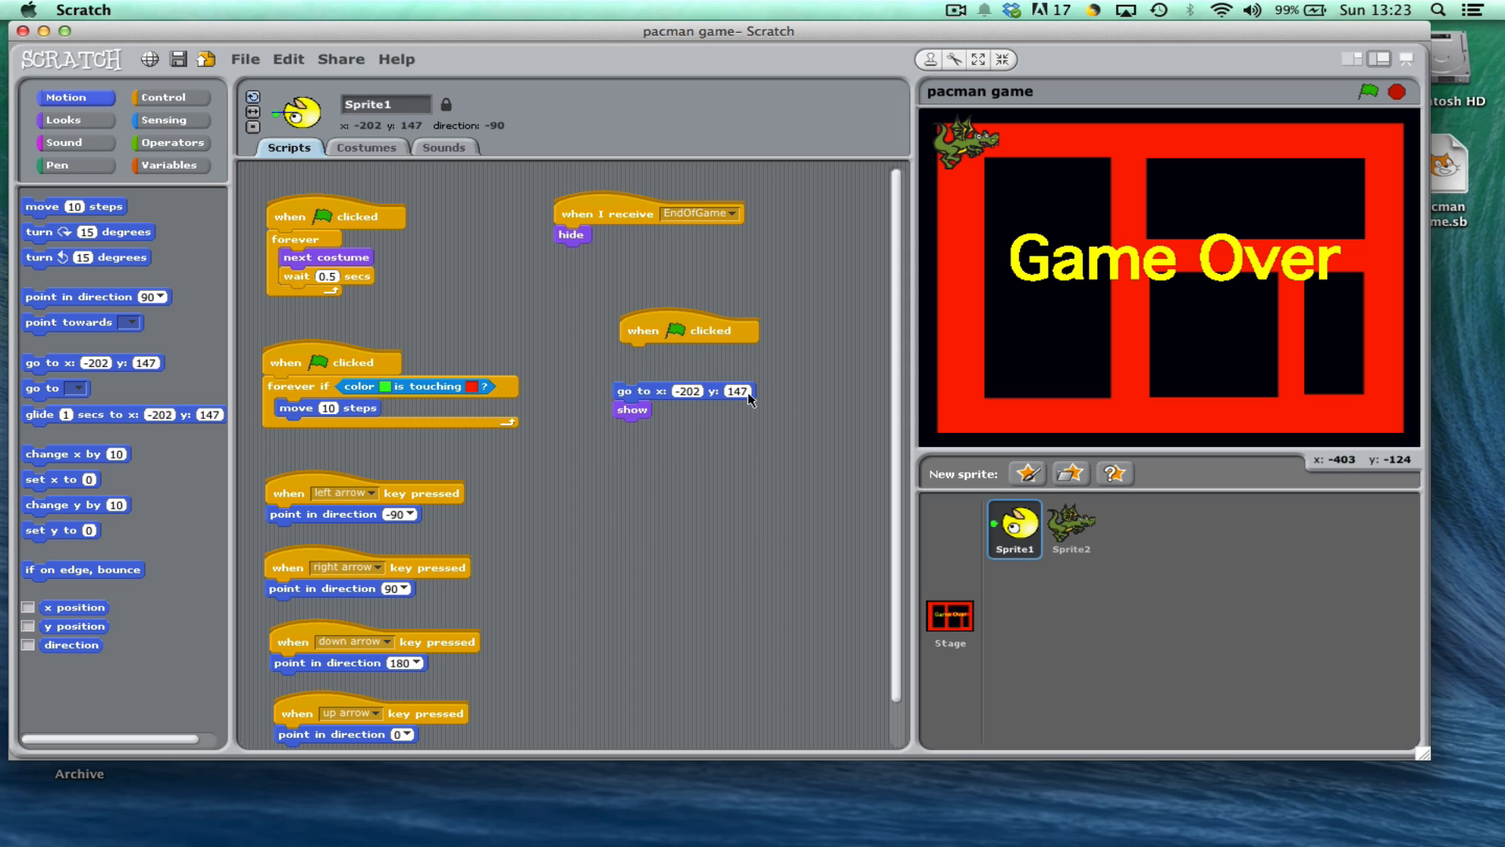
left_click(682, 391)
type("-200")
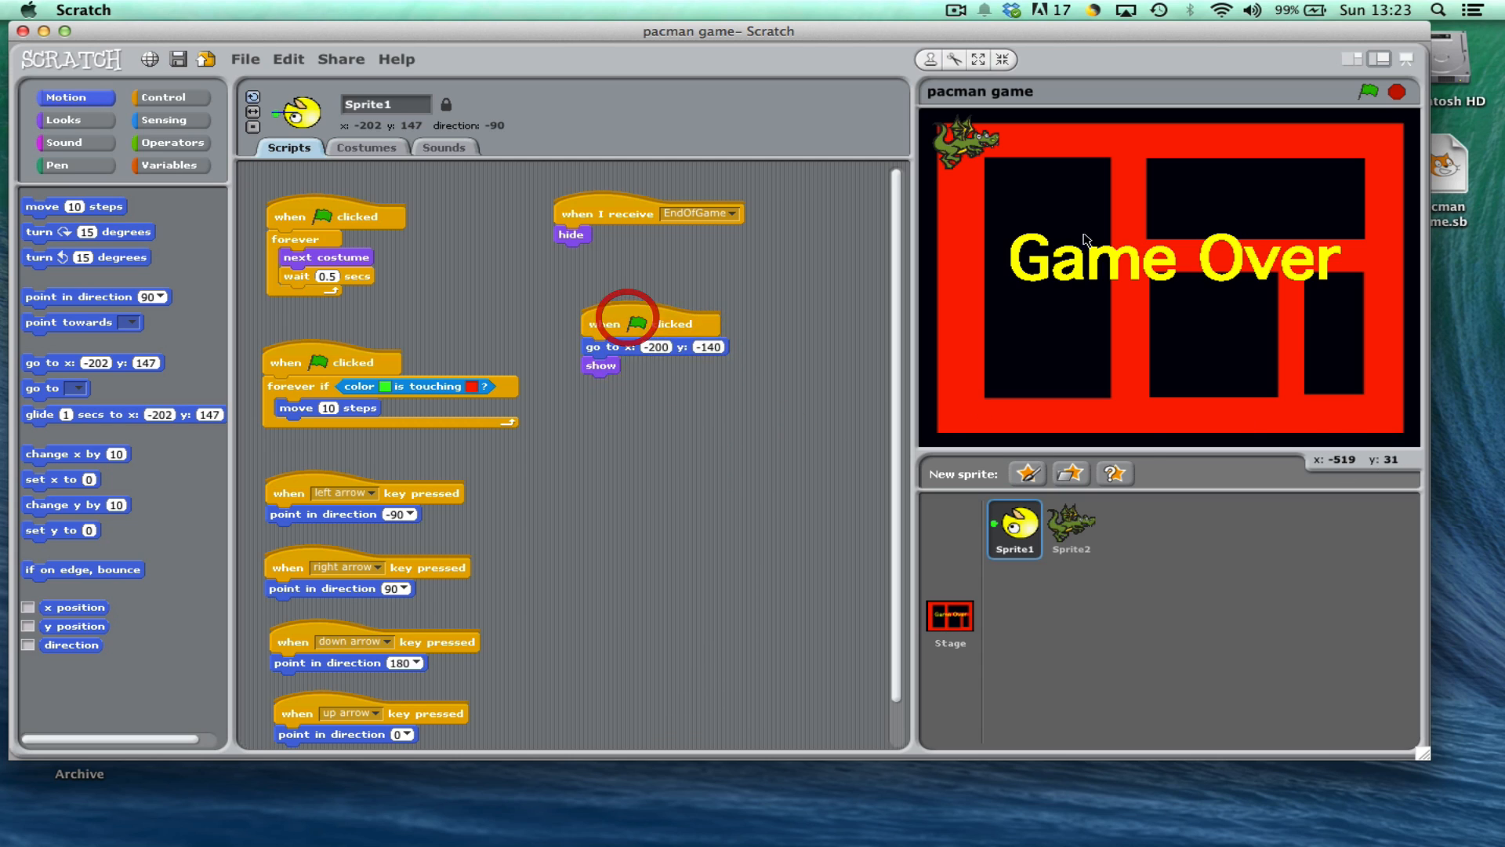
Play until the dragon catches Pac-Man and Game Over shows, restart to check the reset, then stop
left_click(1370, 93)
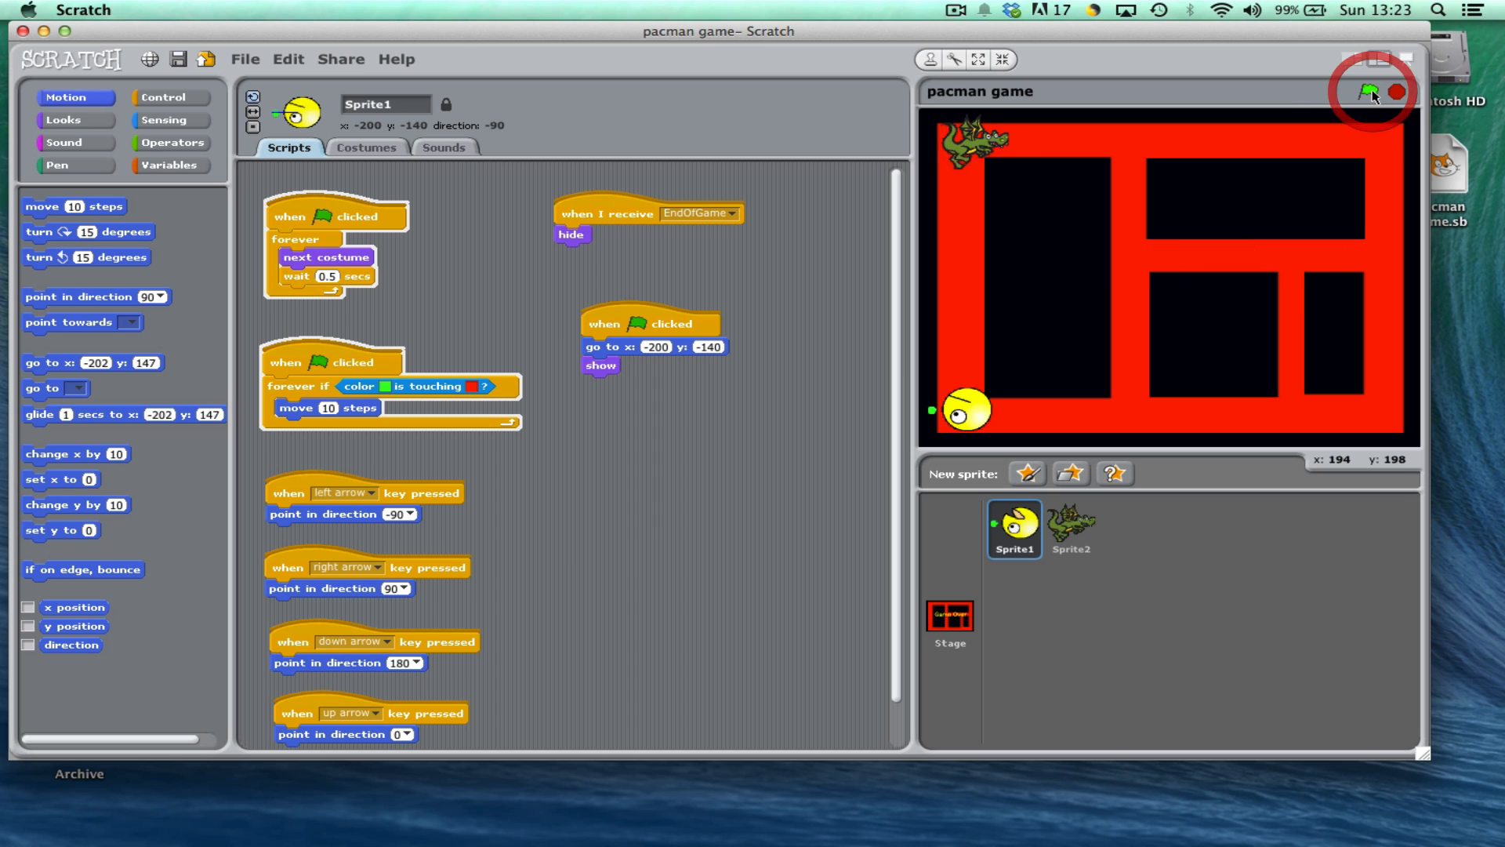
left_click(1360, 92)
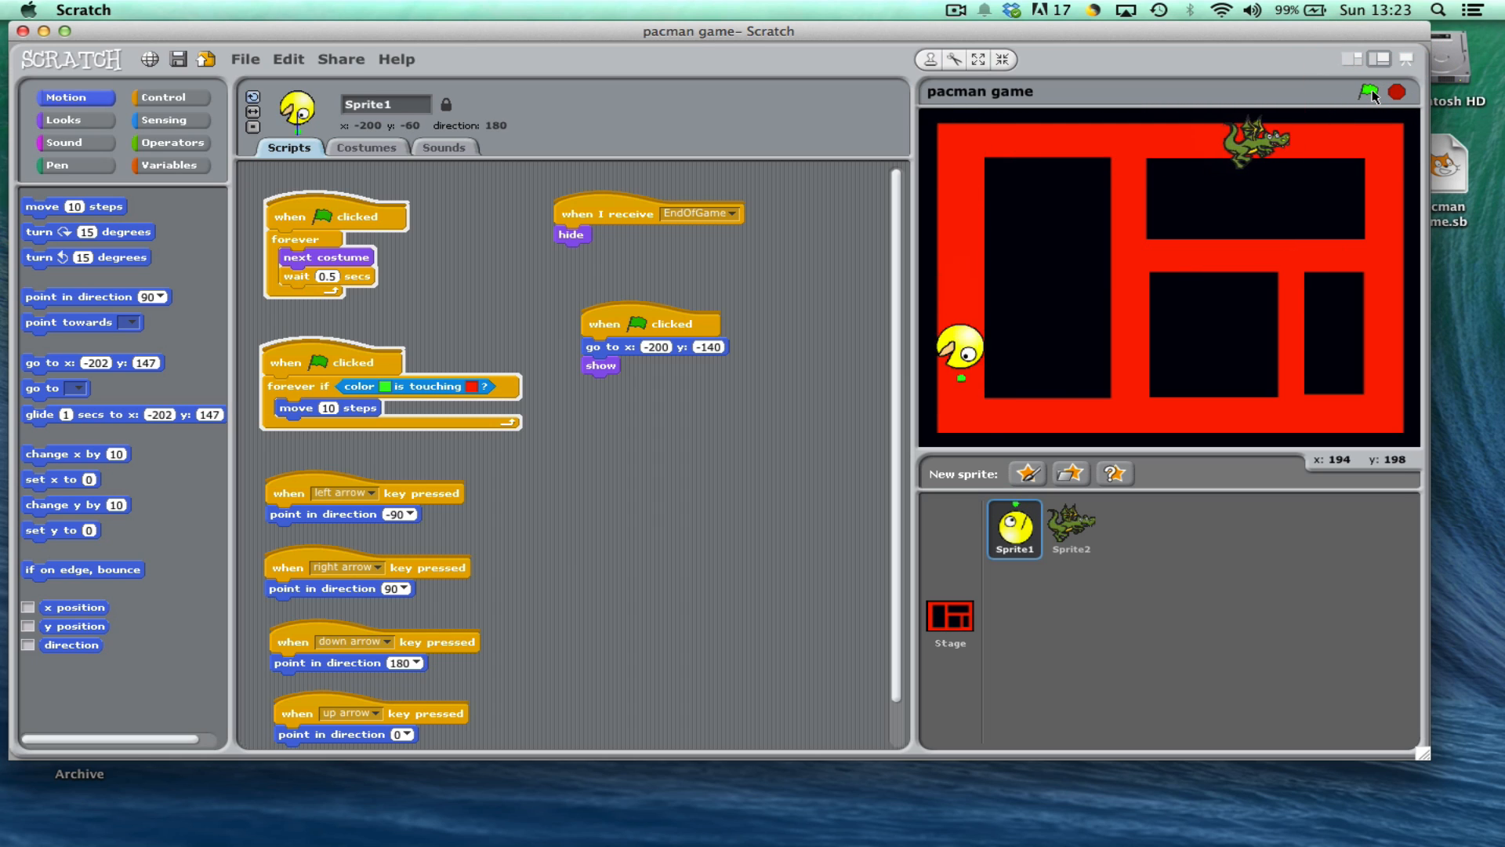
left_click(1370, 92)
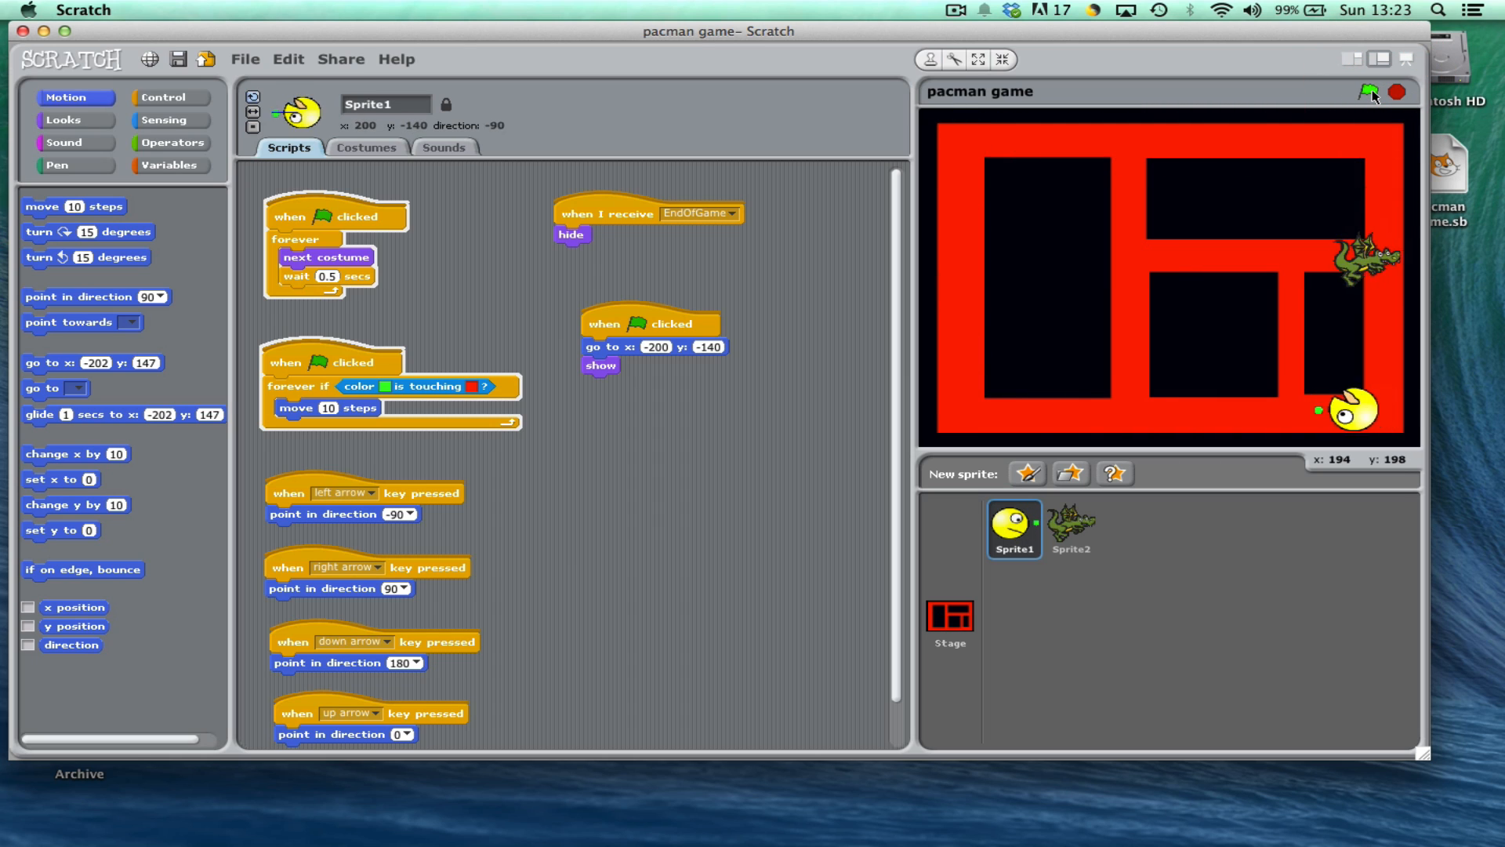
left_click(1368, 93)
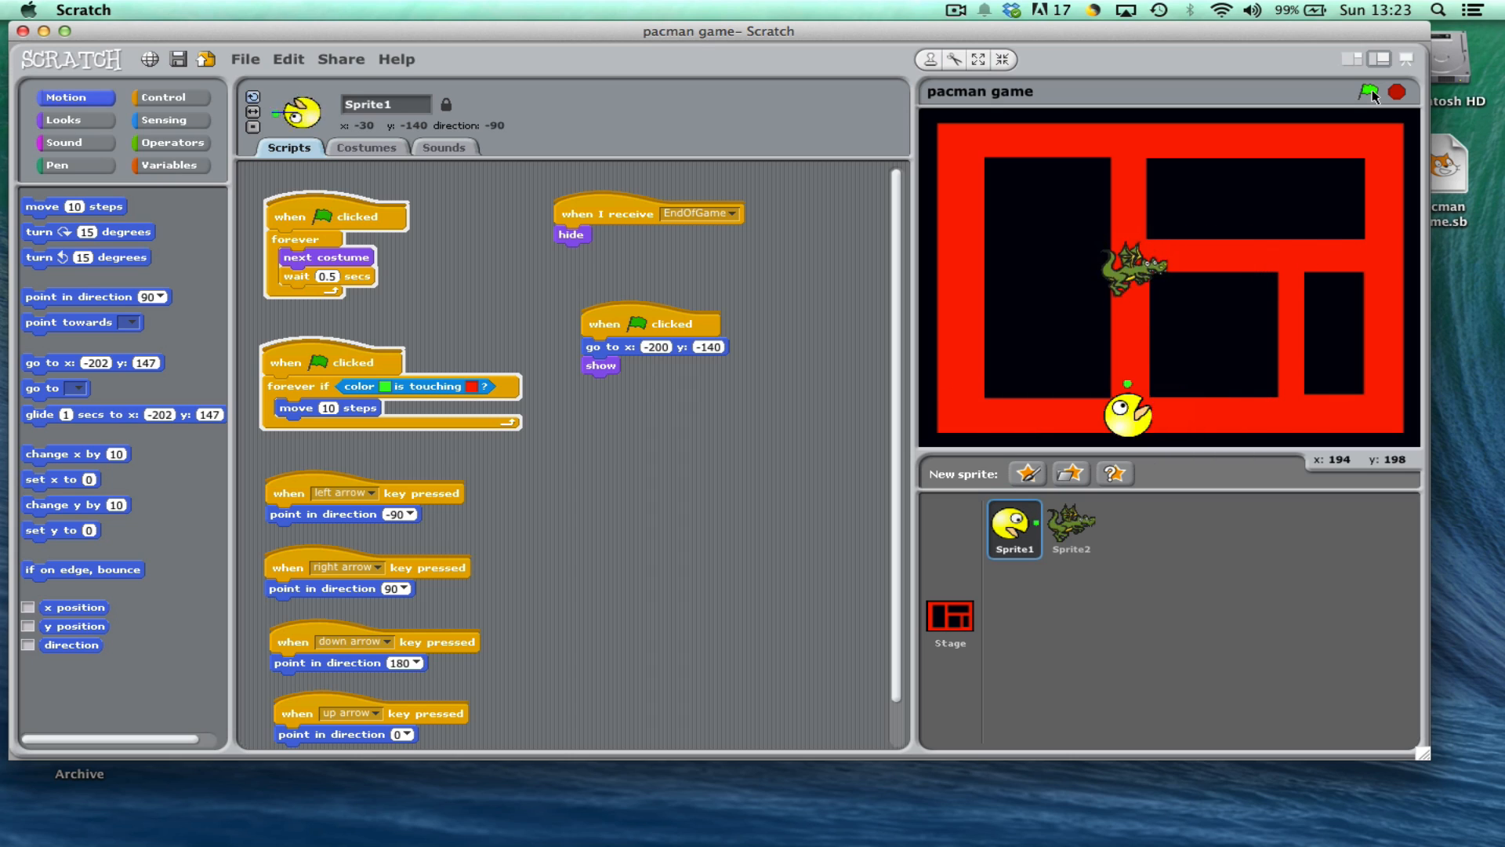
left_click(1371, 93)
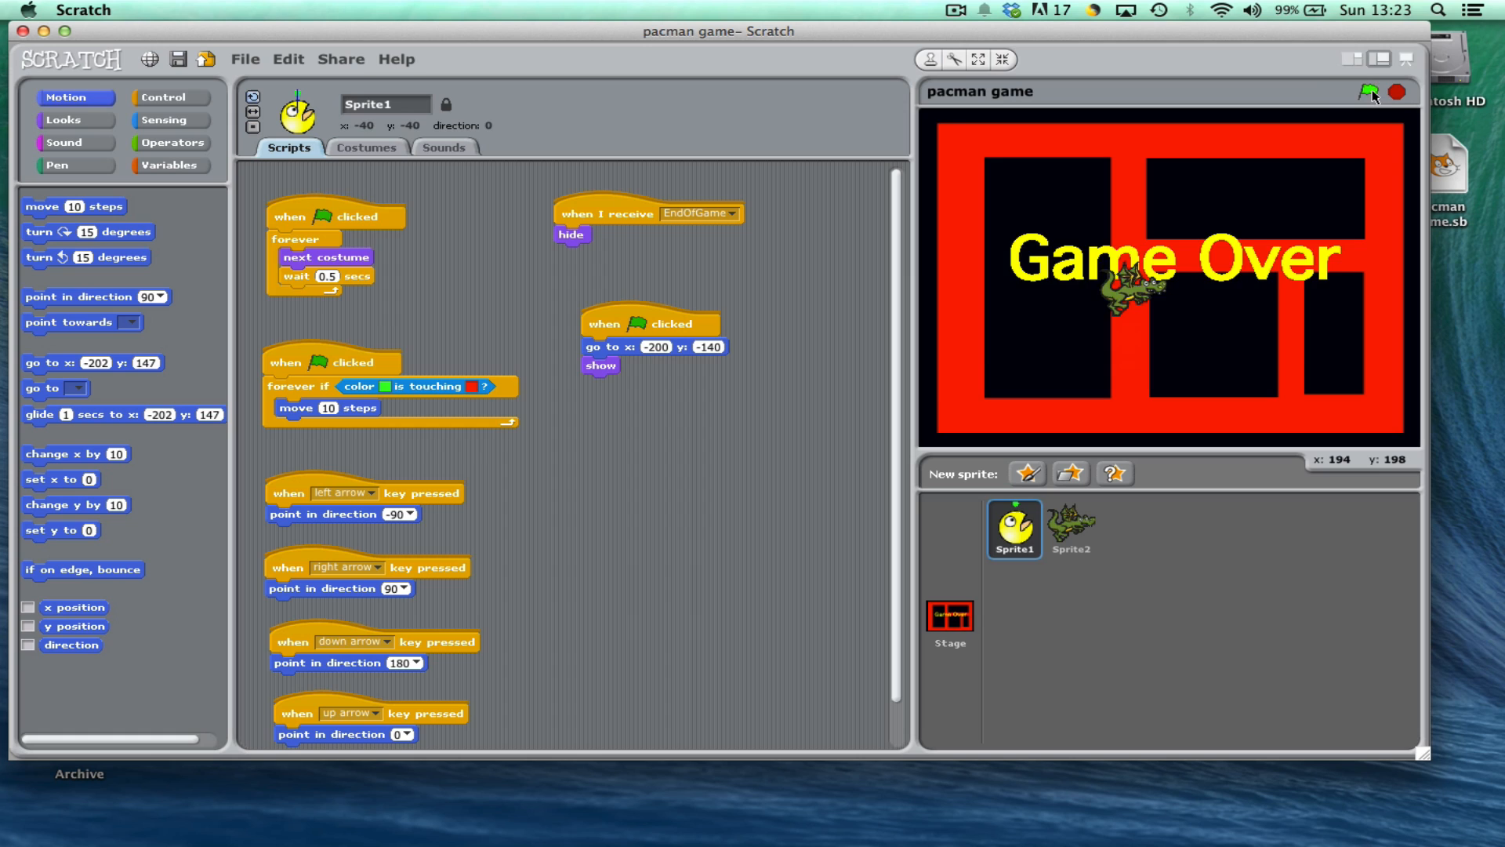
left_click(1370, 92)
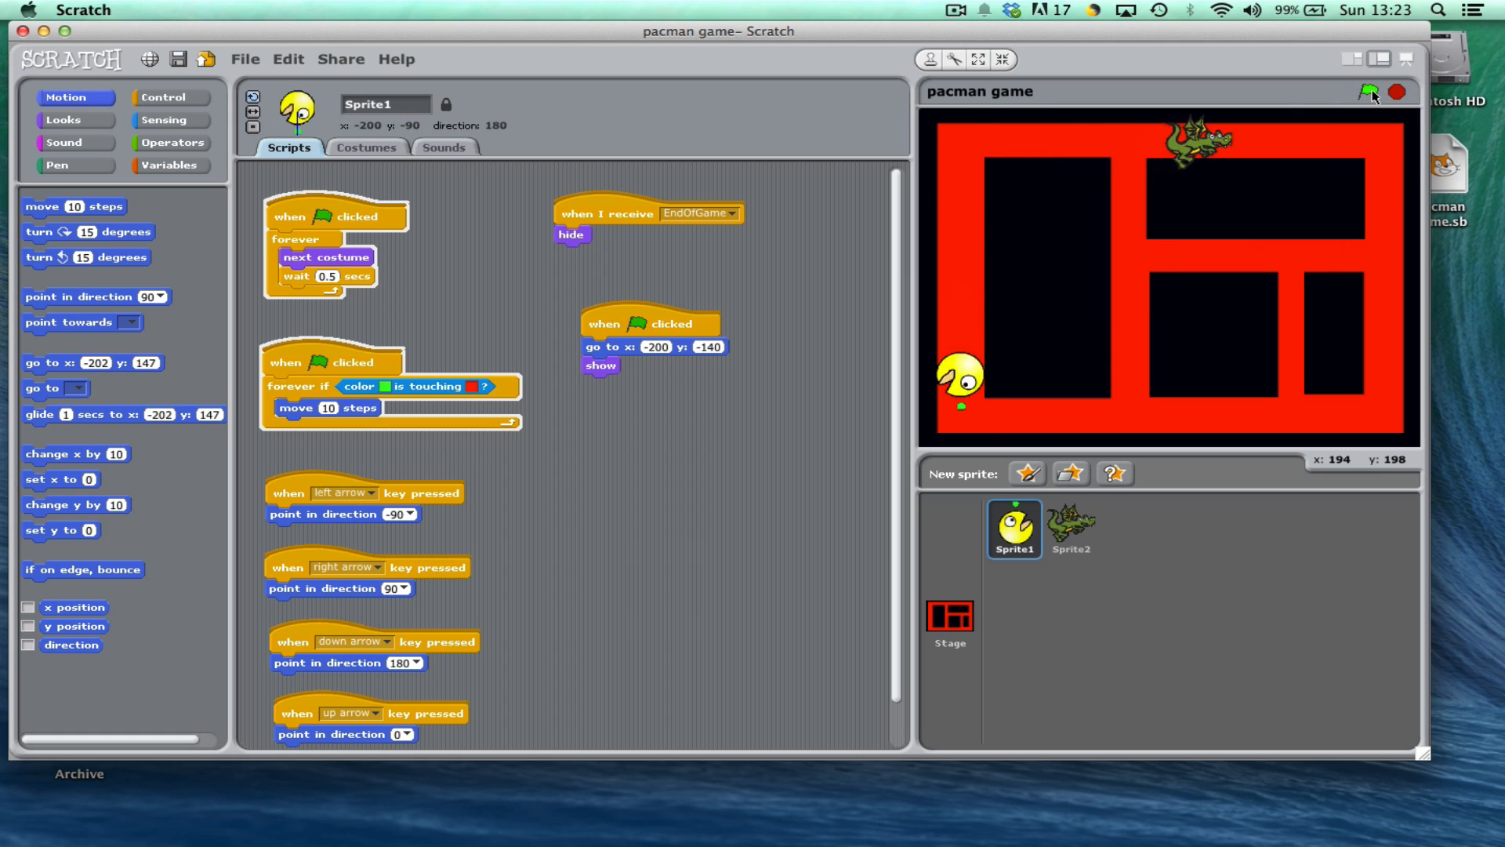
left_click(1367, 92)
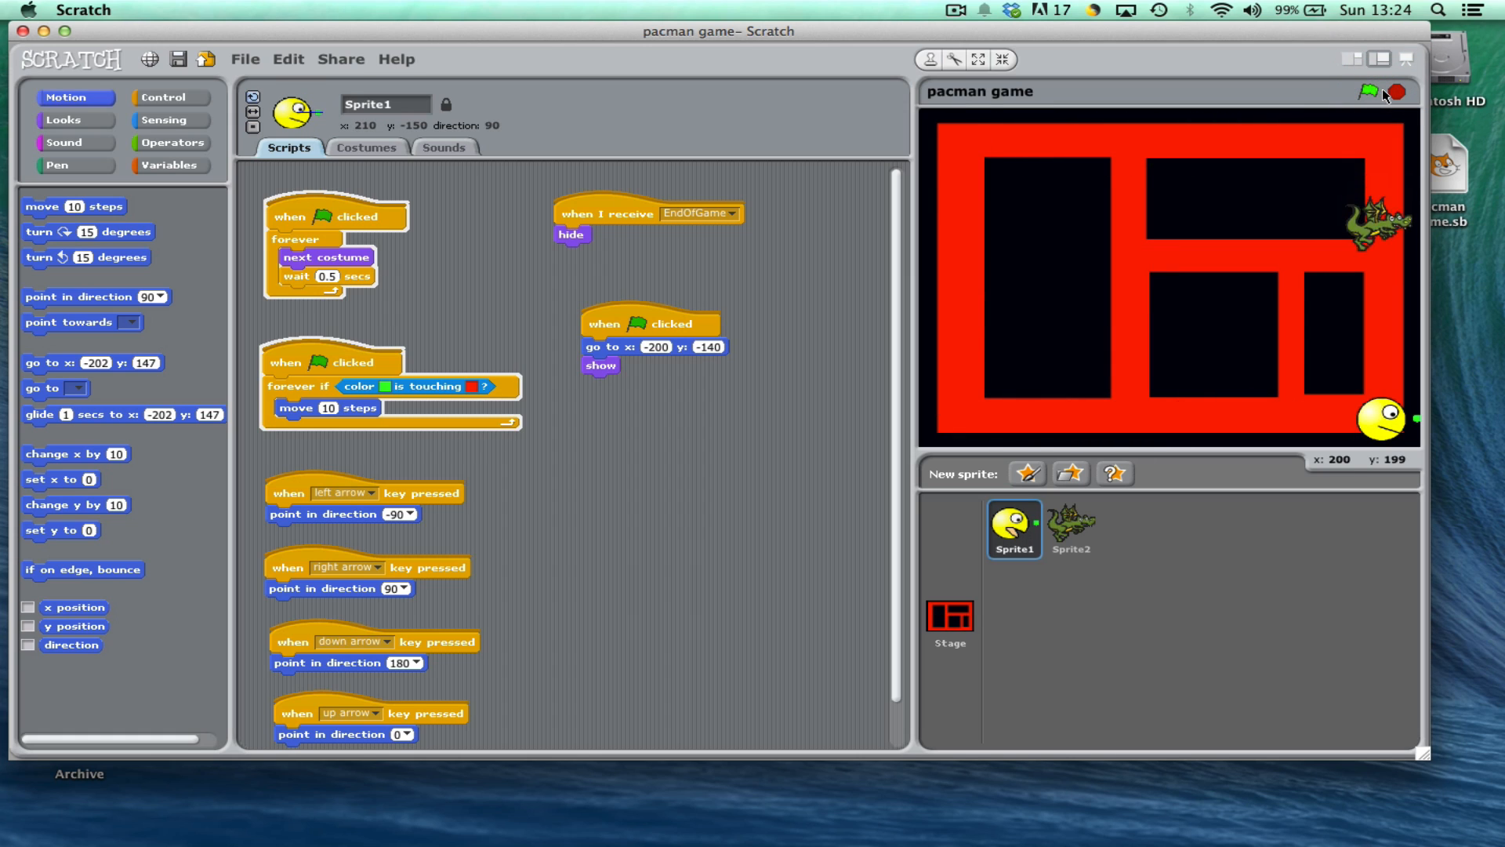
left_click(1367, 92)
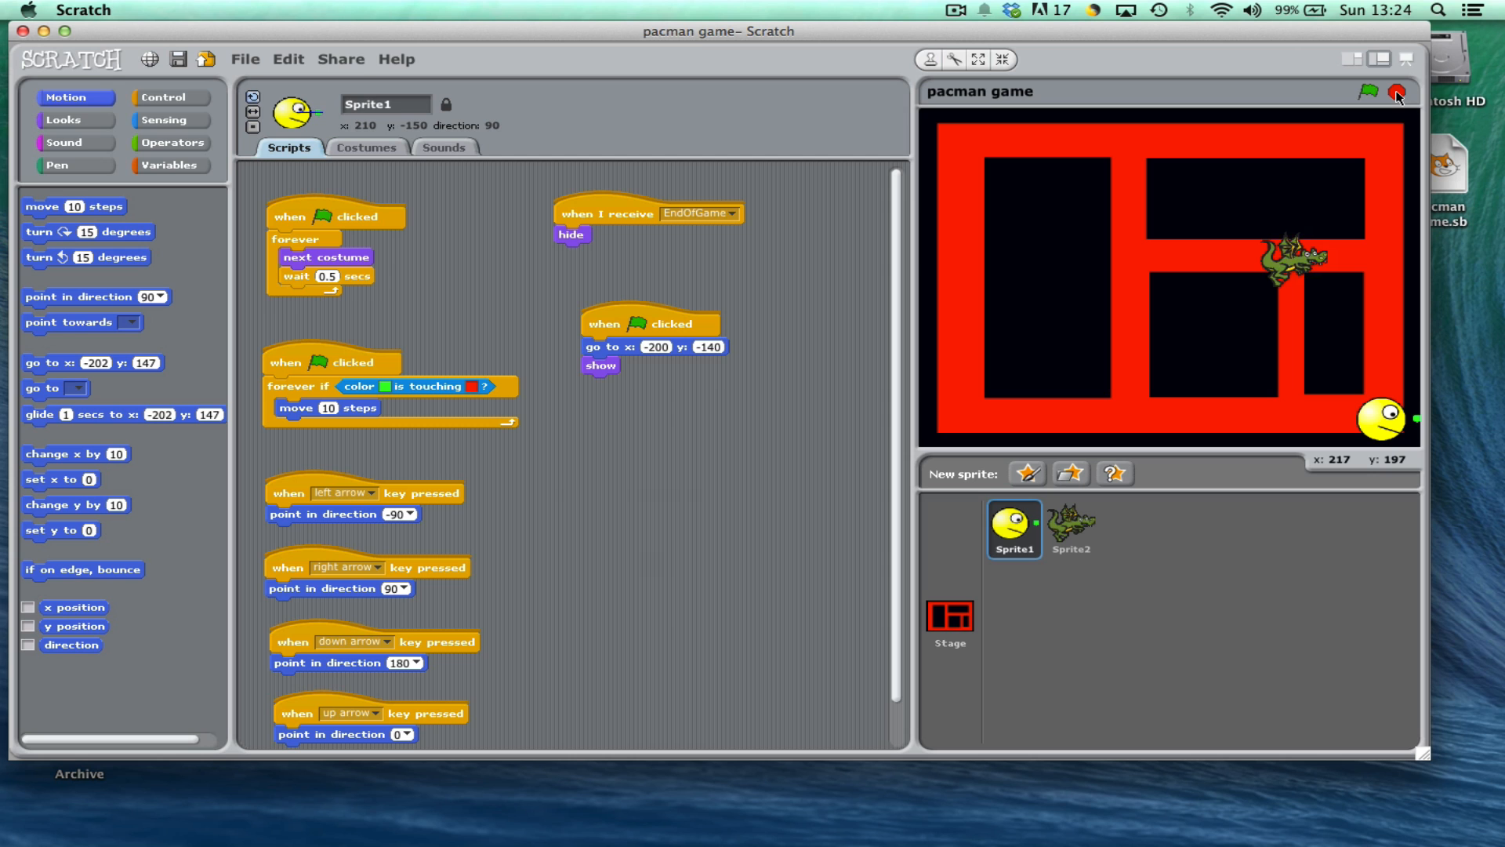